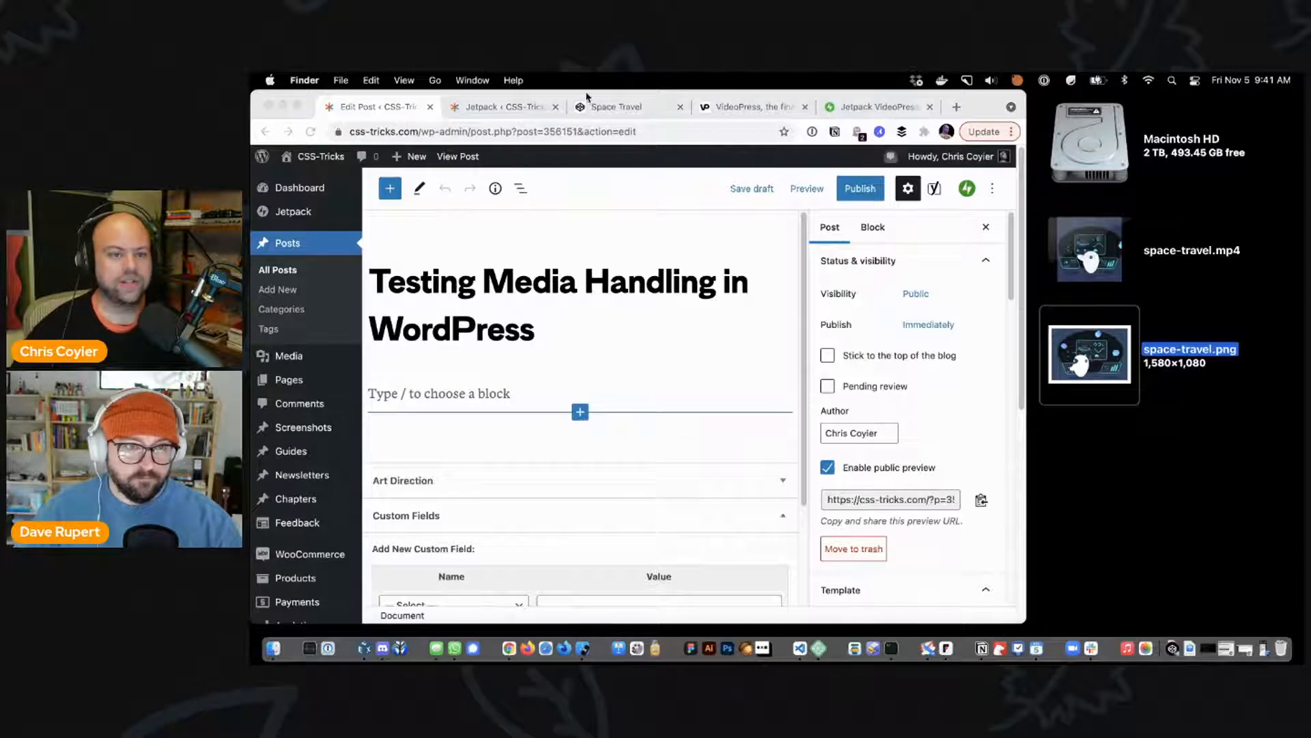
Step: Grab the space-travel illustration from the CodePen Space Travel pen and return to the post editor
click(623, 106)
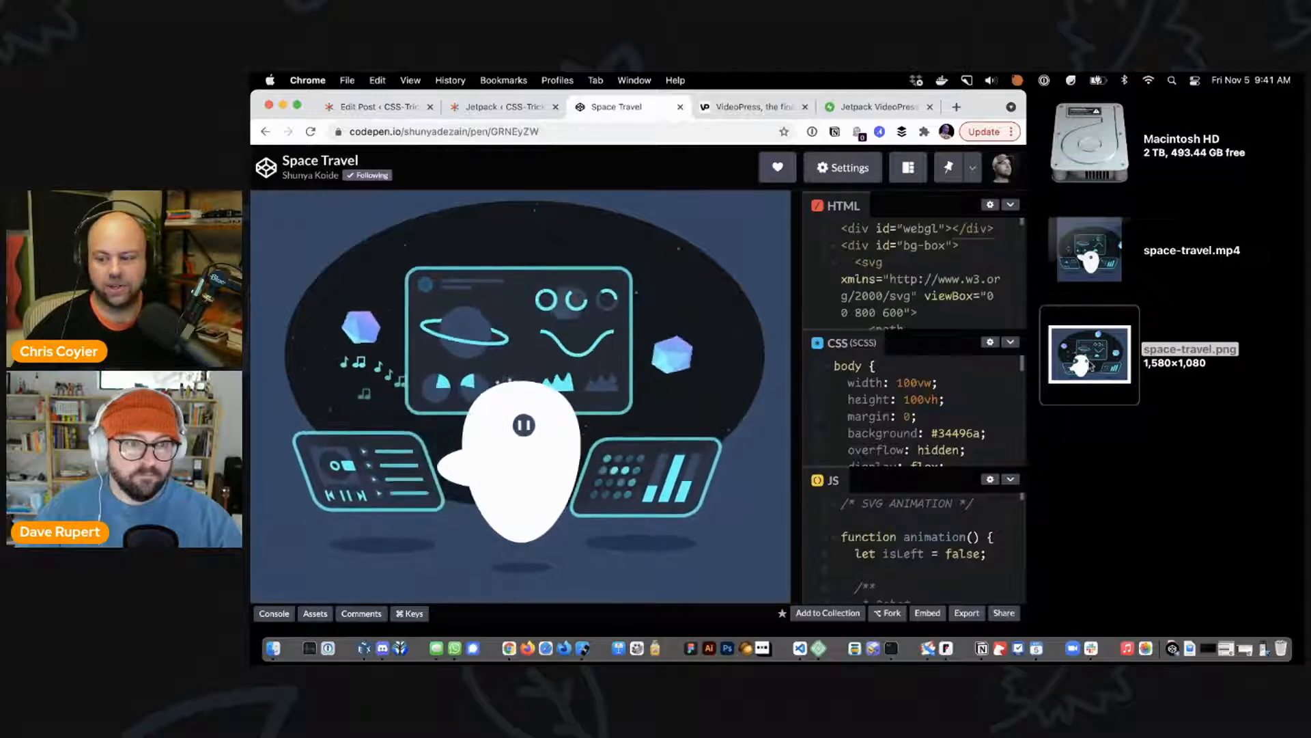
double_click(1089, 353)
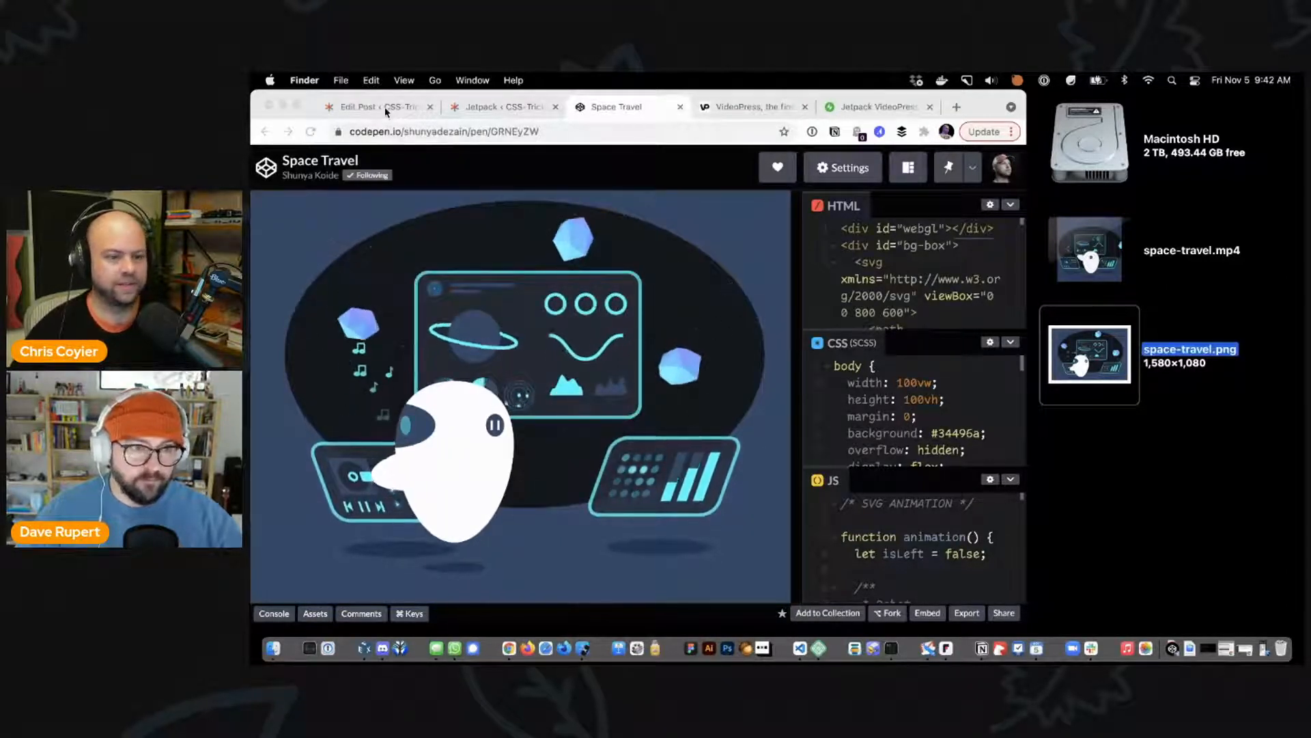
click(377, 106)
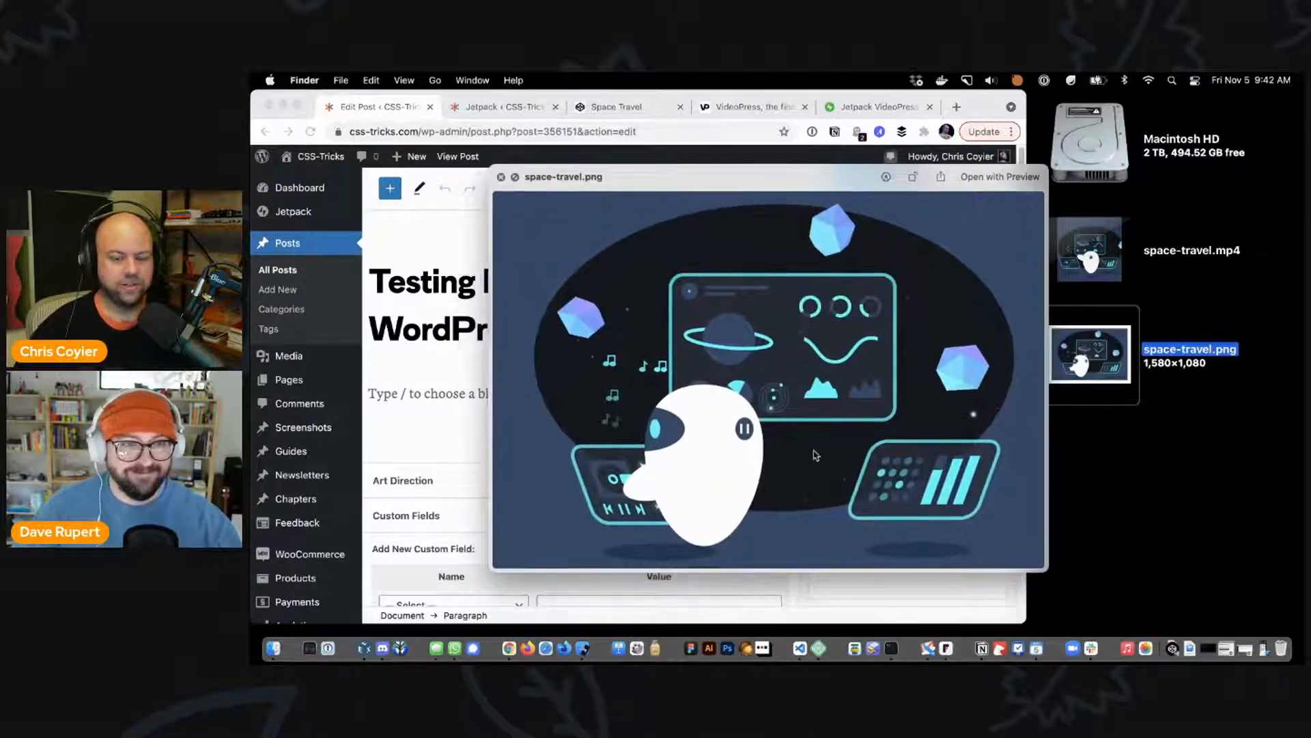
mouse_move(978, 382)
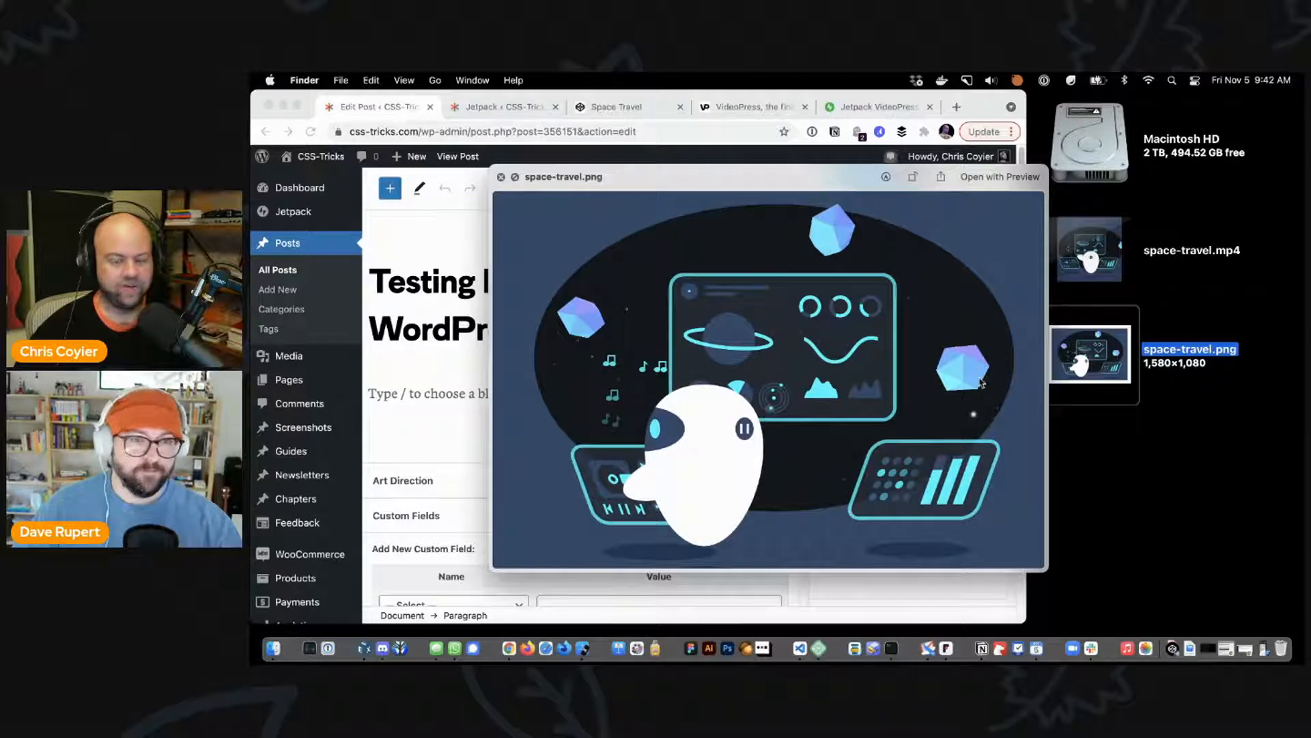
mouse_move(777, 285)
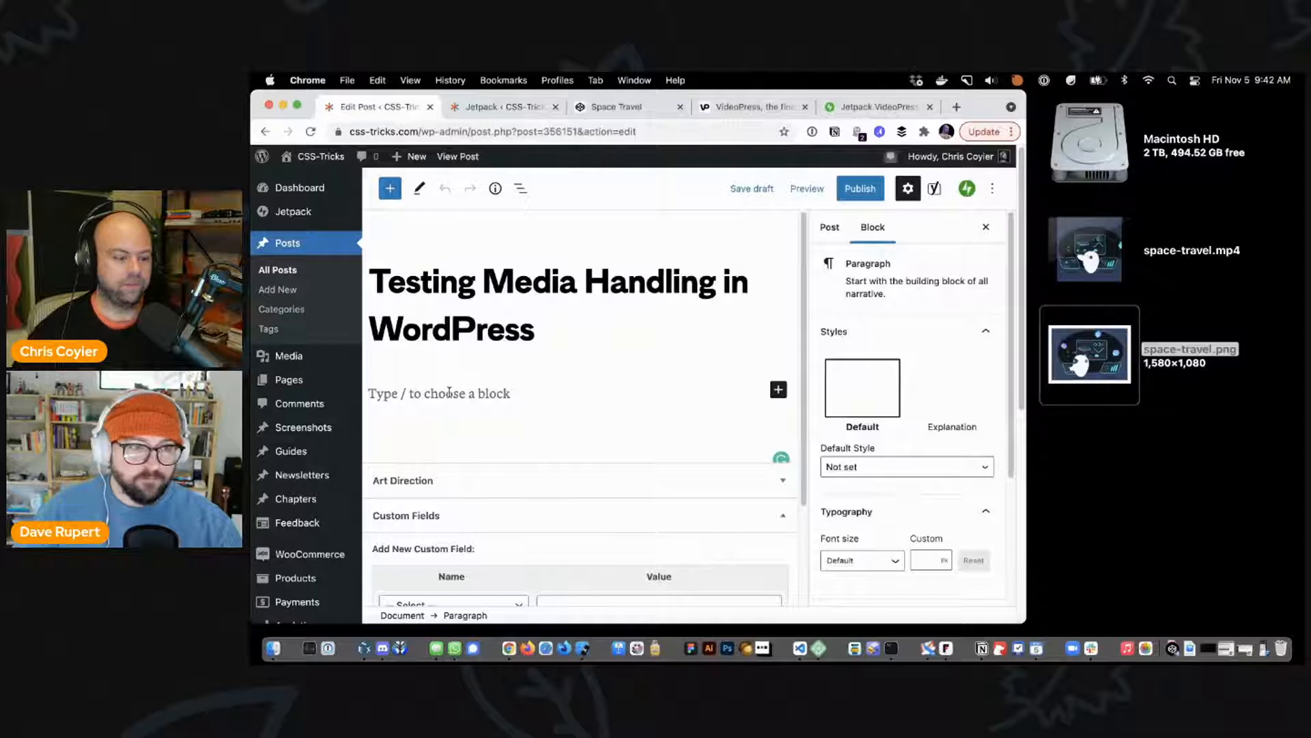
Step: Add the paragraph 'blah blah blogging is cool' and the space-travel image below the title
text(blah blah b)
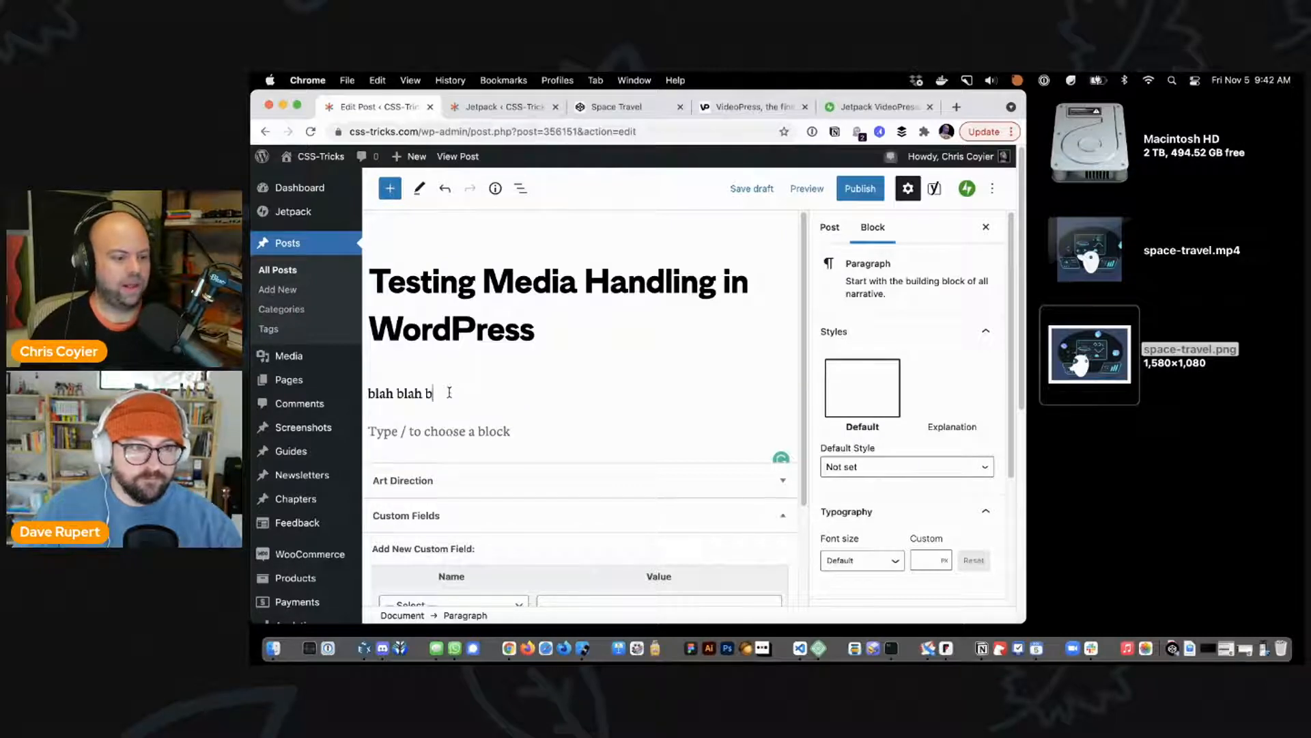
text(logging is cool)
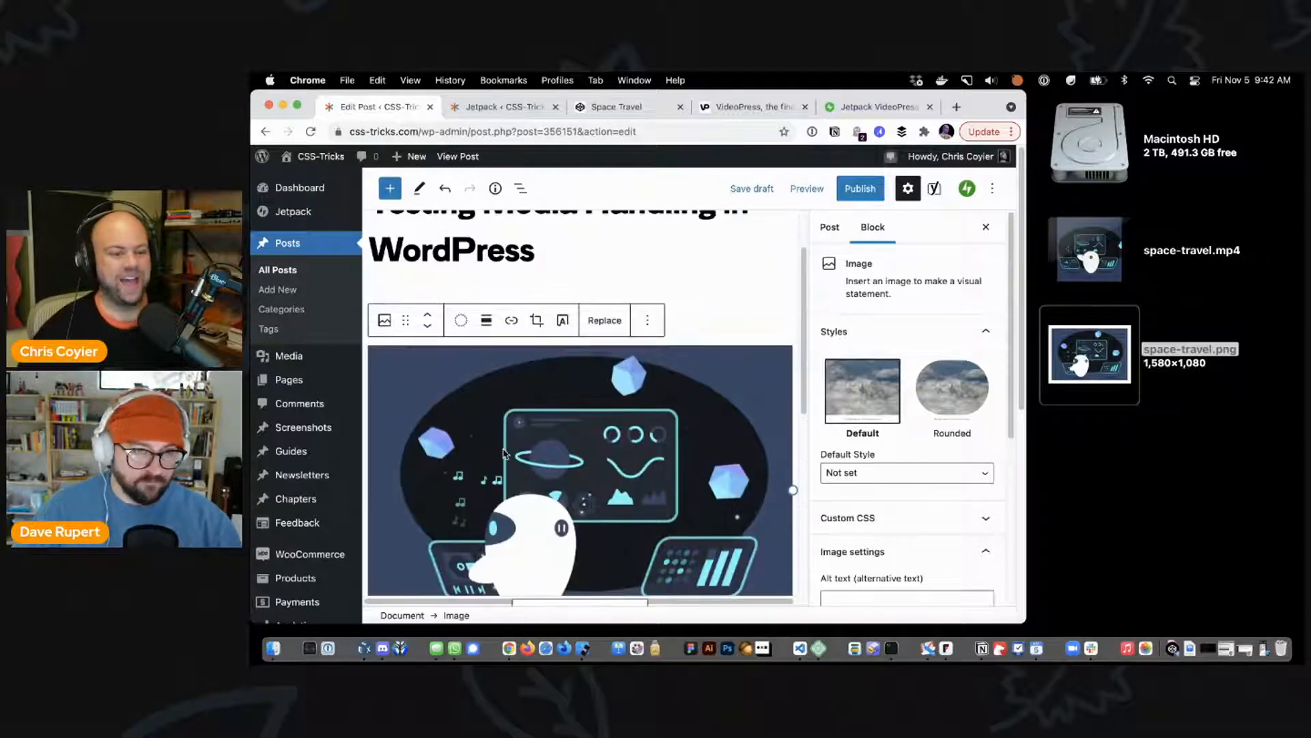
click(827, 227)
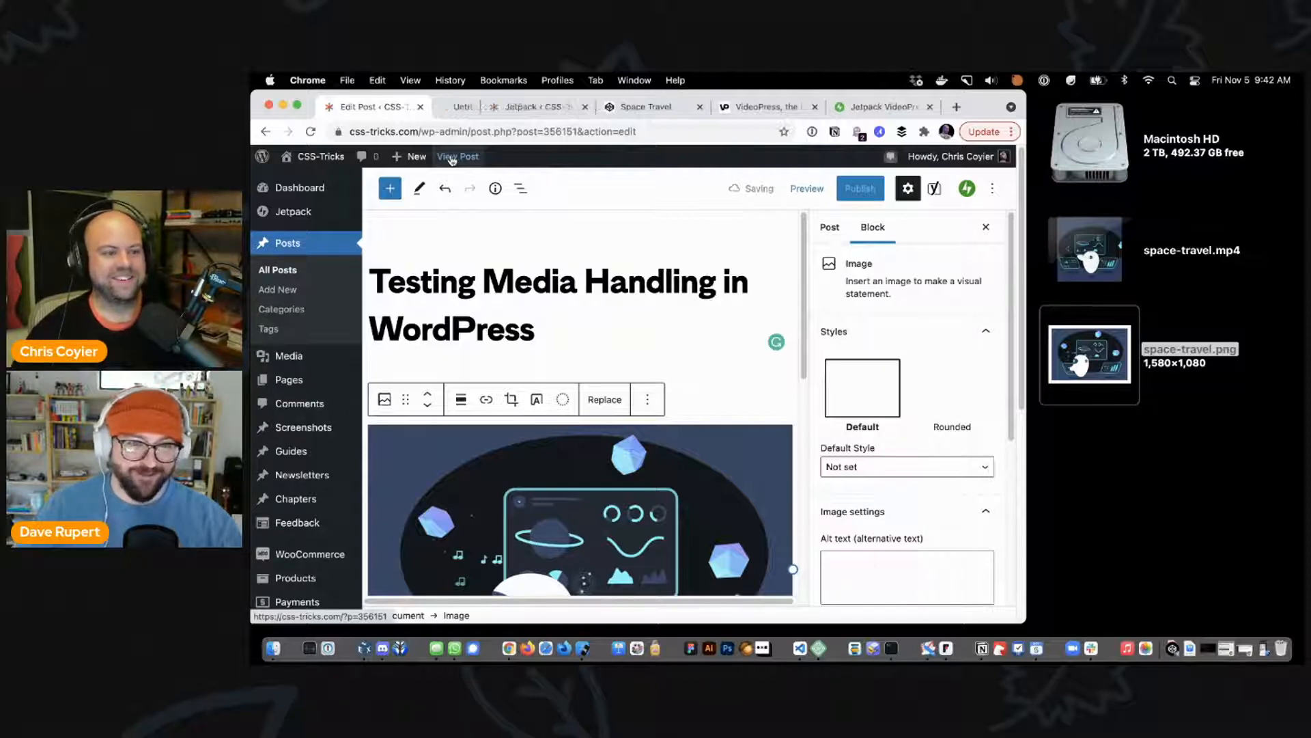
Step: View the live test post showing the paragraph and the space-travel illustration
click(458, 156)
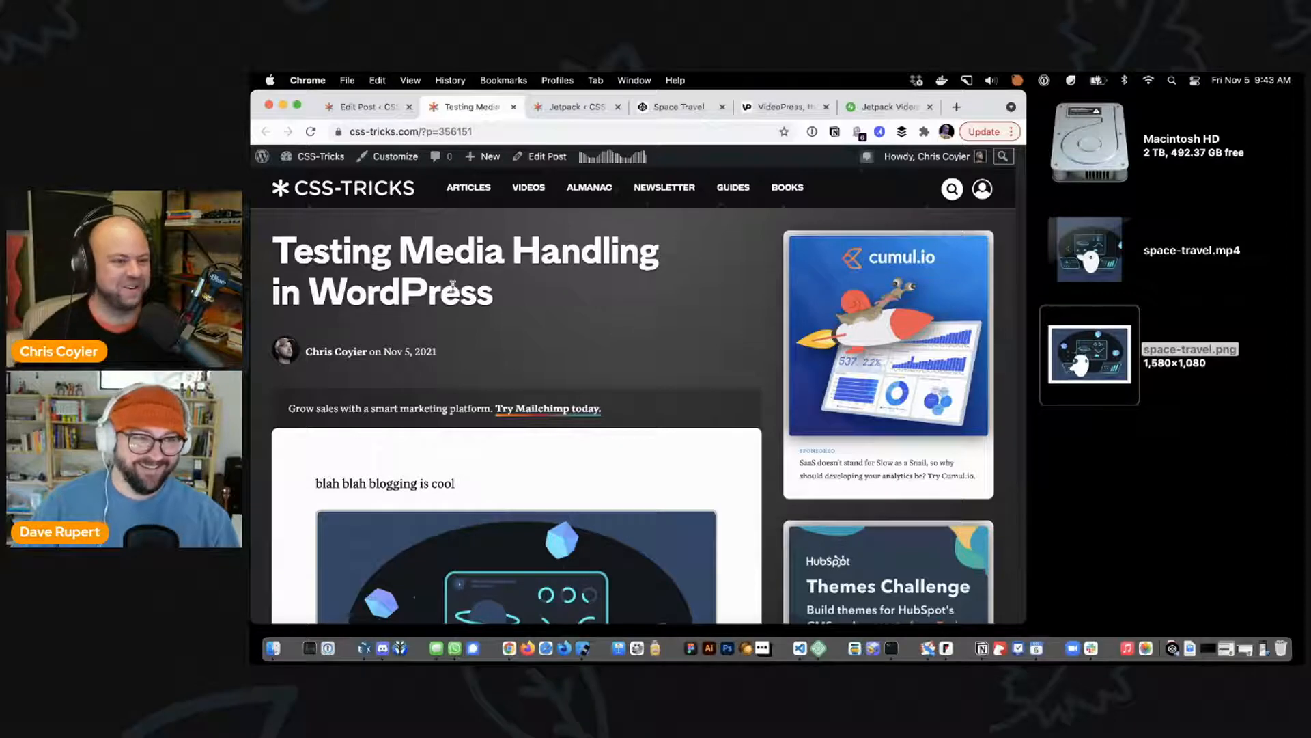
scroll(down, 3)
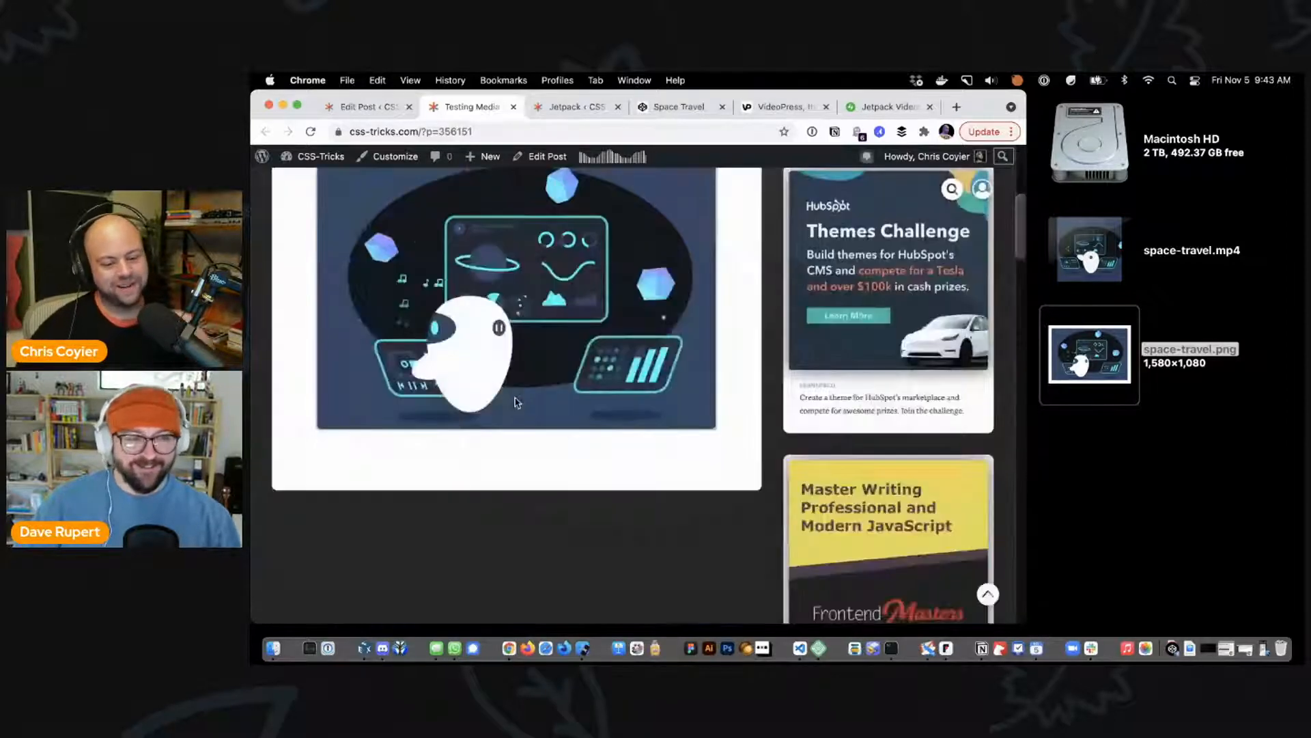
scroll(up, 3)
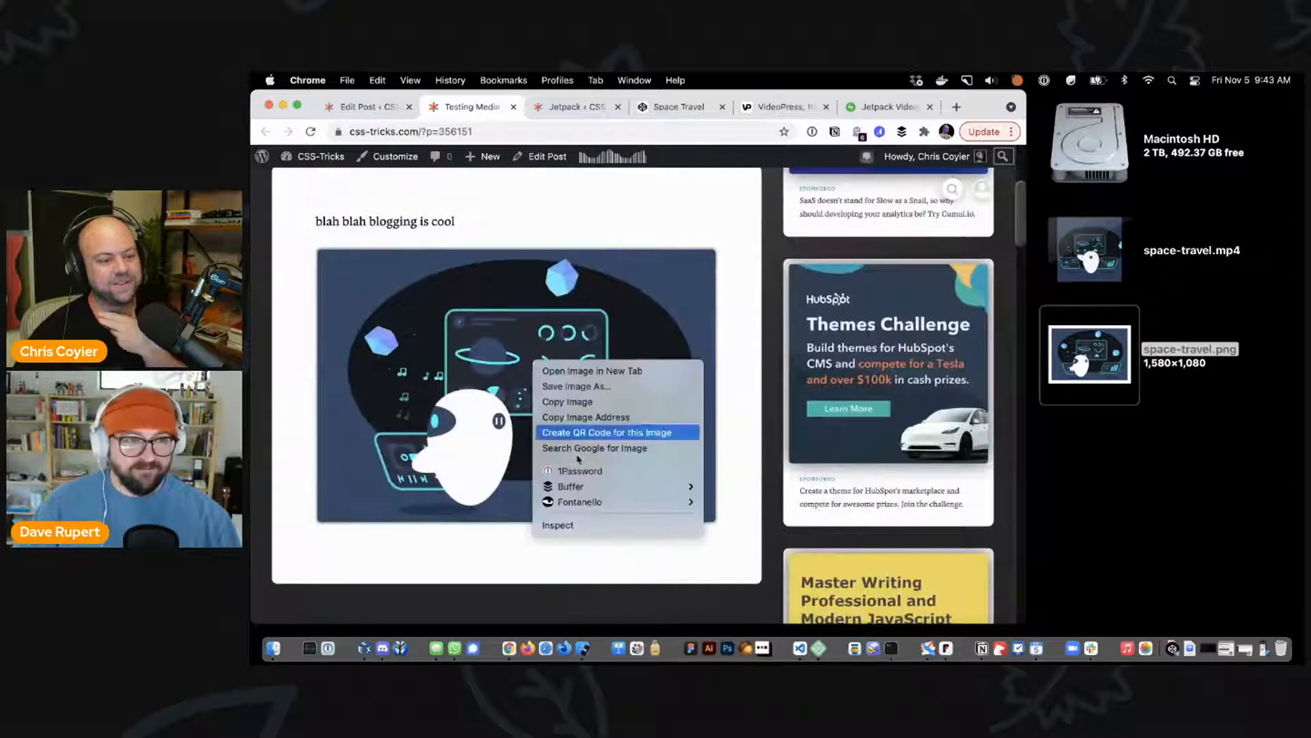
Step: Inspect the post image's srcset markup, then move to the Network panel for media requests
click(557, 524)
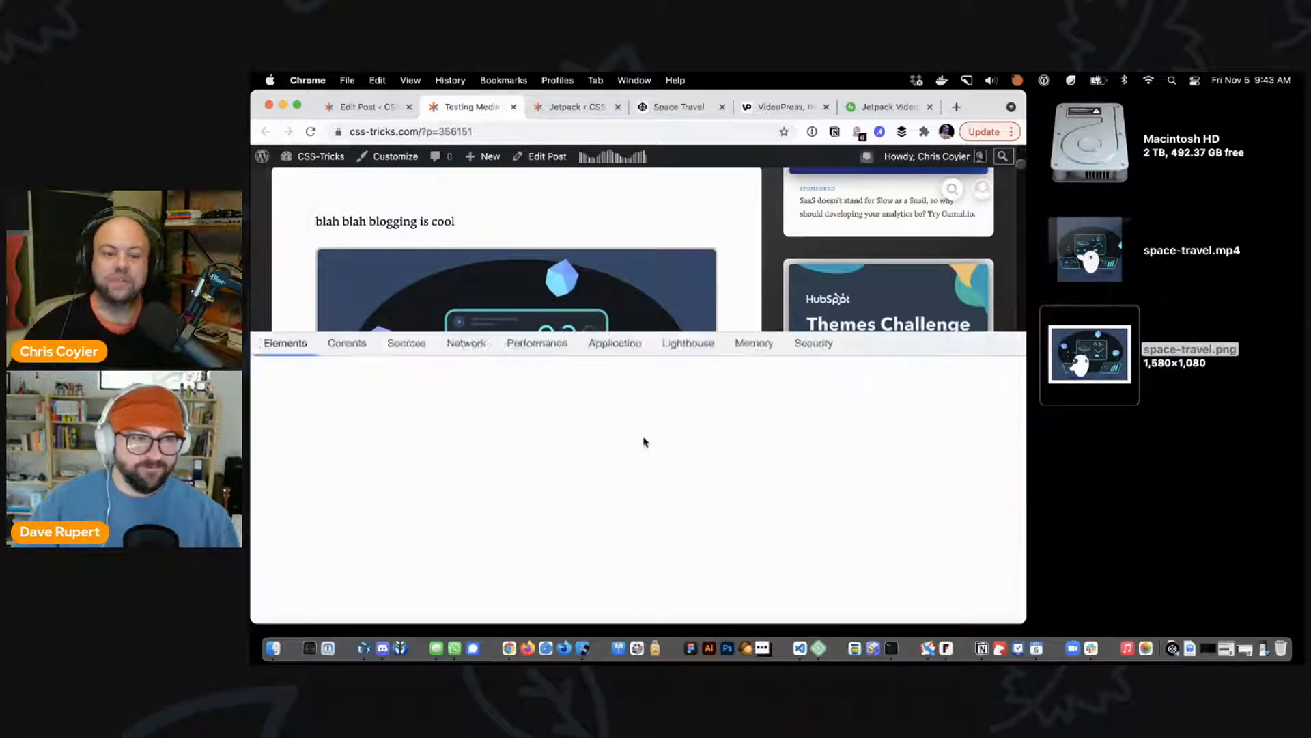
click(781, 107)
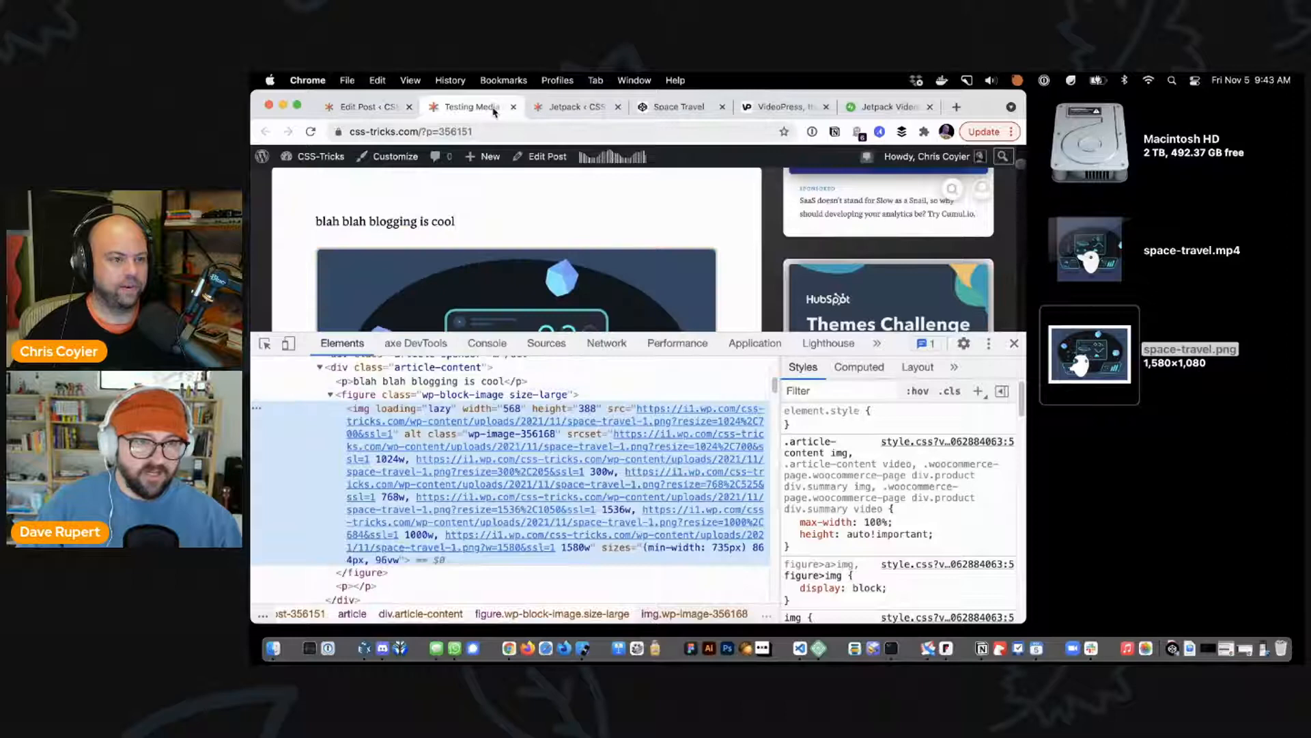
mouse_move(361, 106)
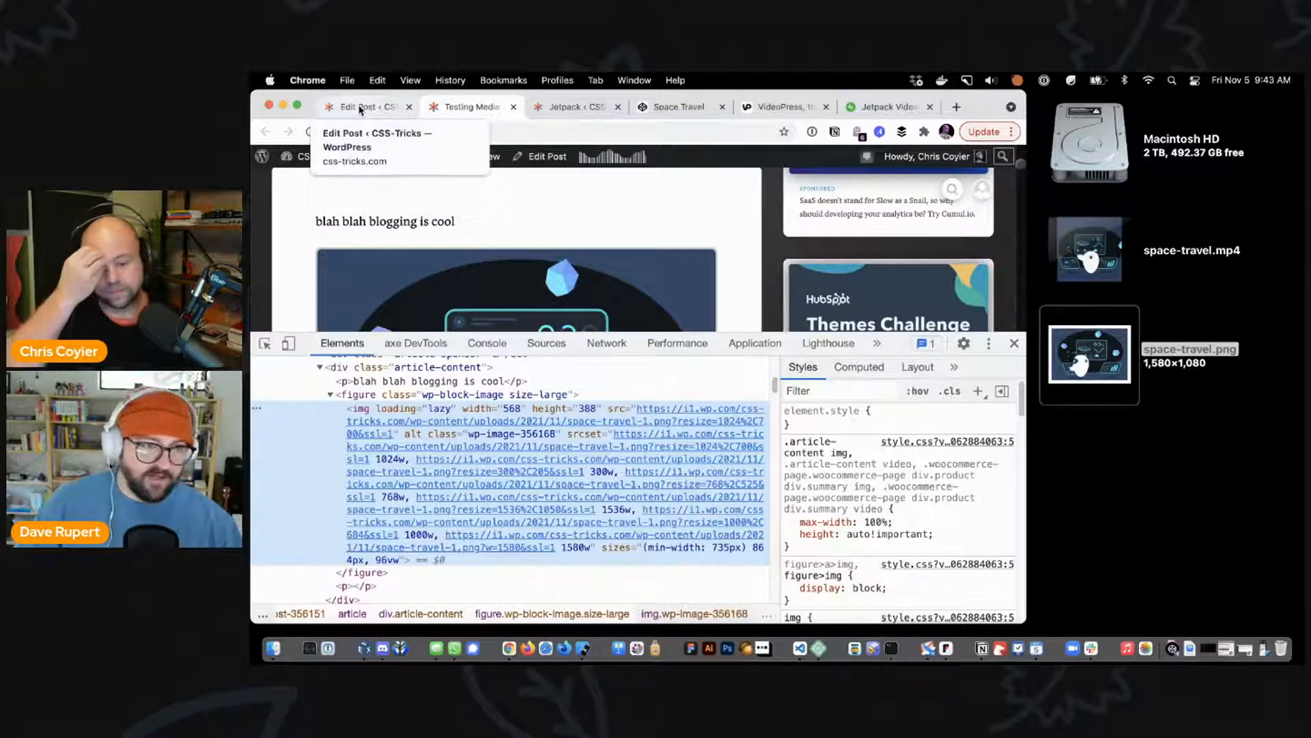
click(605, 343)
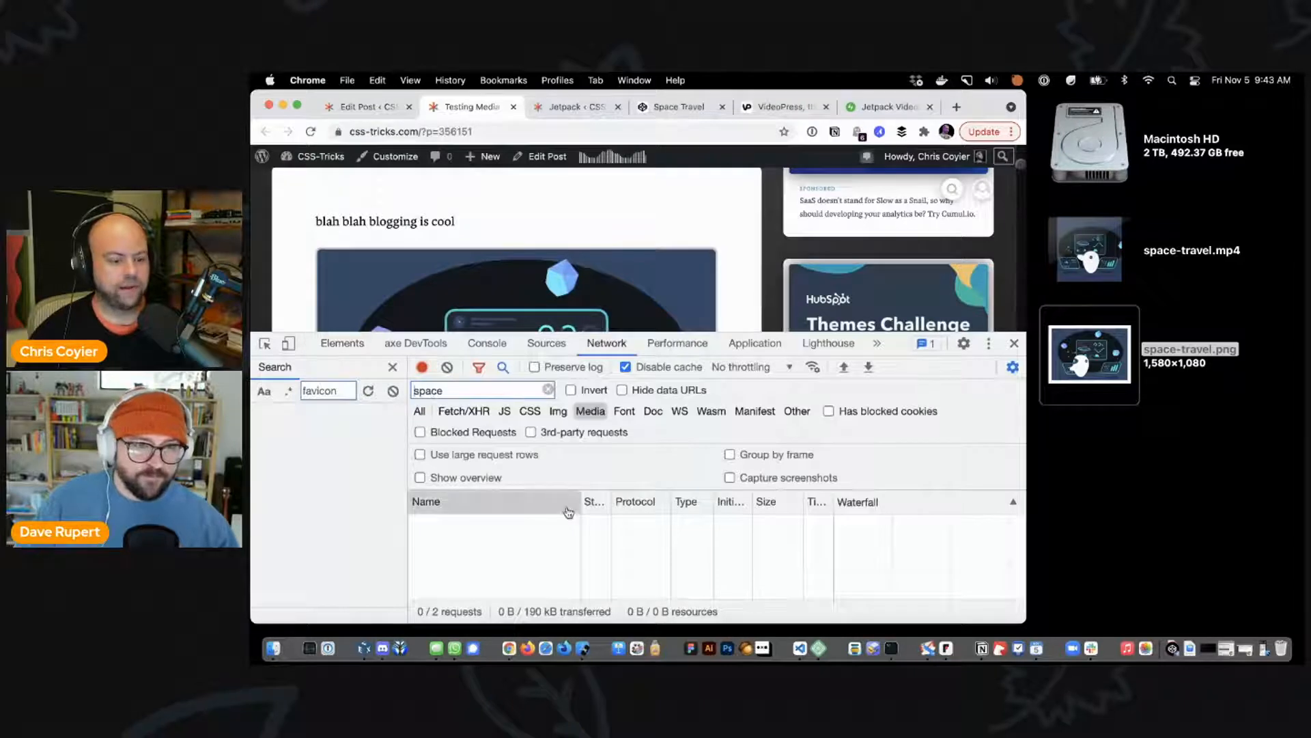
Step: Reload the post and confirm the space-travel image loads as a single 41.4 kB WebP at 1580 width
click(310, 131)
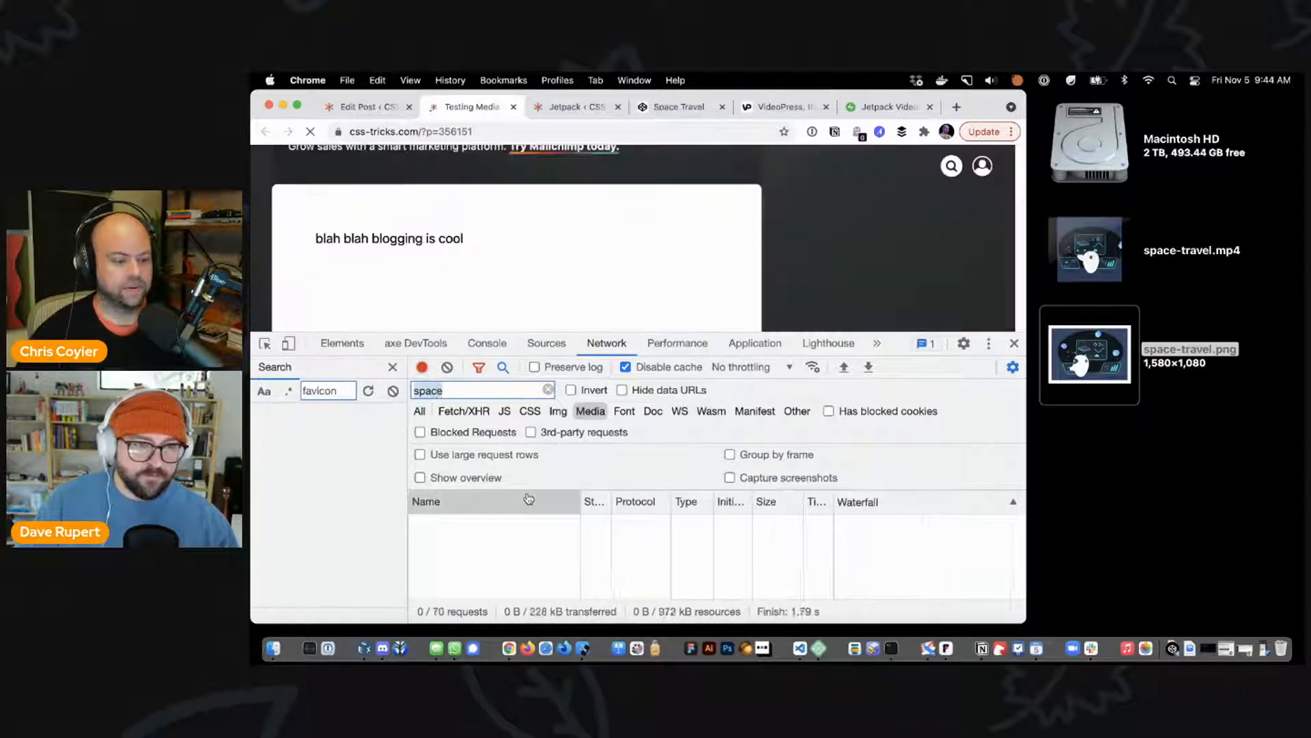
click(558, 411)
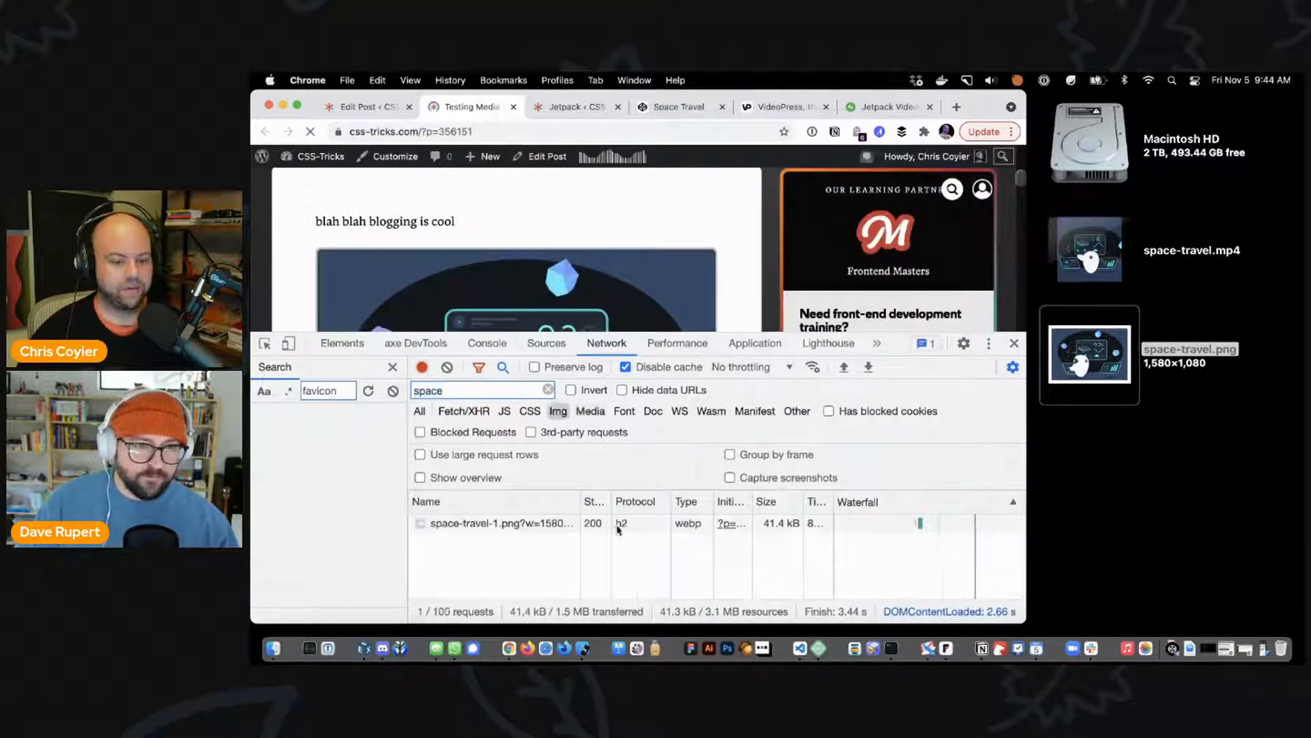
click(500, 523)
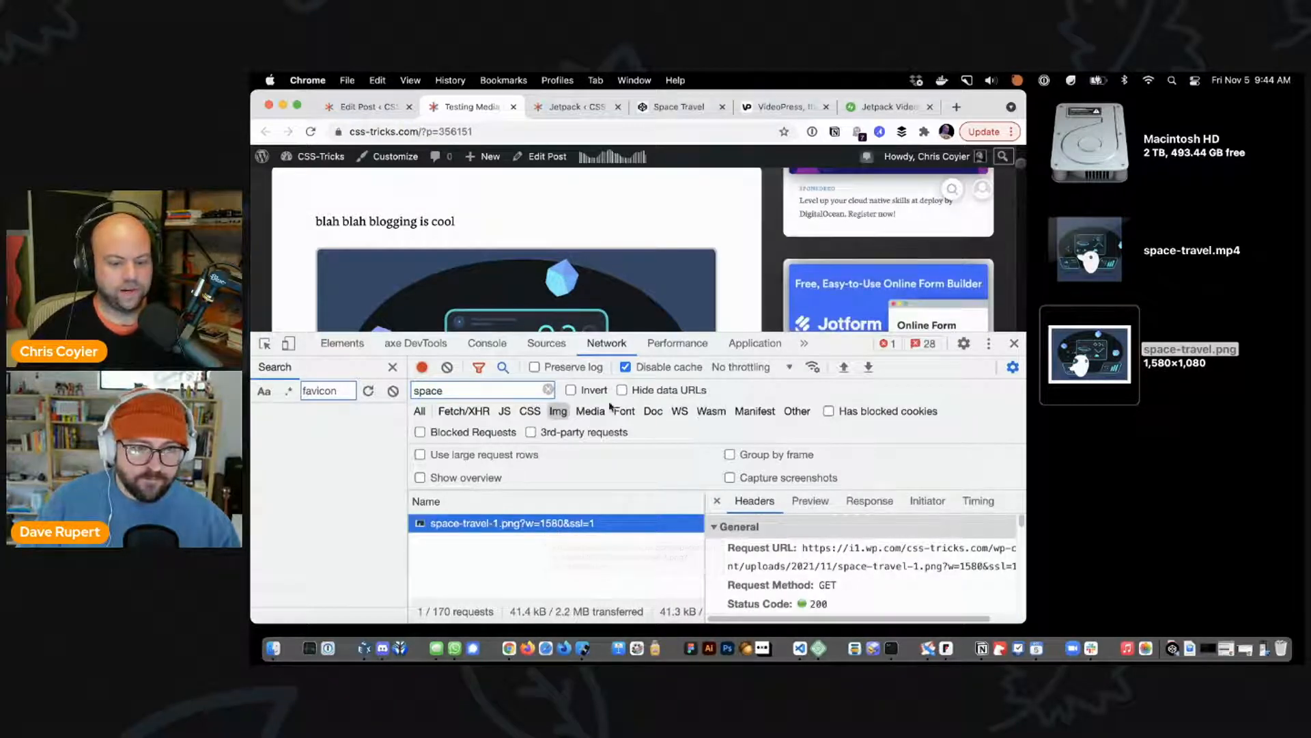
click(716, 500)
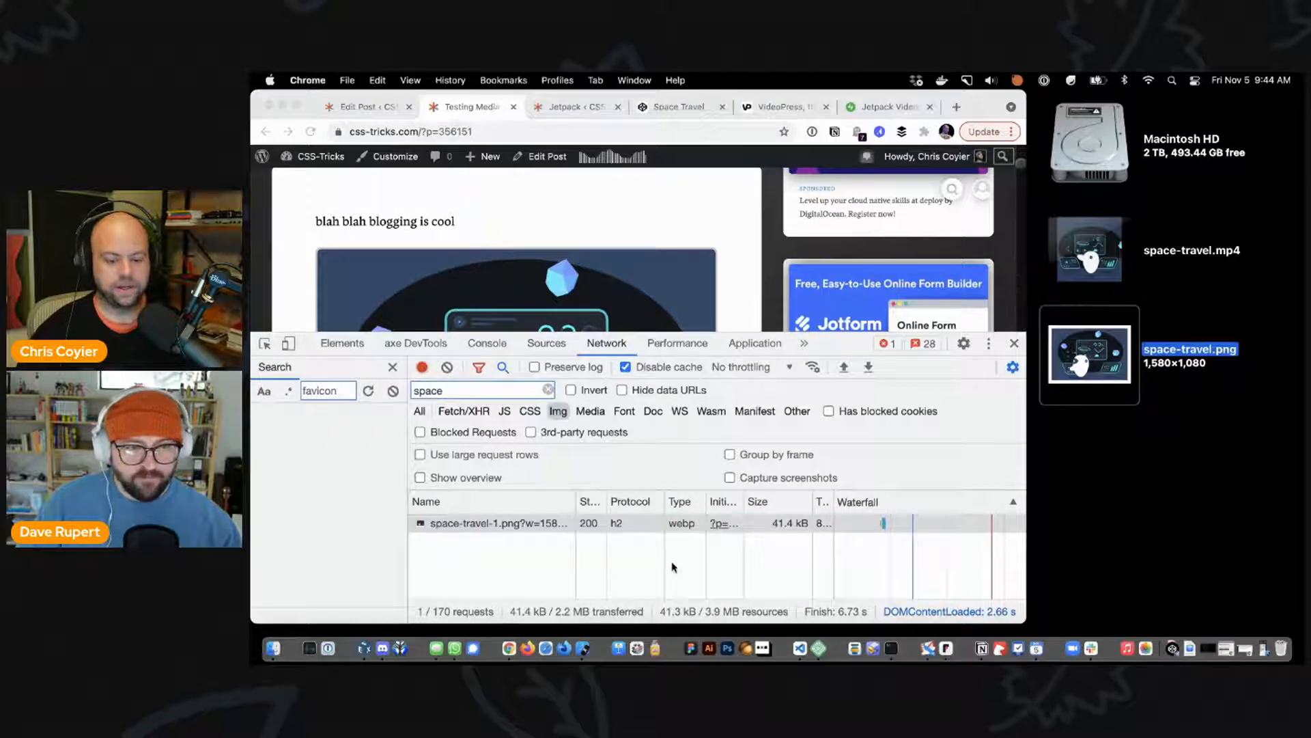
click(492, 523)
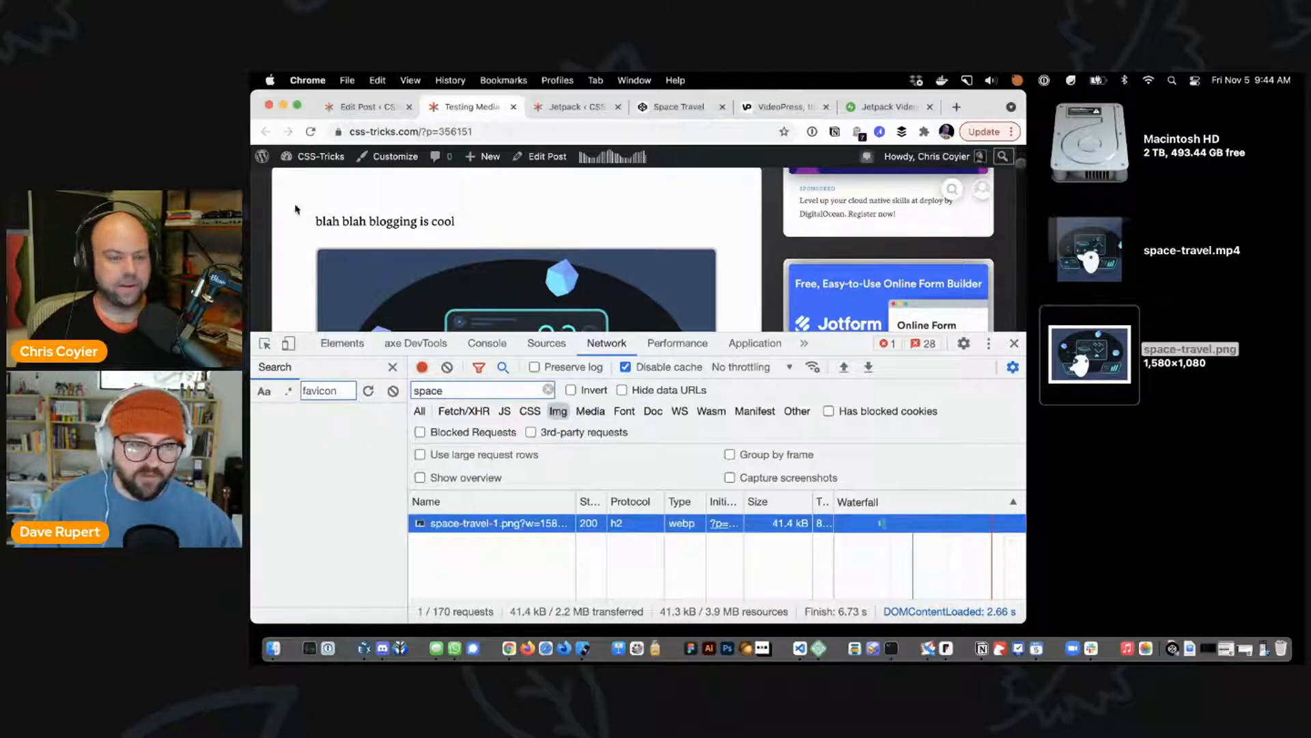
mouse_move(710, 218)
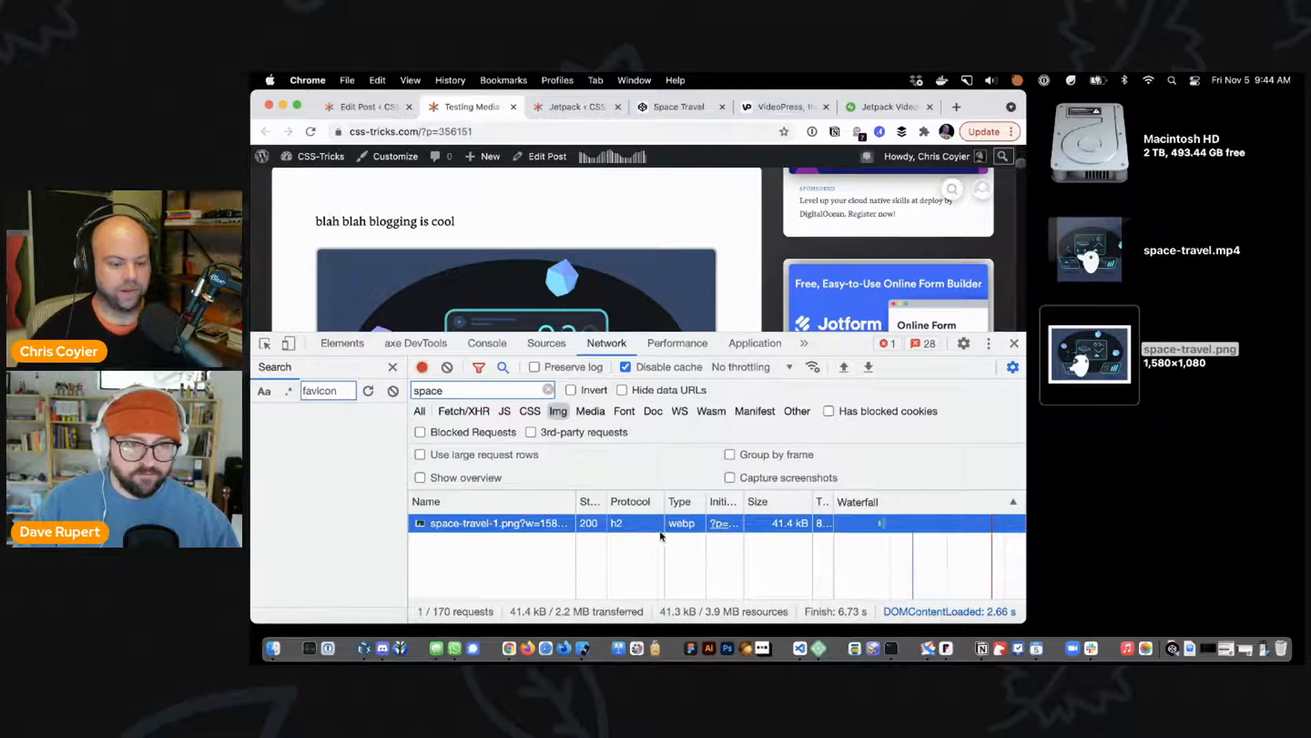
mouse_move(613, 531)
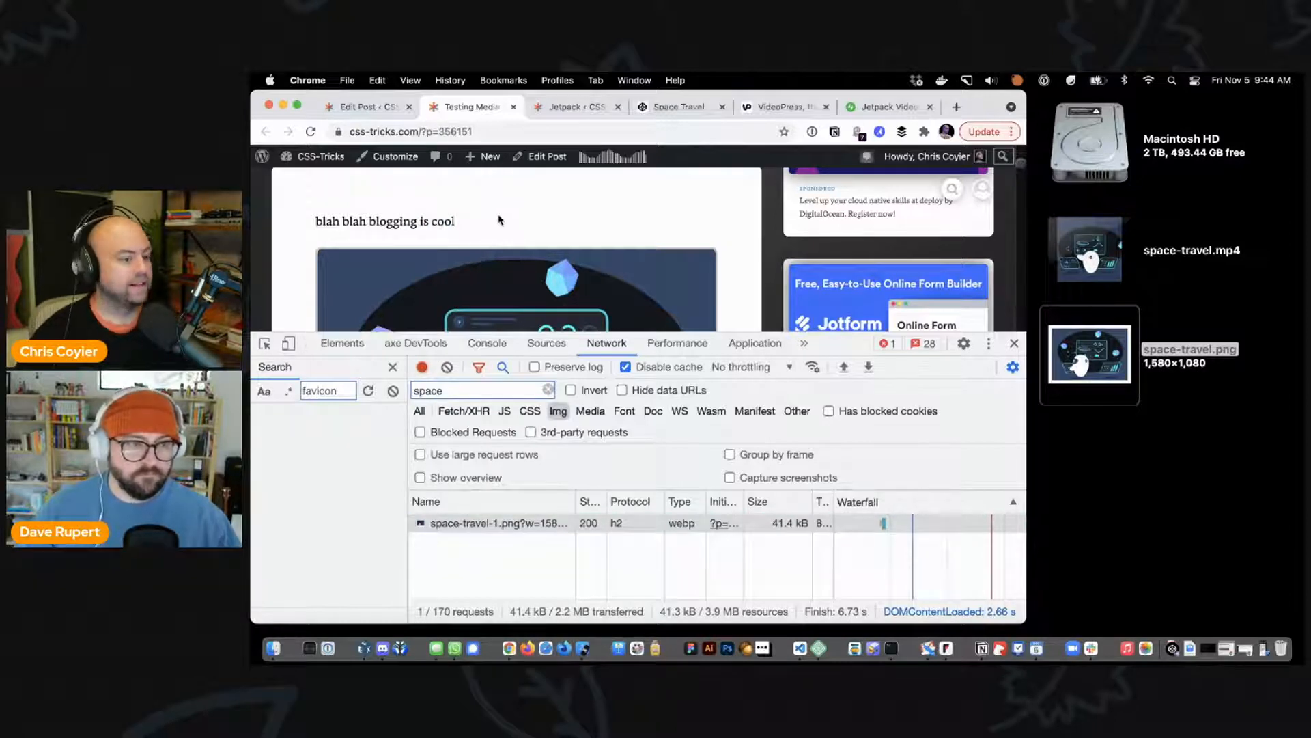
mouse_move(367, 107)
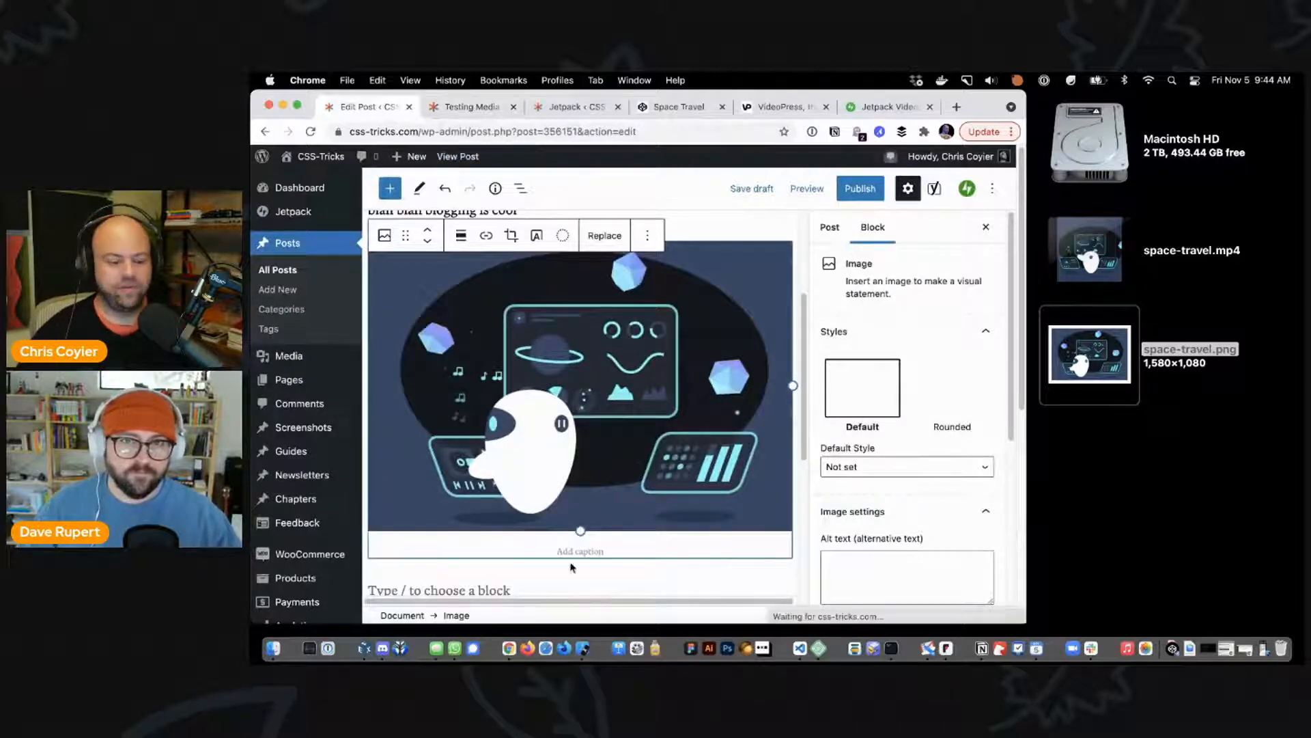
Step: Start a /v slash command in the empty block below the image to insert a video
scroll(down, 3)
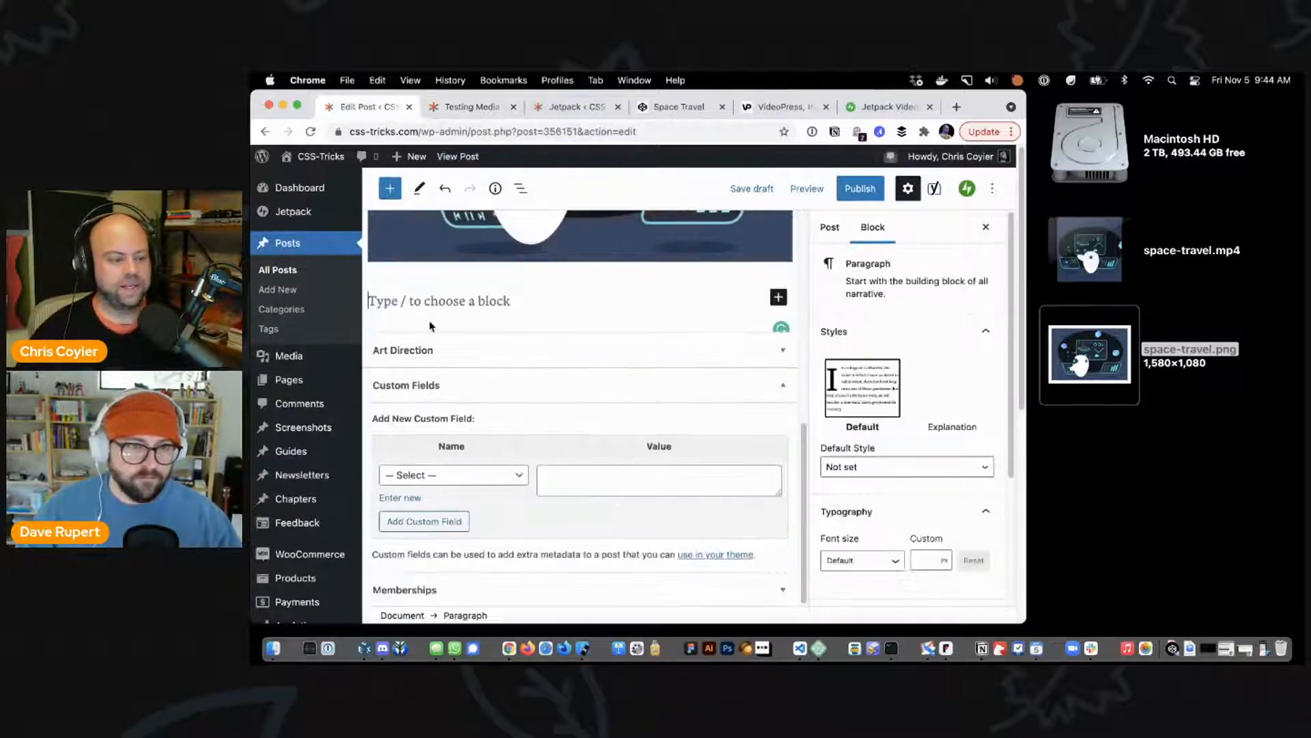
text(/v)
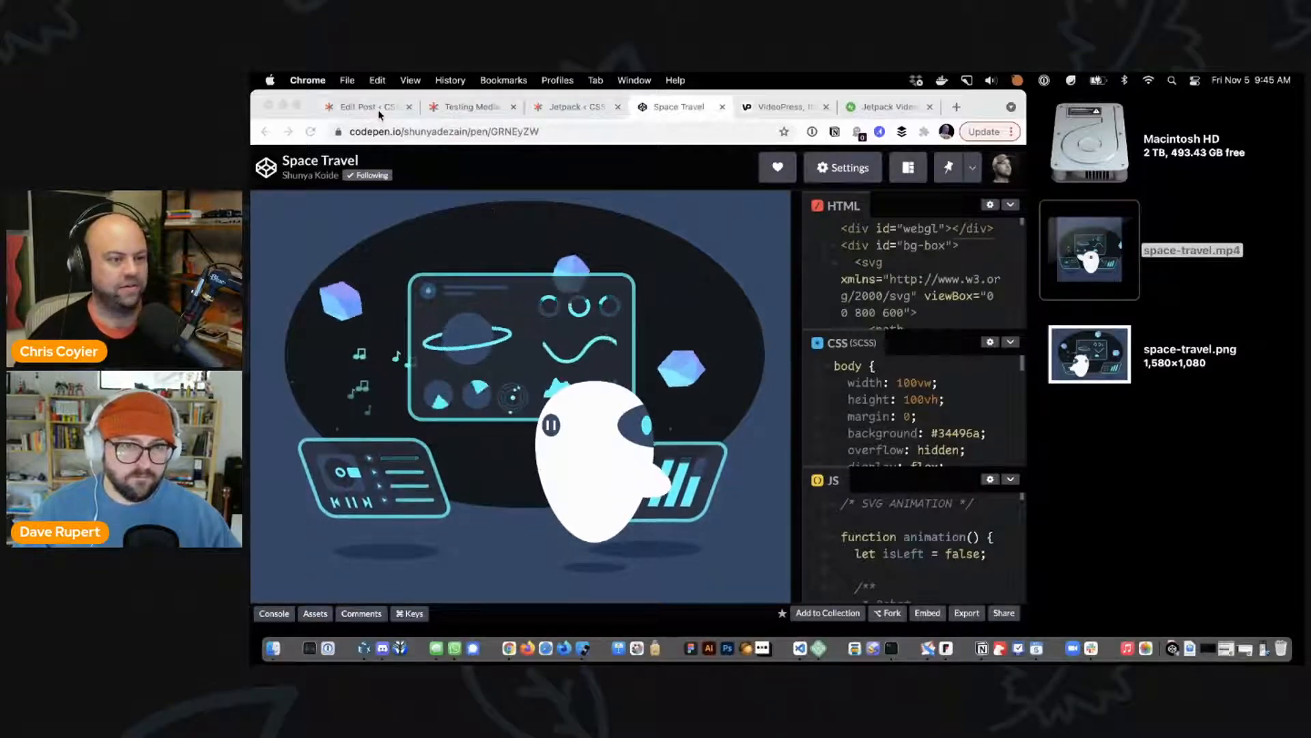
Step: Return from the CodePen pen to the WordPress post editor
click(367, 106)
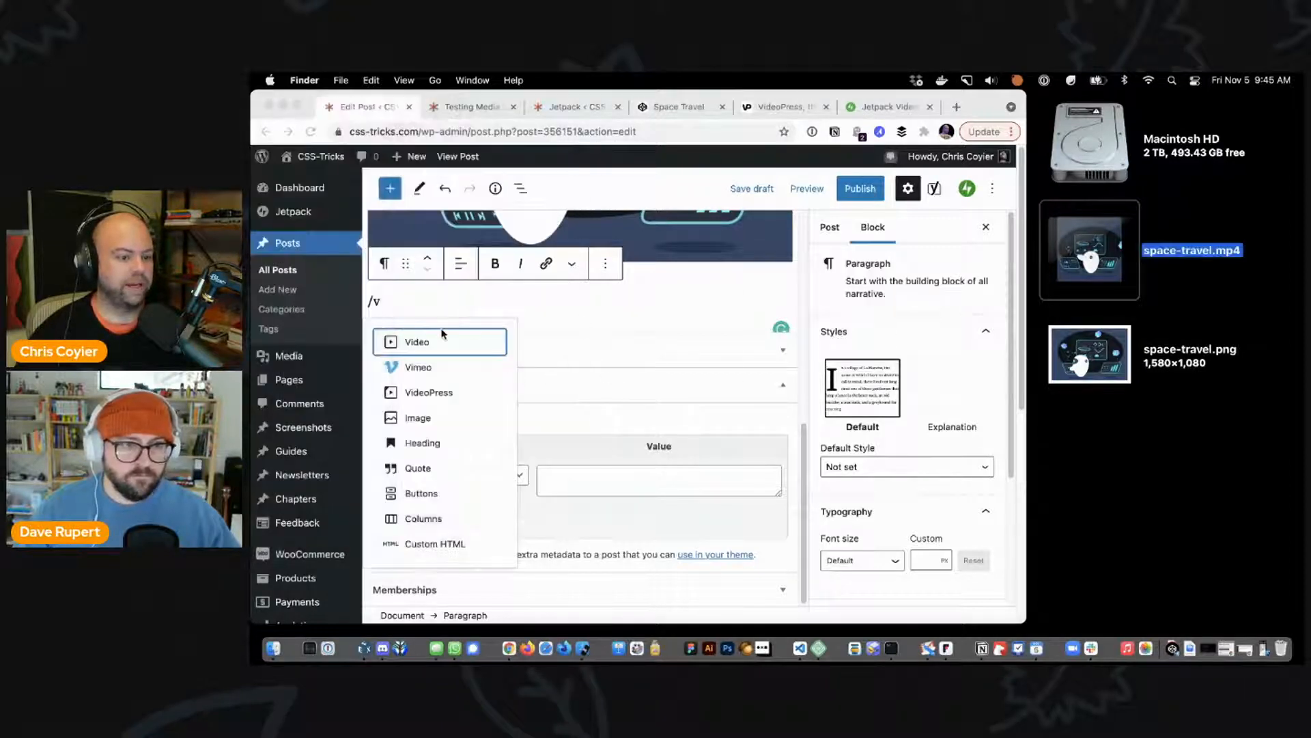
Step: Insert a video block holding space-travel-1.mp4 from the media library and show its settings
click(417, 341)
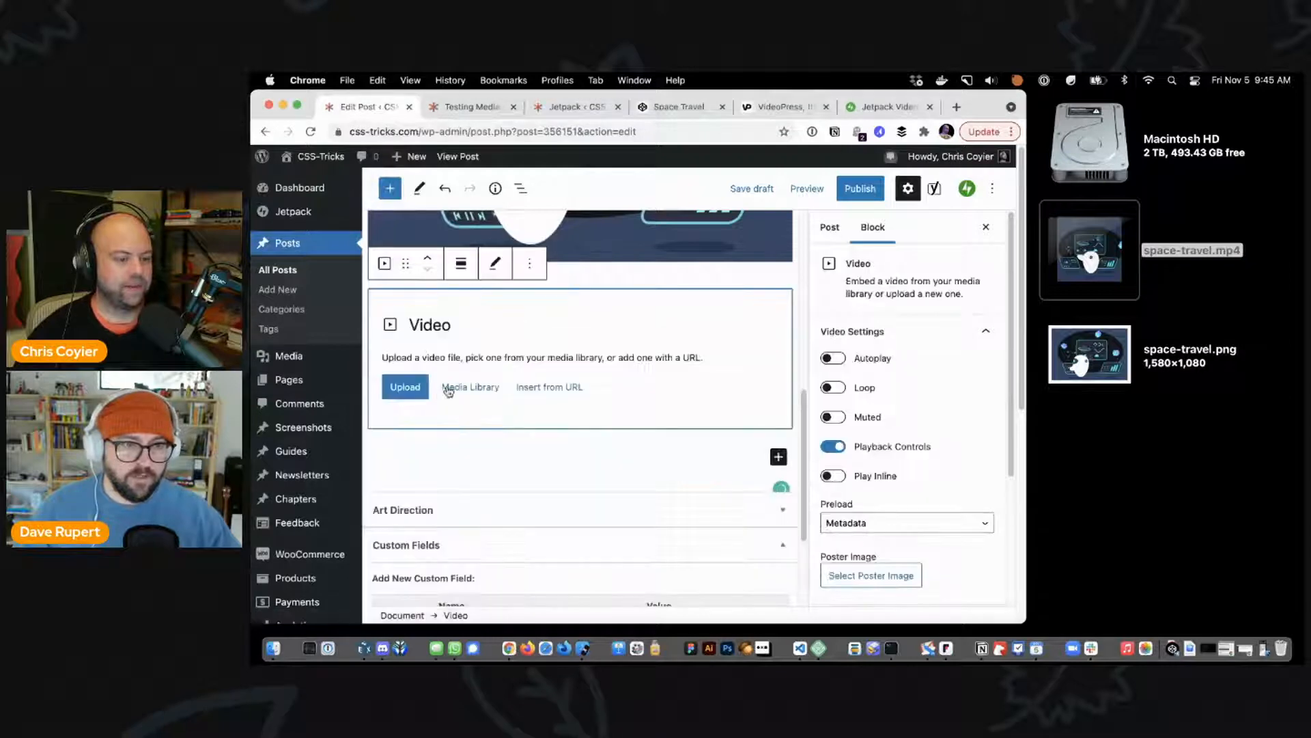
click(472, 386)
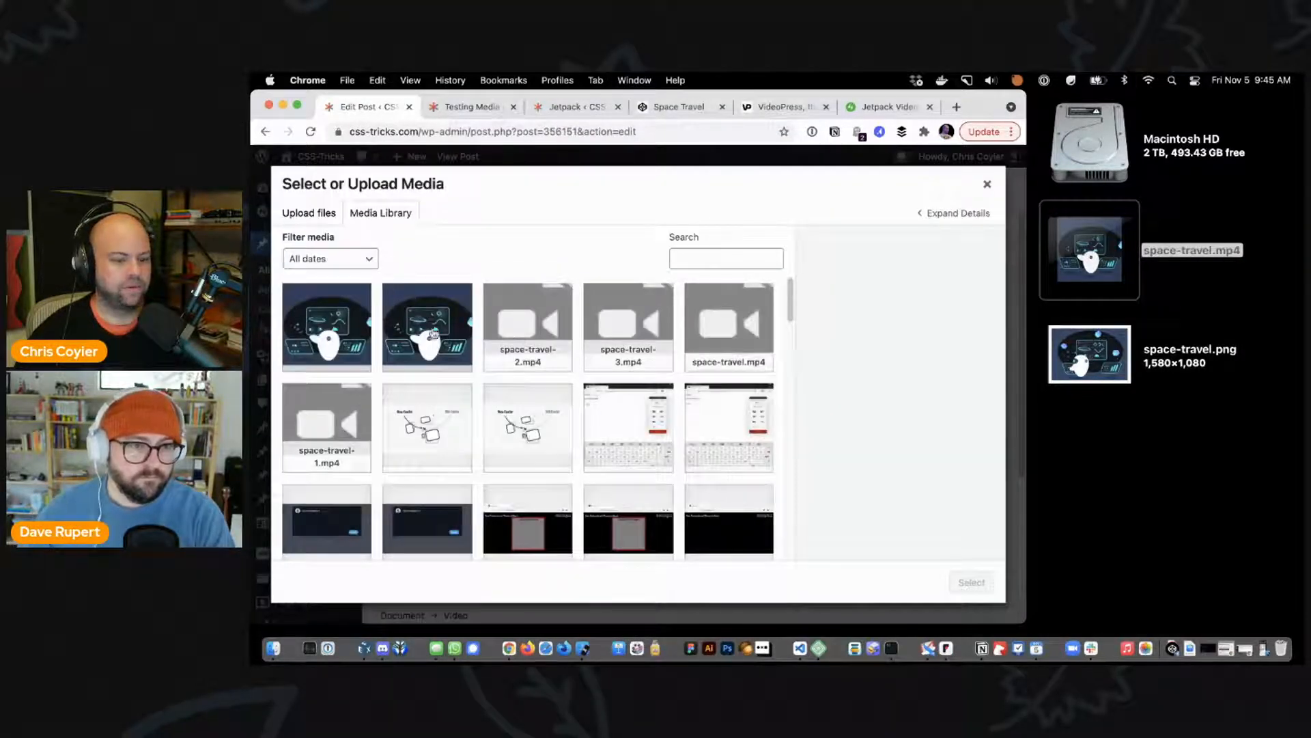
click(326, 426)
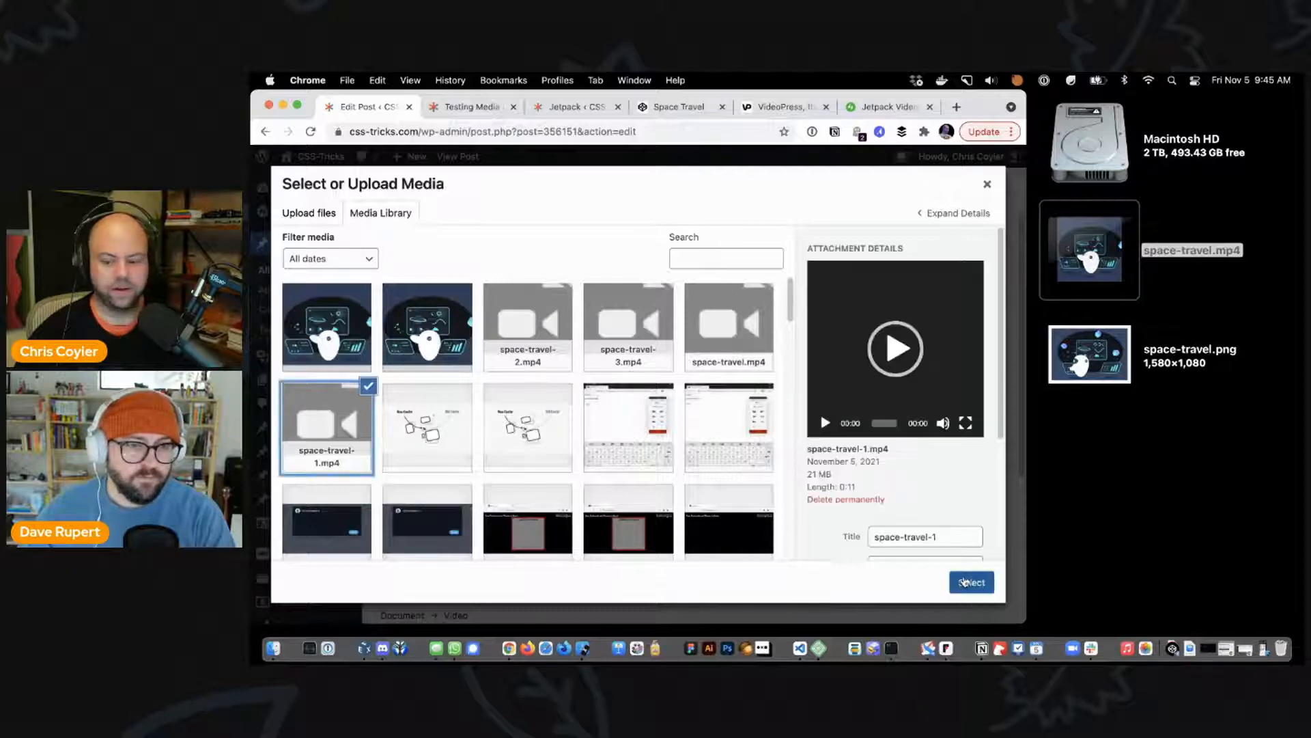
click(971, 582)
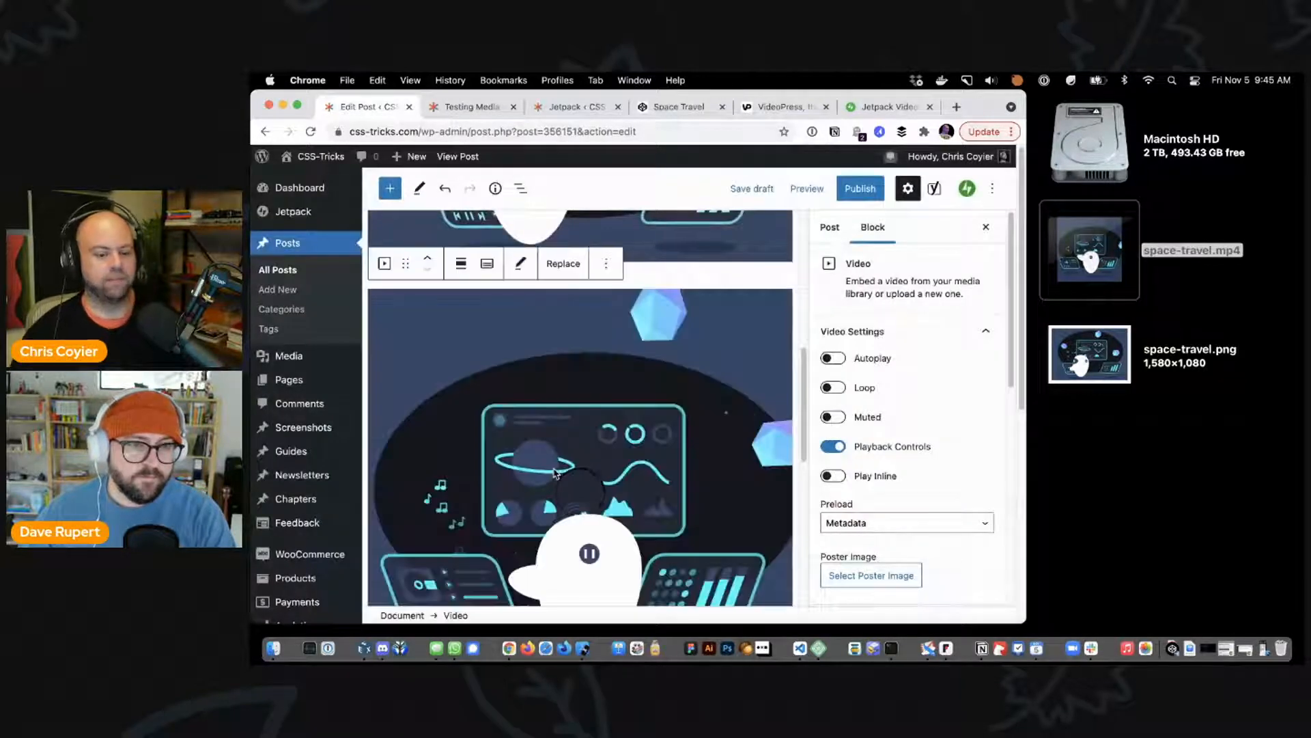
scroll(down, 3)
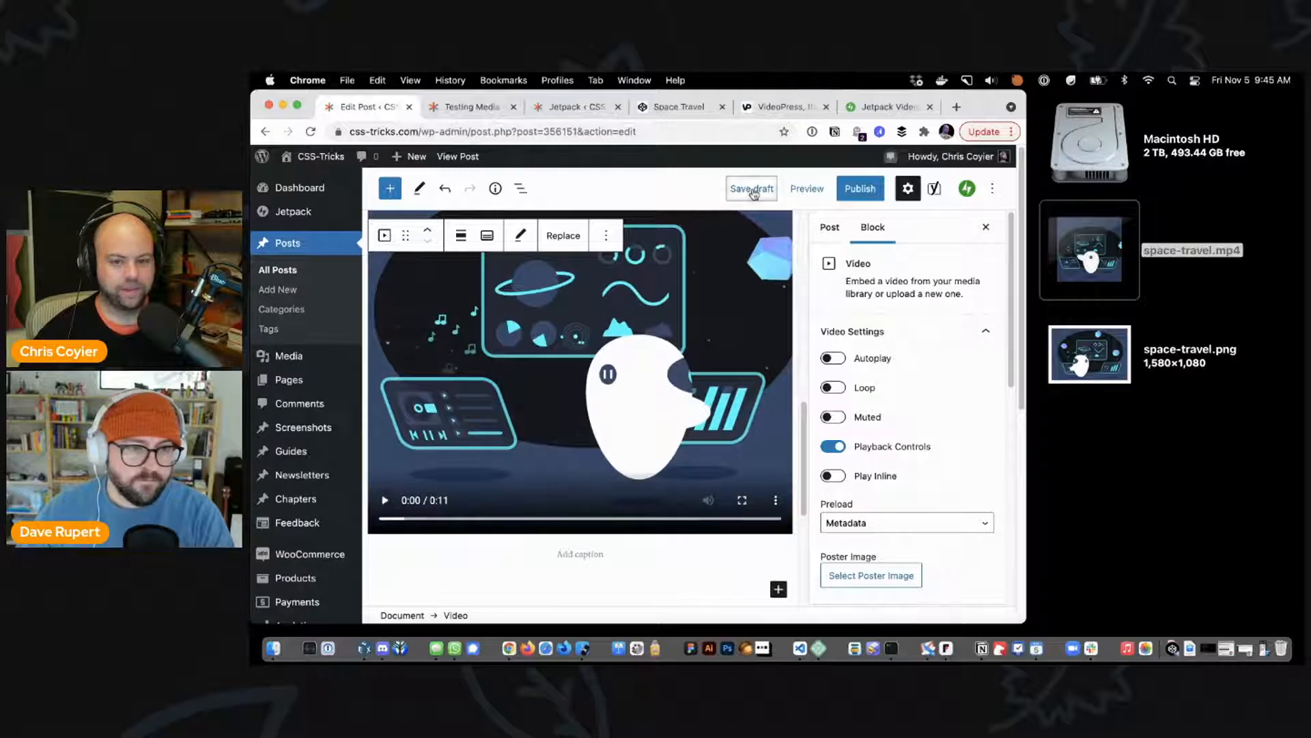
Step: Save the draft and reload the live test post to see the video rendered
click(749, 189)
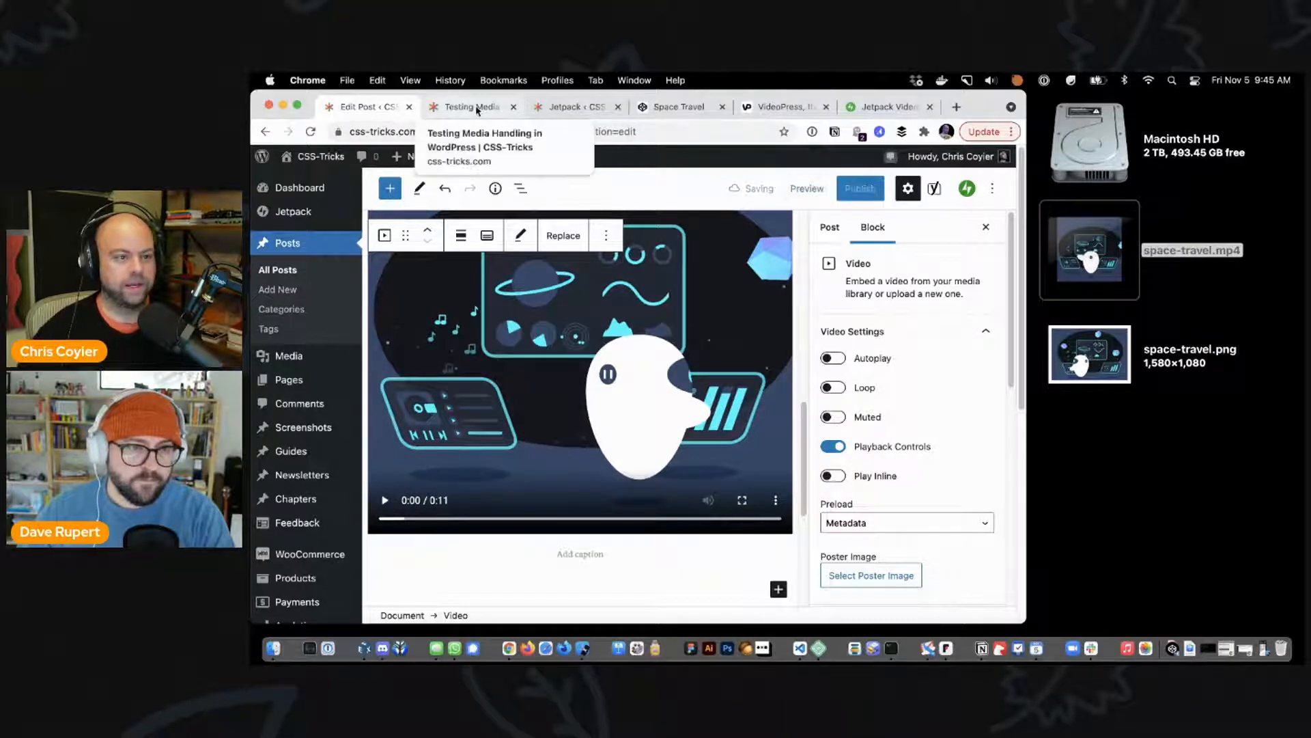
click(472, 106)
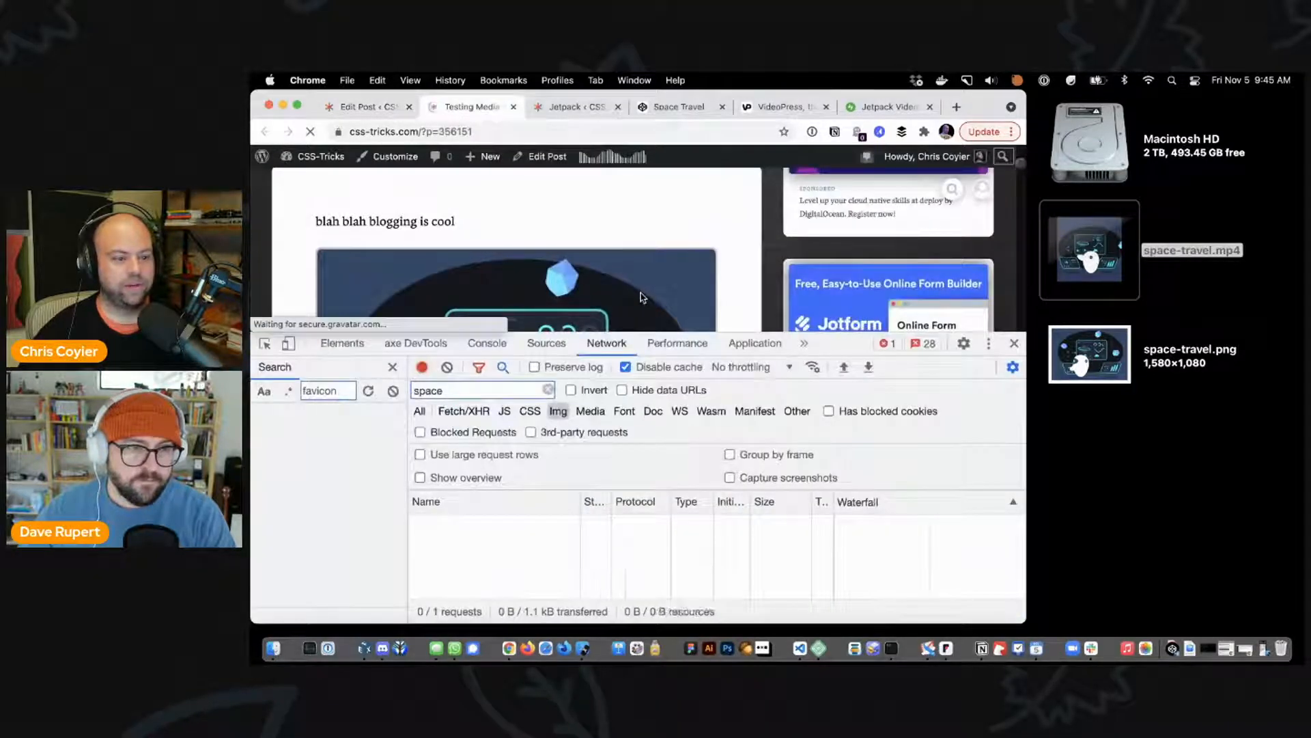
click(1012, 343)
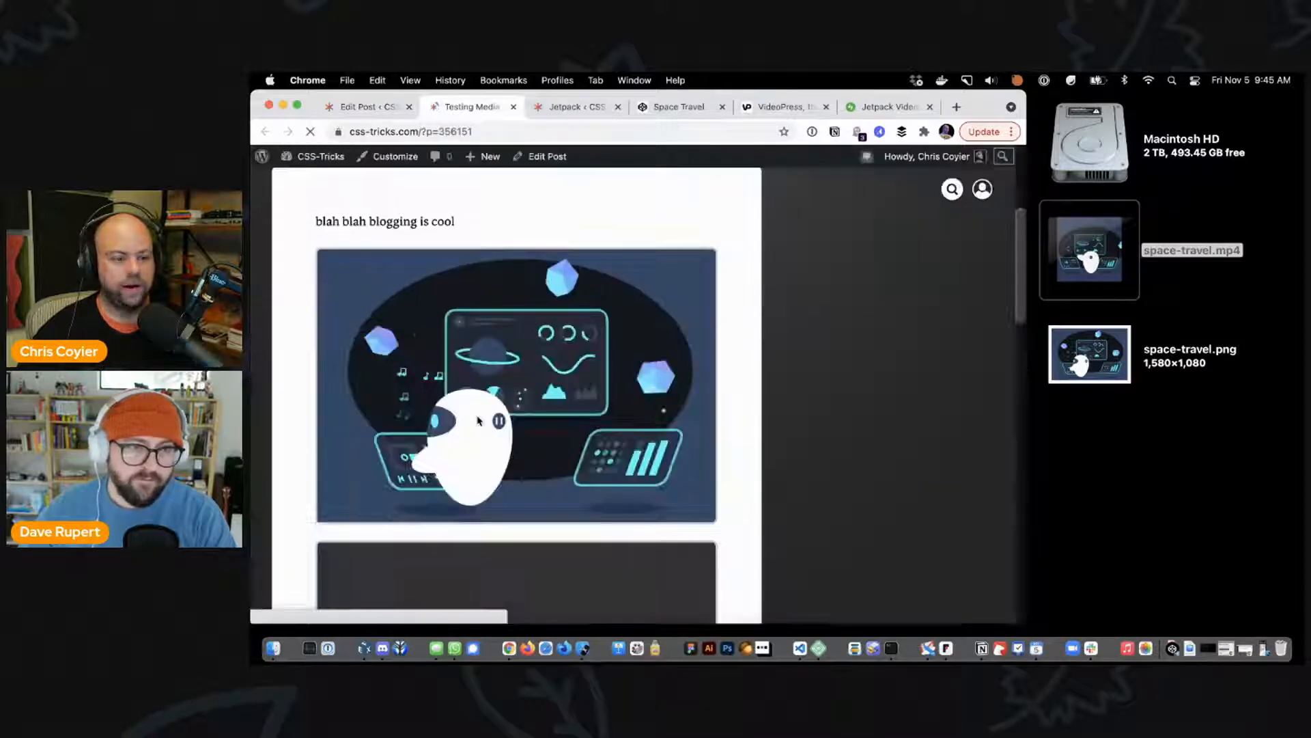
scroll(down, 3)
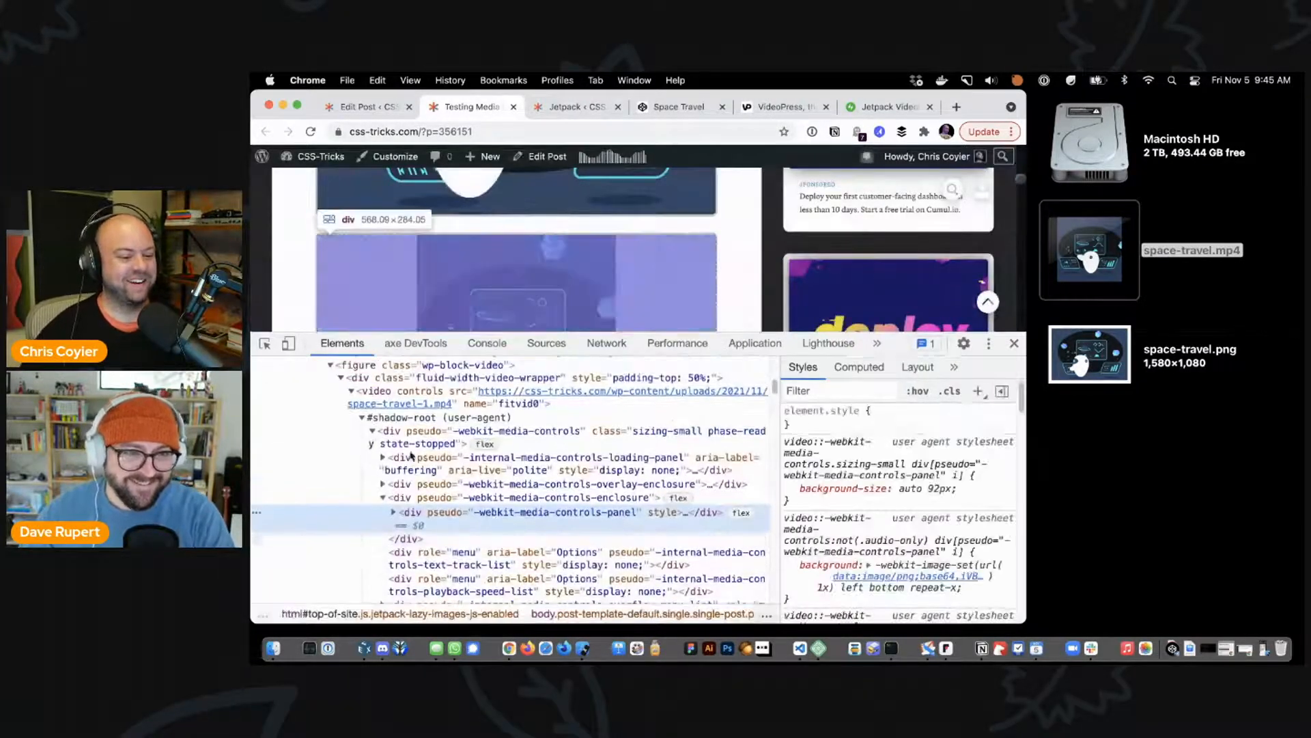
Step: Inspect the post's video element and its styles, then switch to the VideoPress site
click(377, 392)
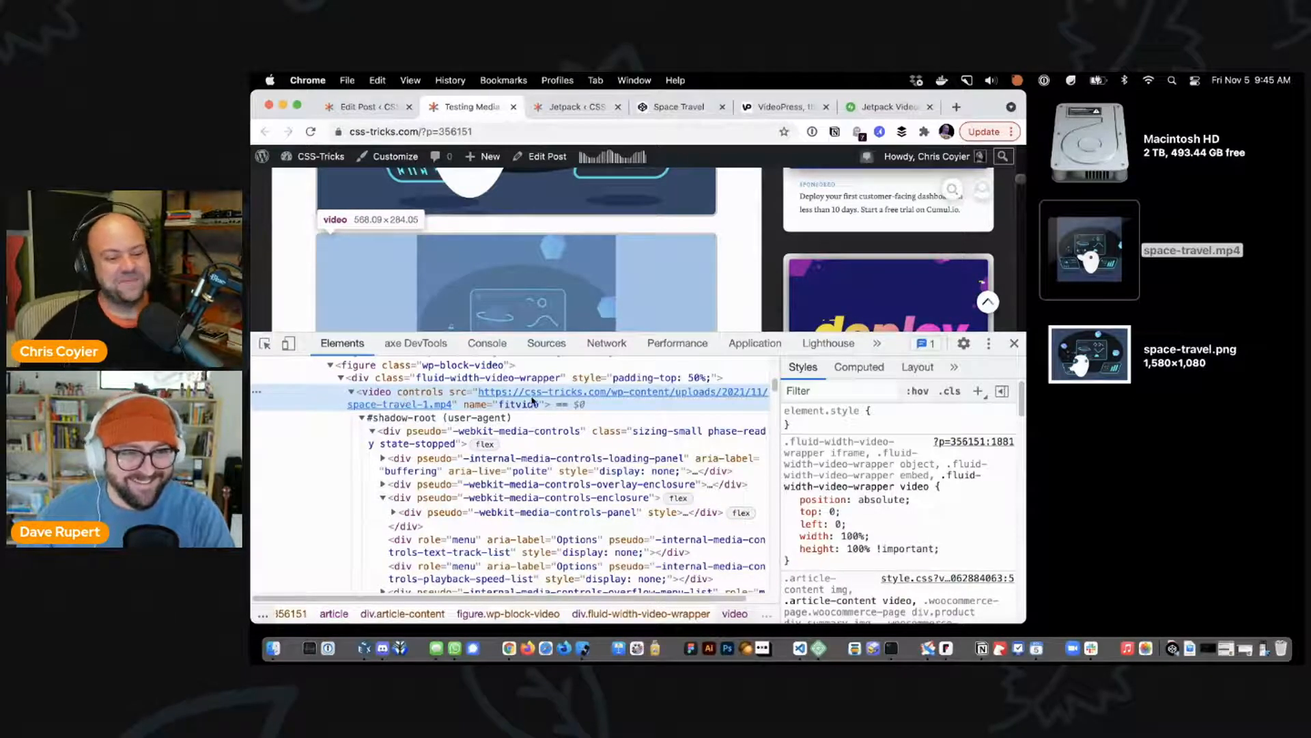
mouse_move(551, 404)
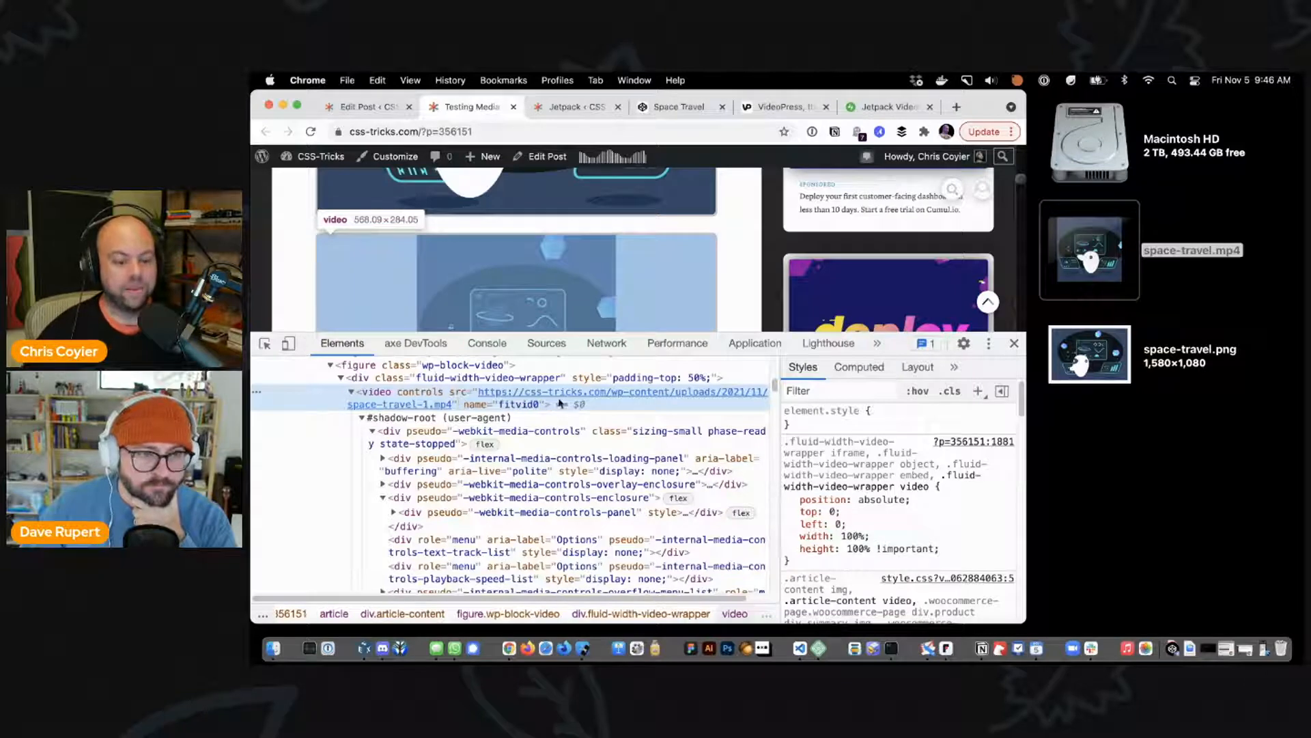
mouse_move(577, 404)
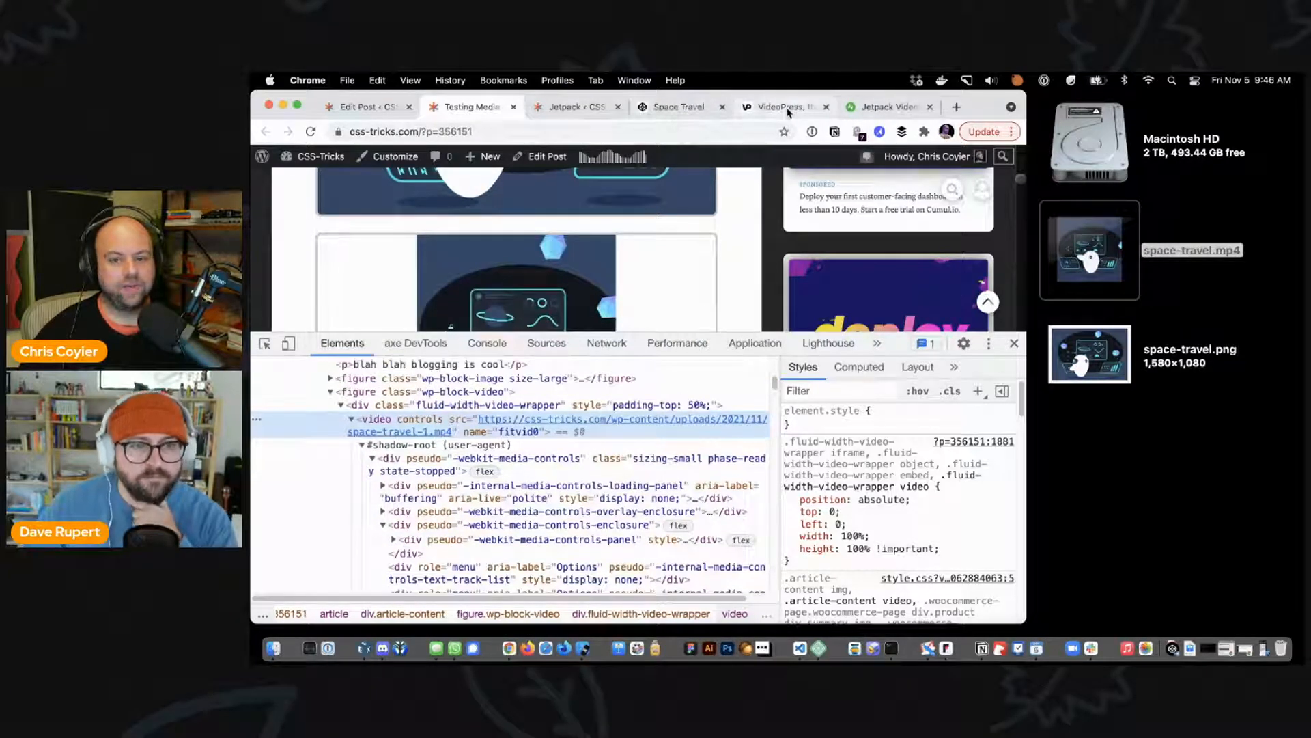
mouse_move(784, 107)
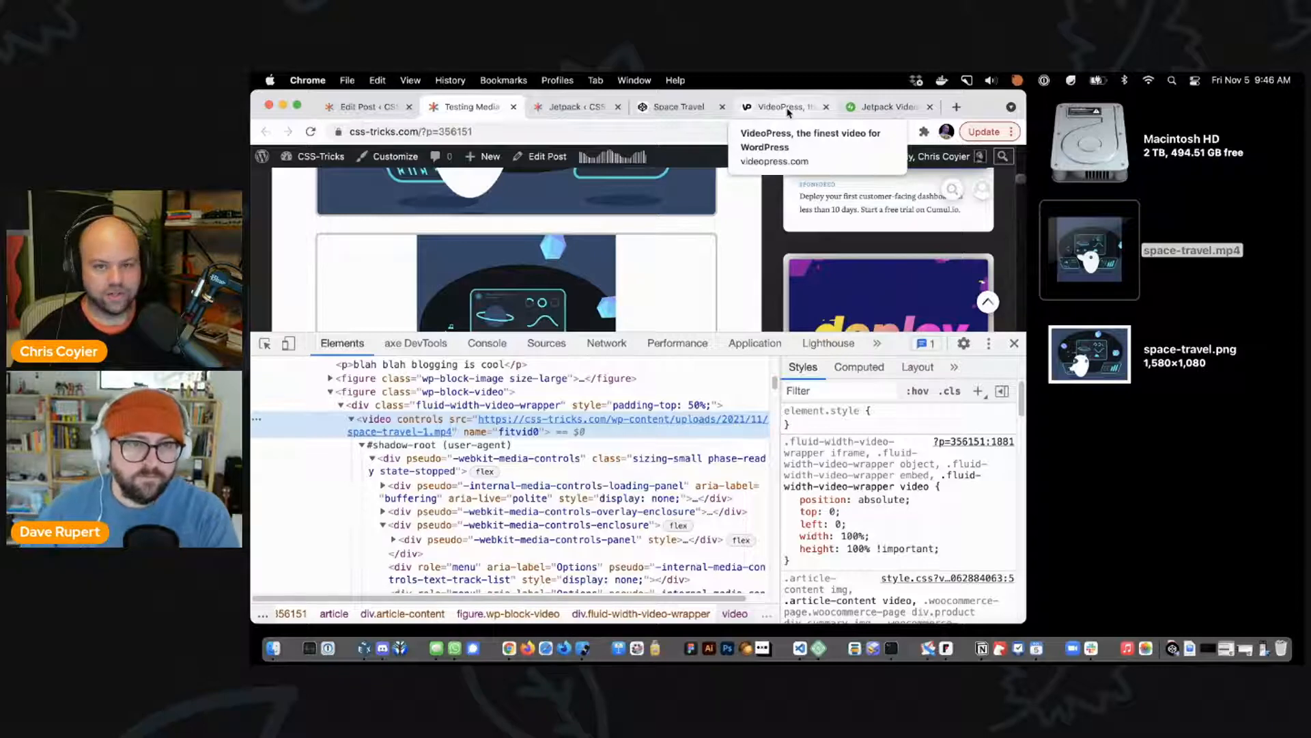
click(781, 107)
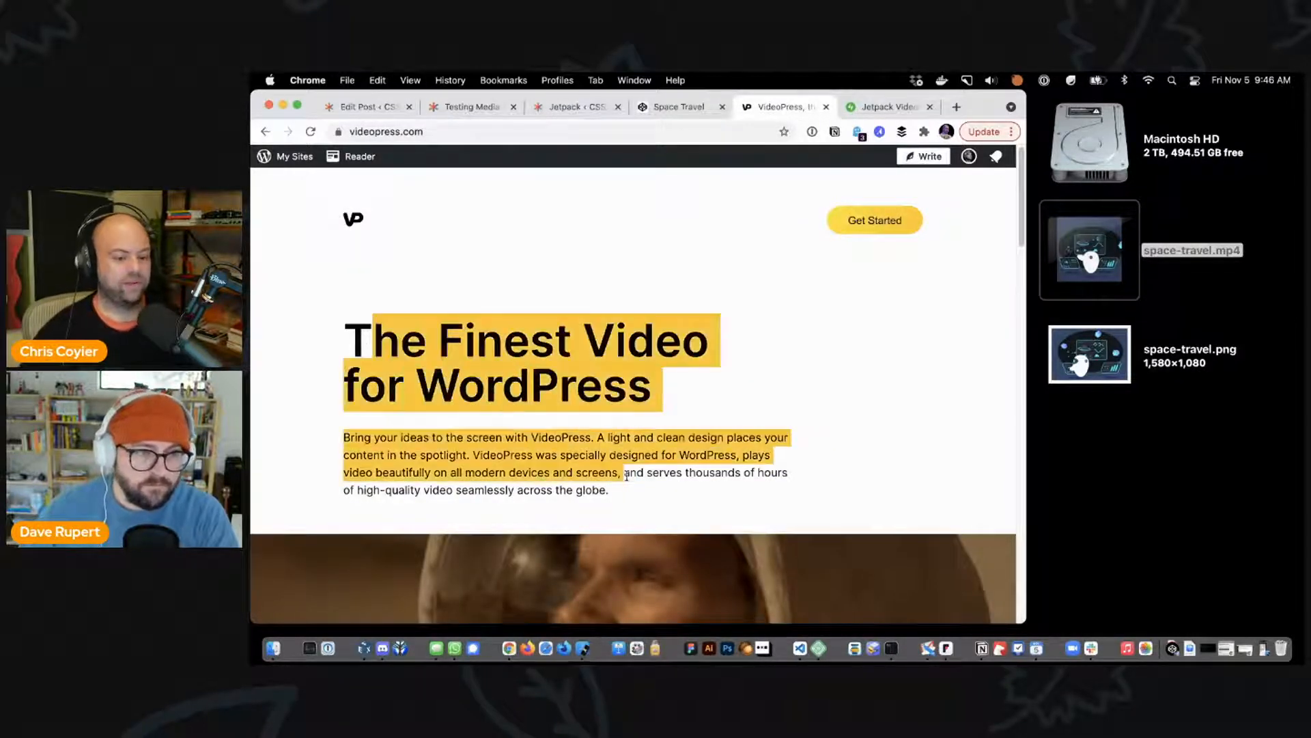
Step: Look over the Jetpack VideoPress product page's discounted plan and features
click(887, 107)
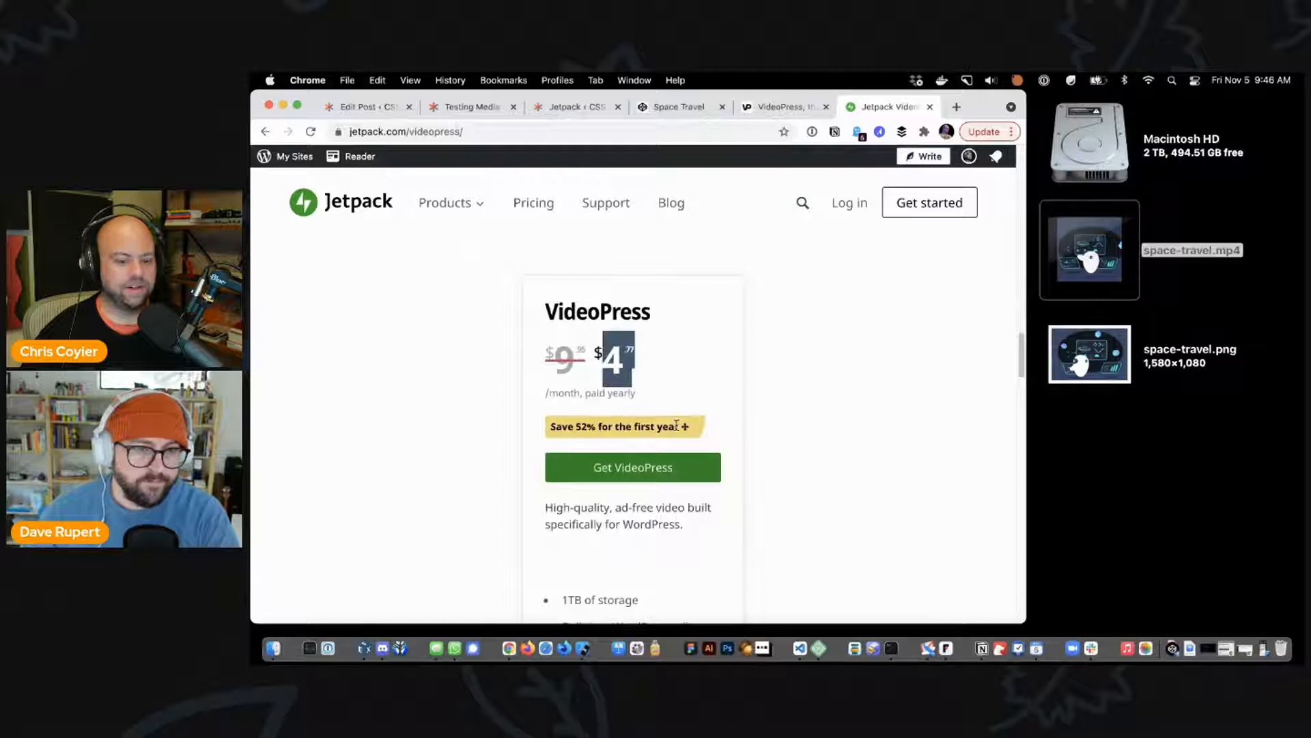
mouse_move(767, 452)
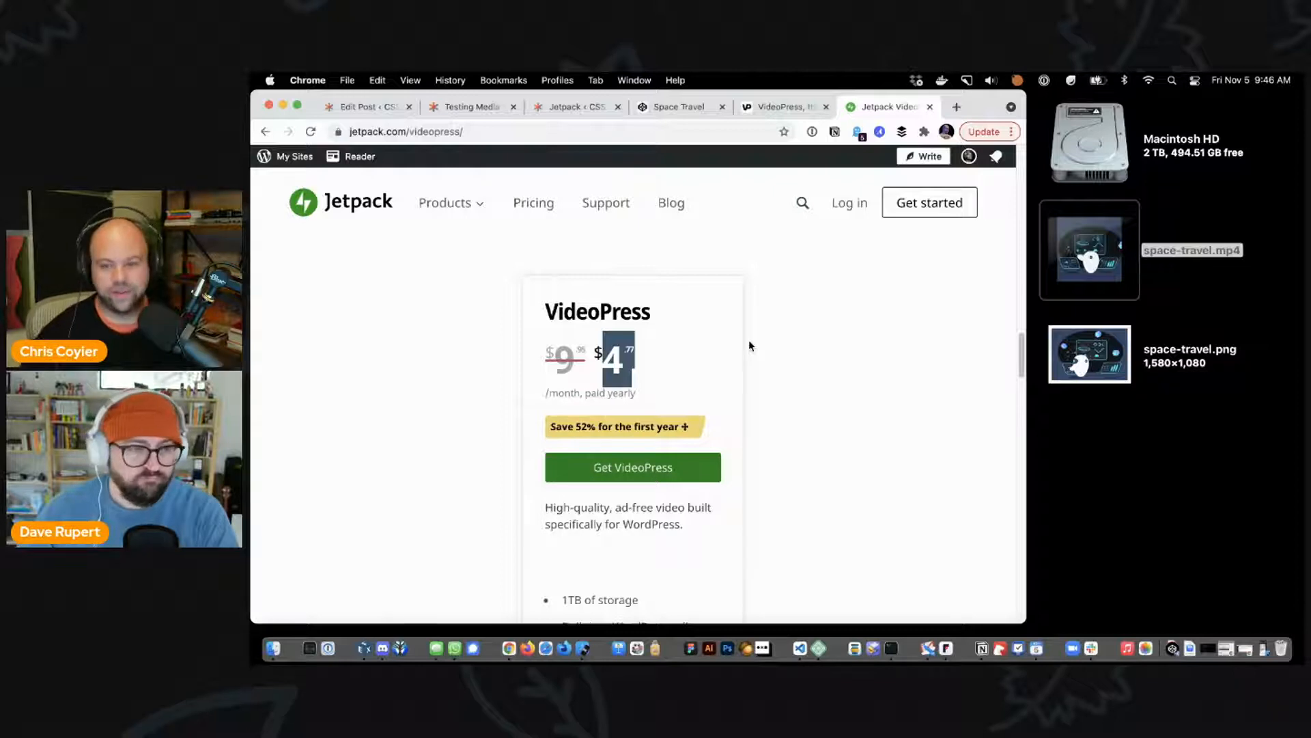
scroll(down, 3)
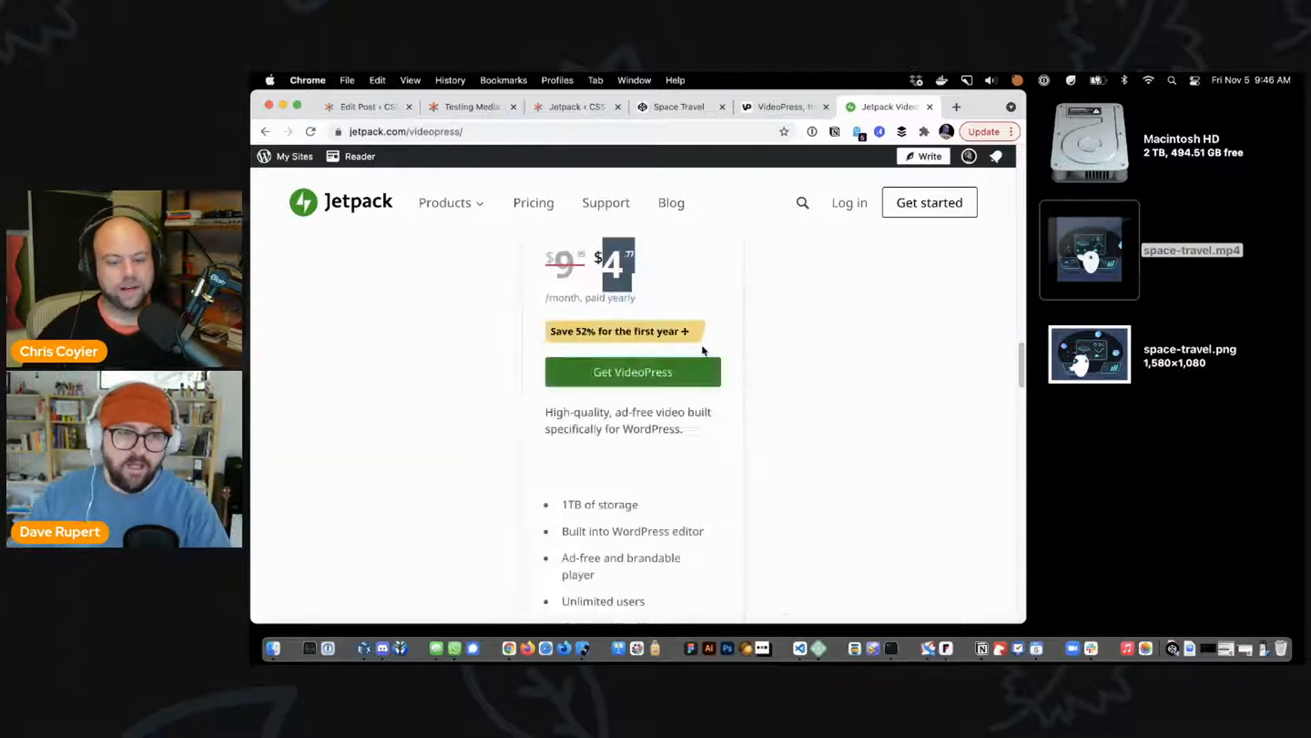
scroll(up, 3)
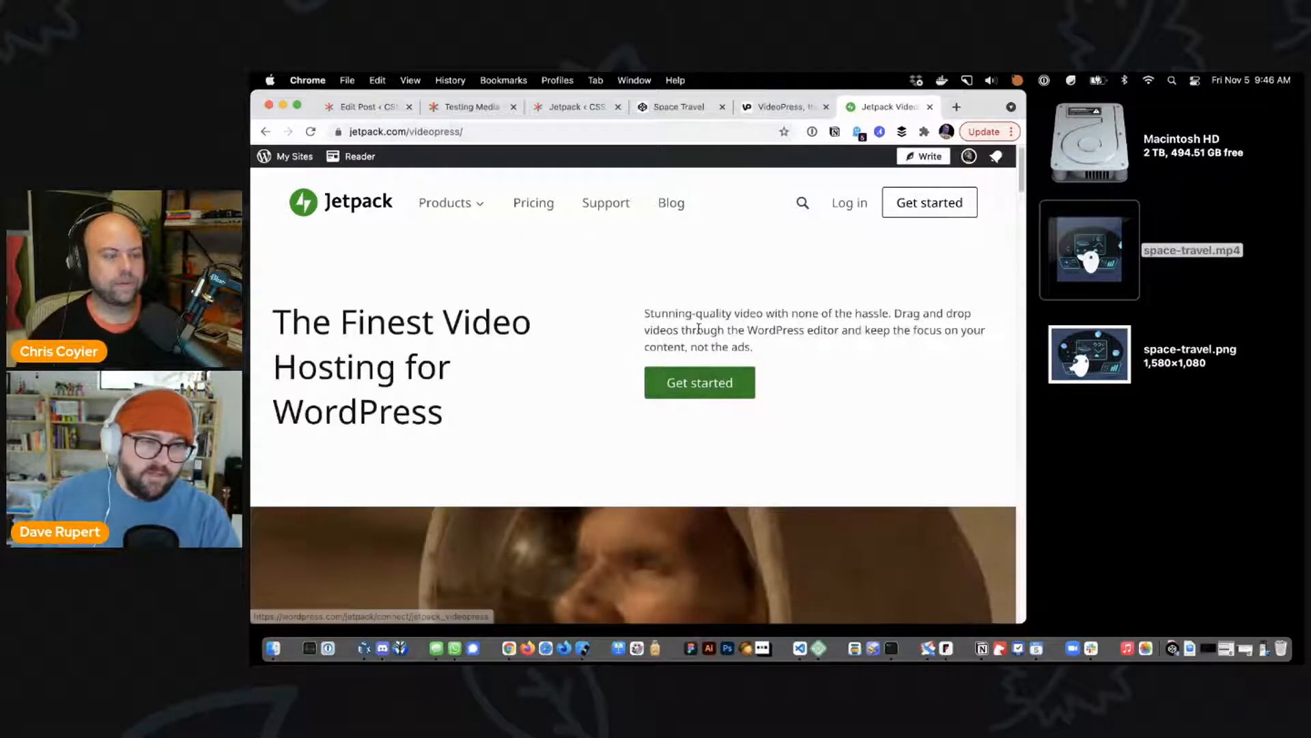
mouse_move(825, 386)
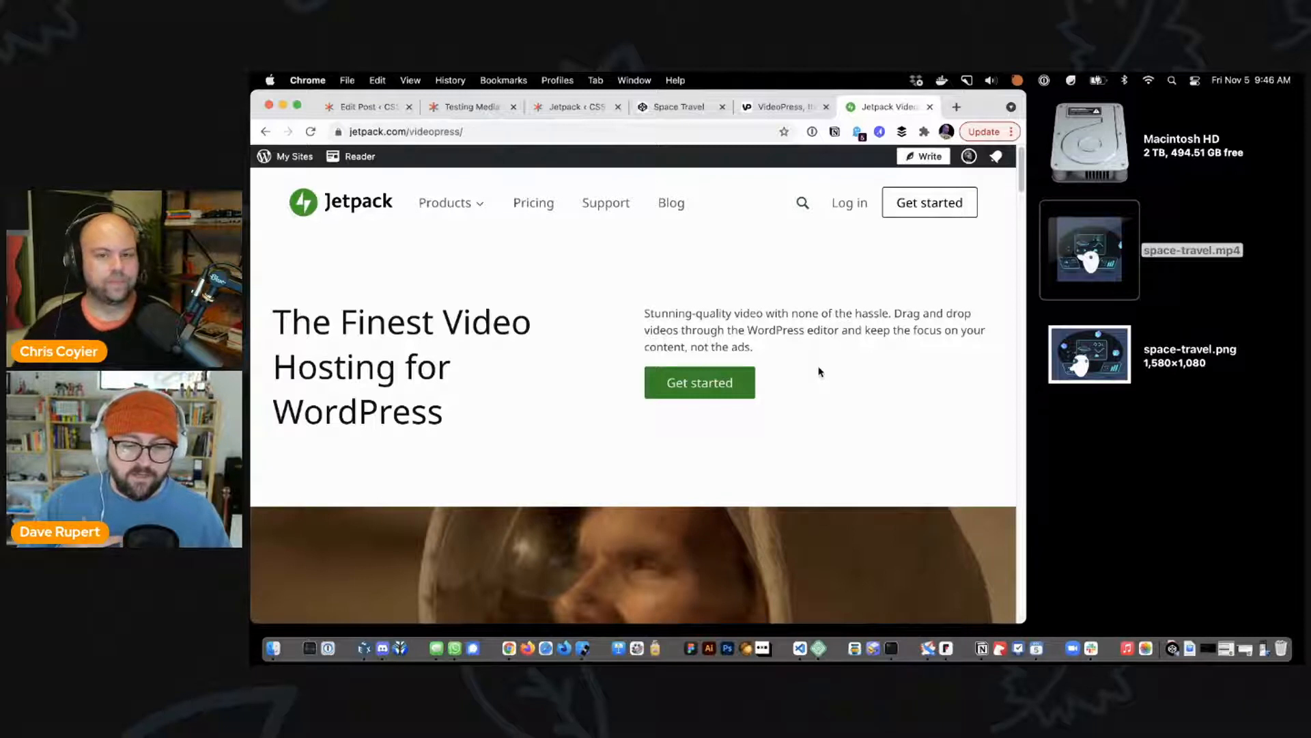
mouse_move(803, 436)
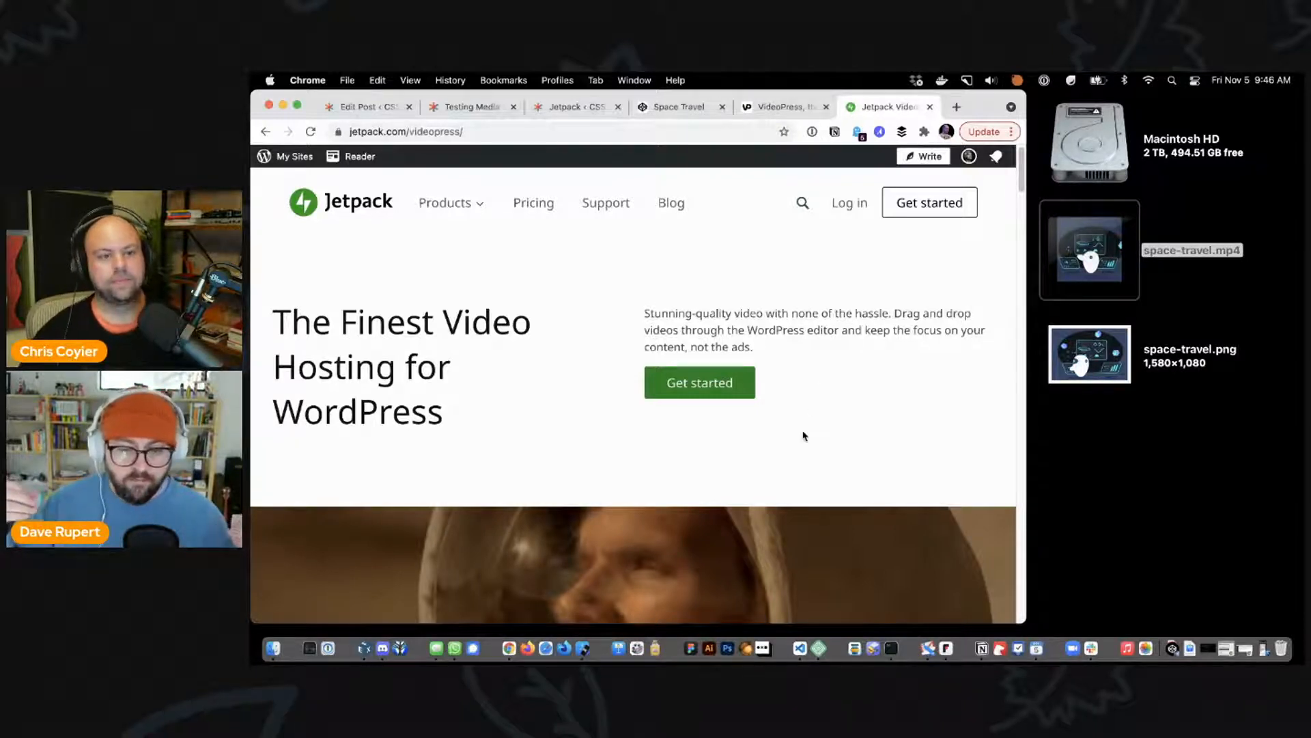
Step: Scroll the VideoPress page to the Built for WordPress features, then select space-travel.png on the desktop
scroll(down, 3)
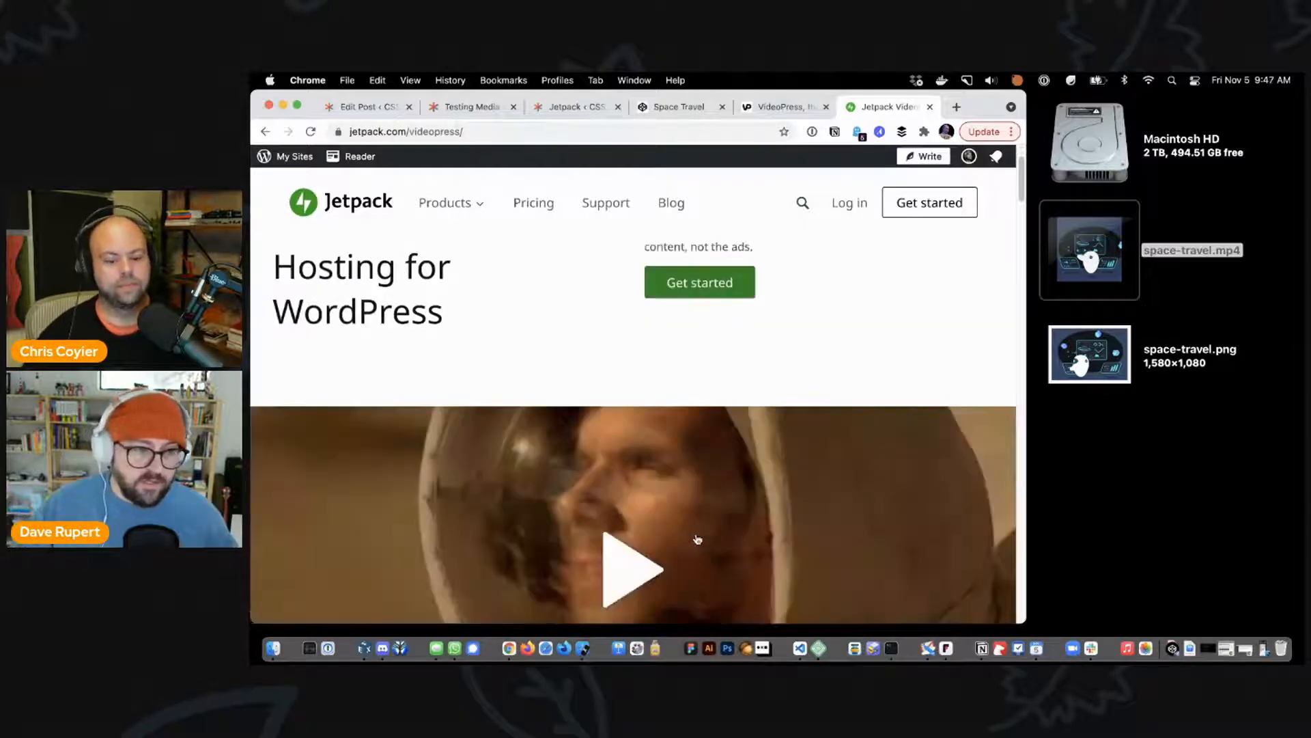
scroll(down, 3)
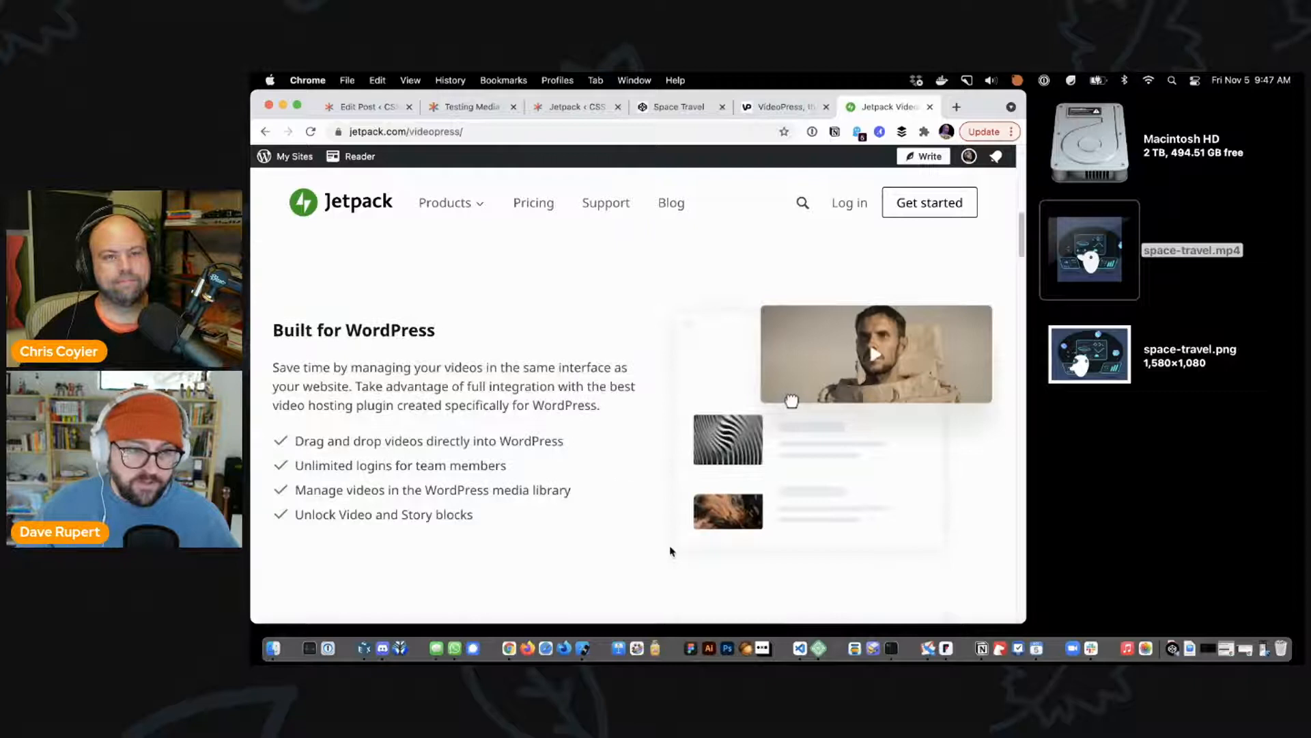
scroll(up, 3)
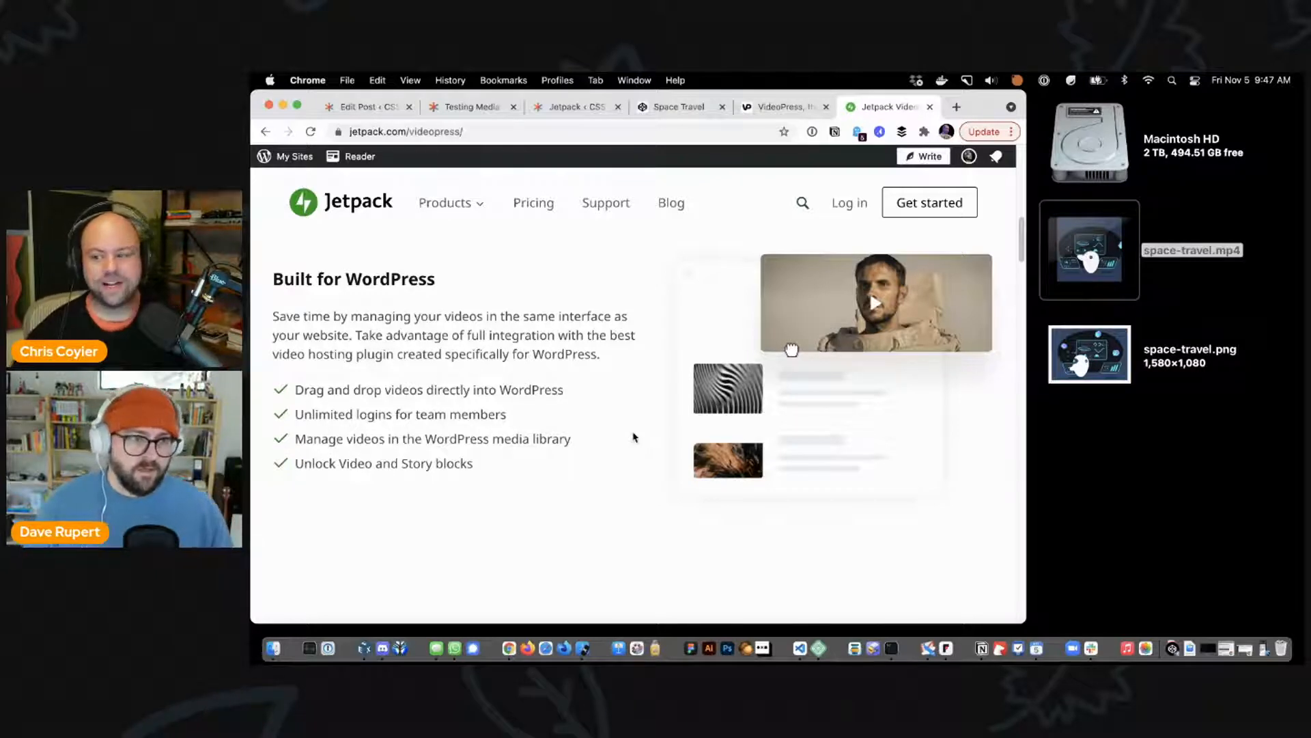
click(1088, 352)
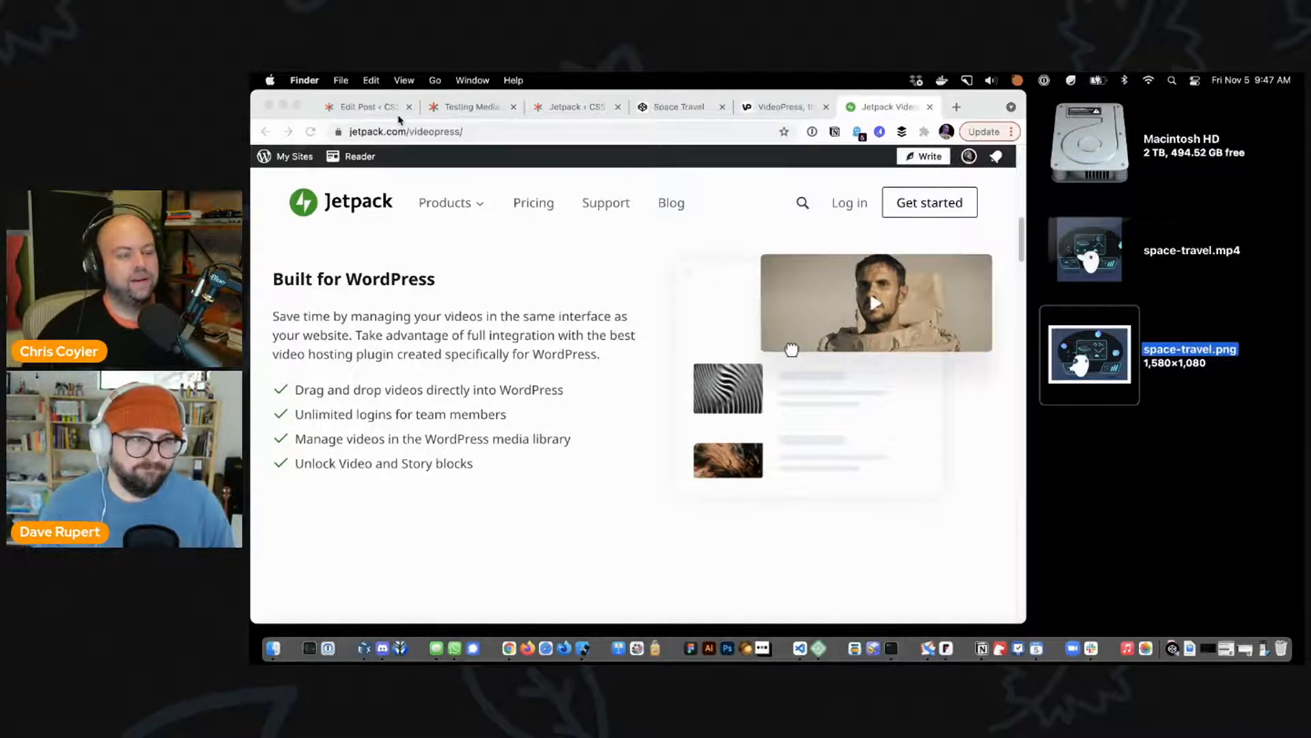
Step: Return to the test post editor, check the content, then revisit the Jetpack VideoPress page
click(368, 107)
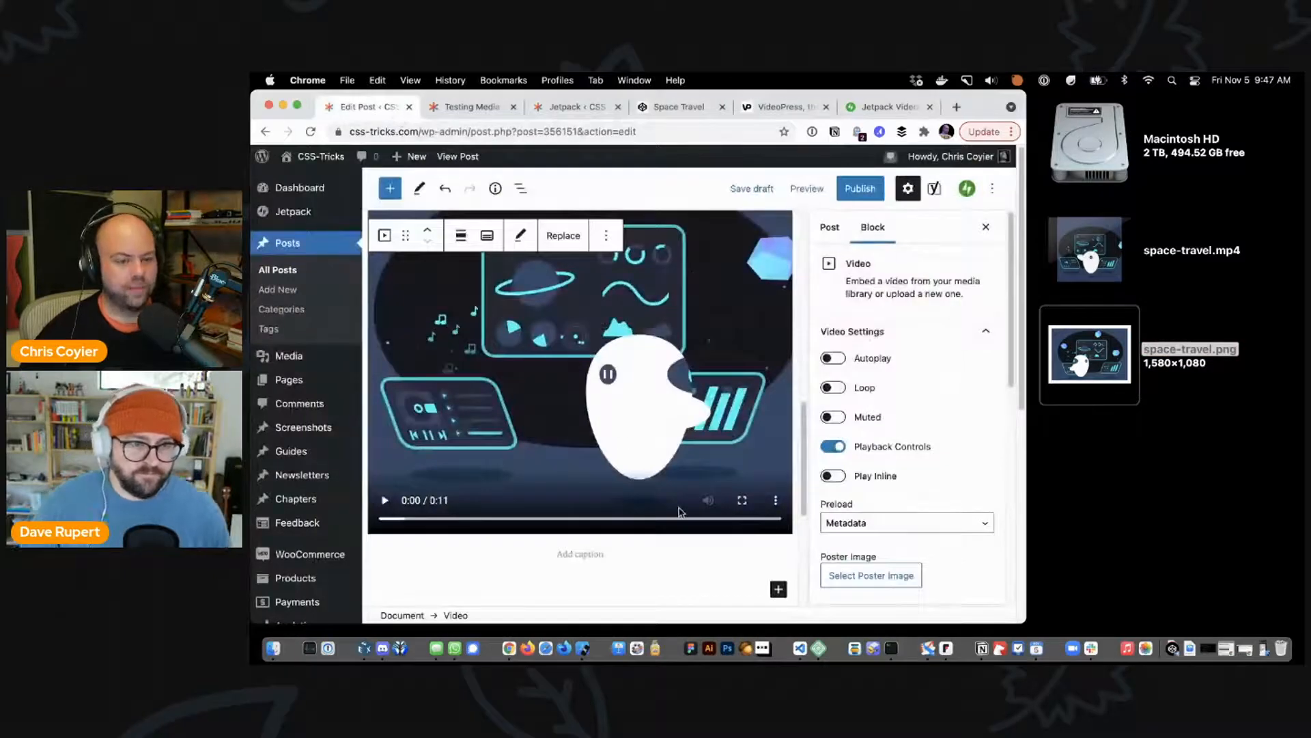
scroll(down, 3)
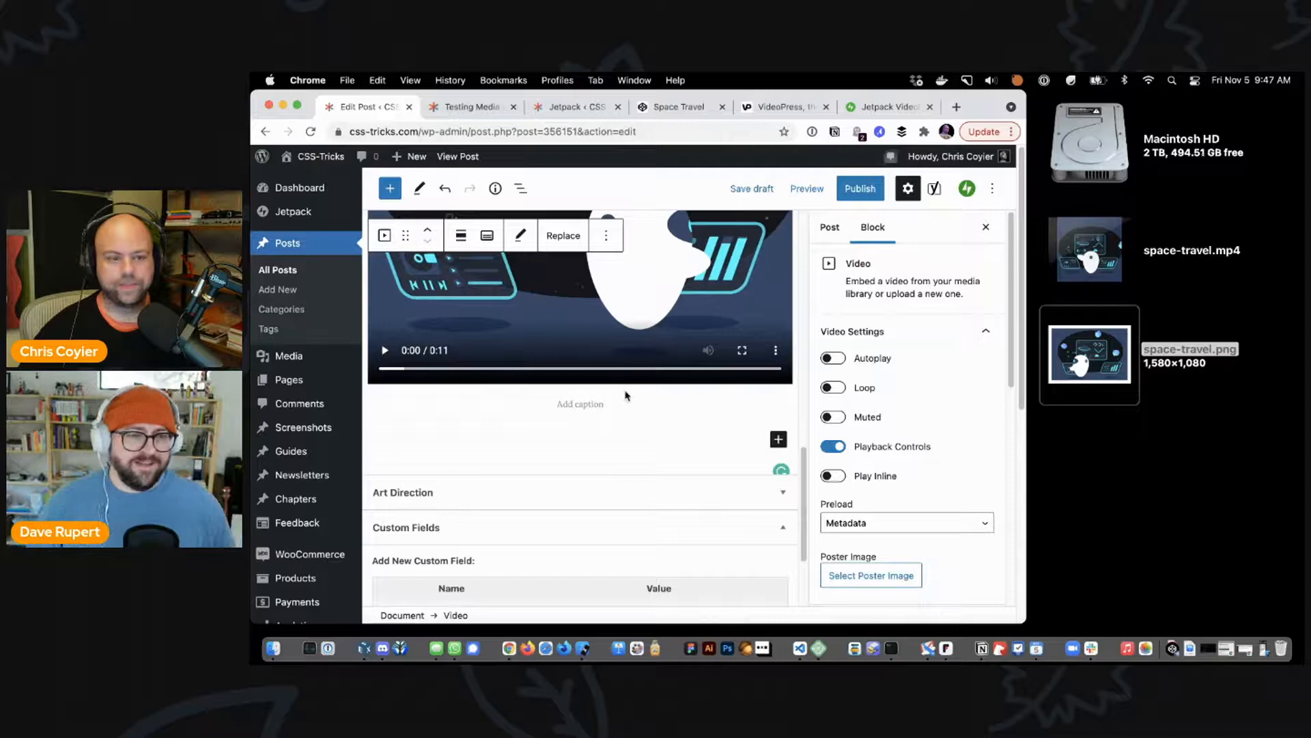
click(383, 349)
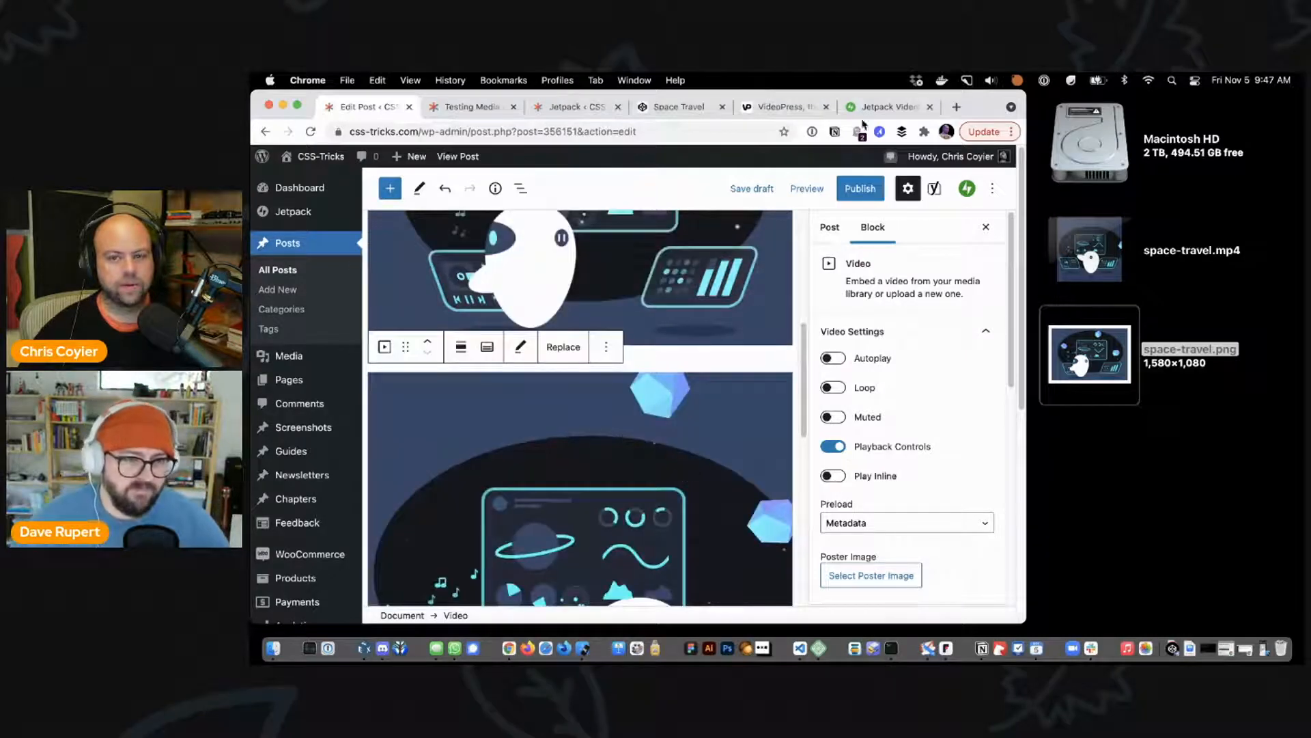
click(889, 106)
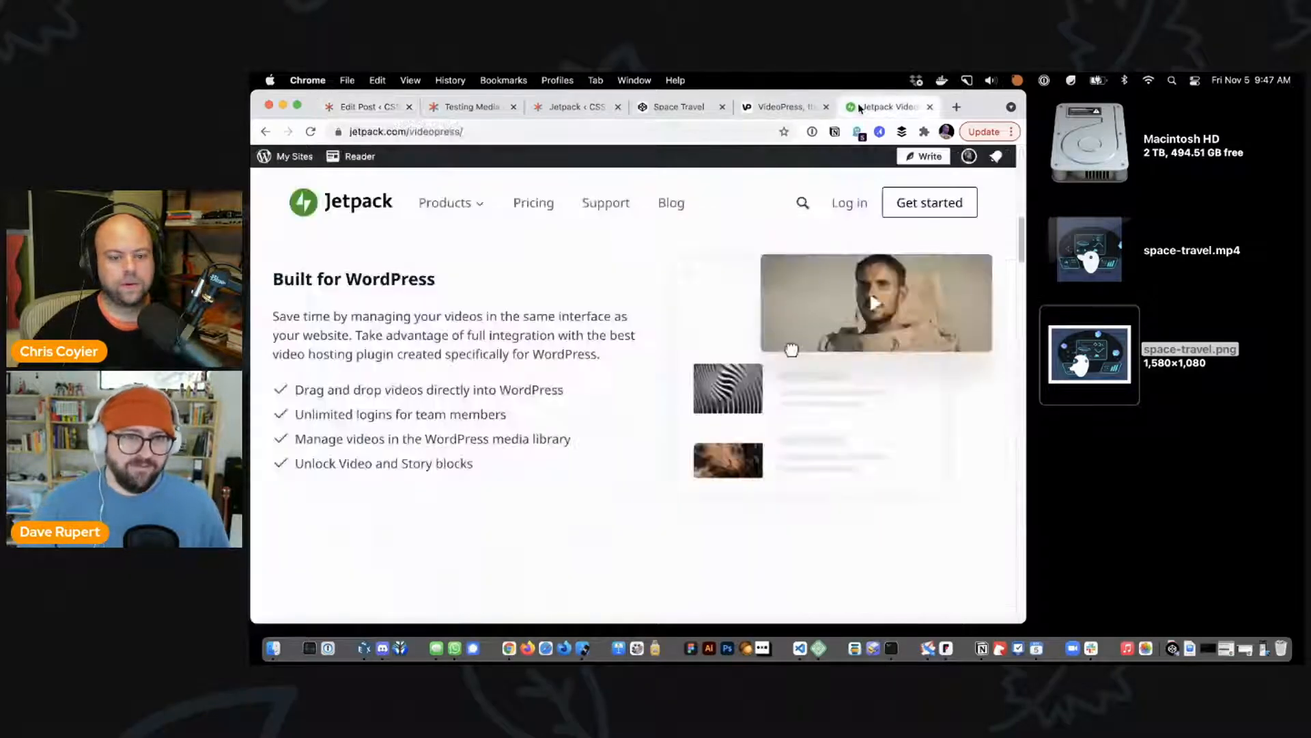
mouse_move(367, 106)
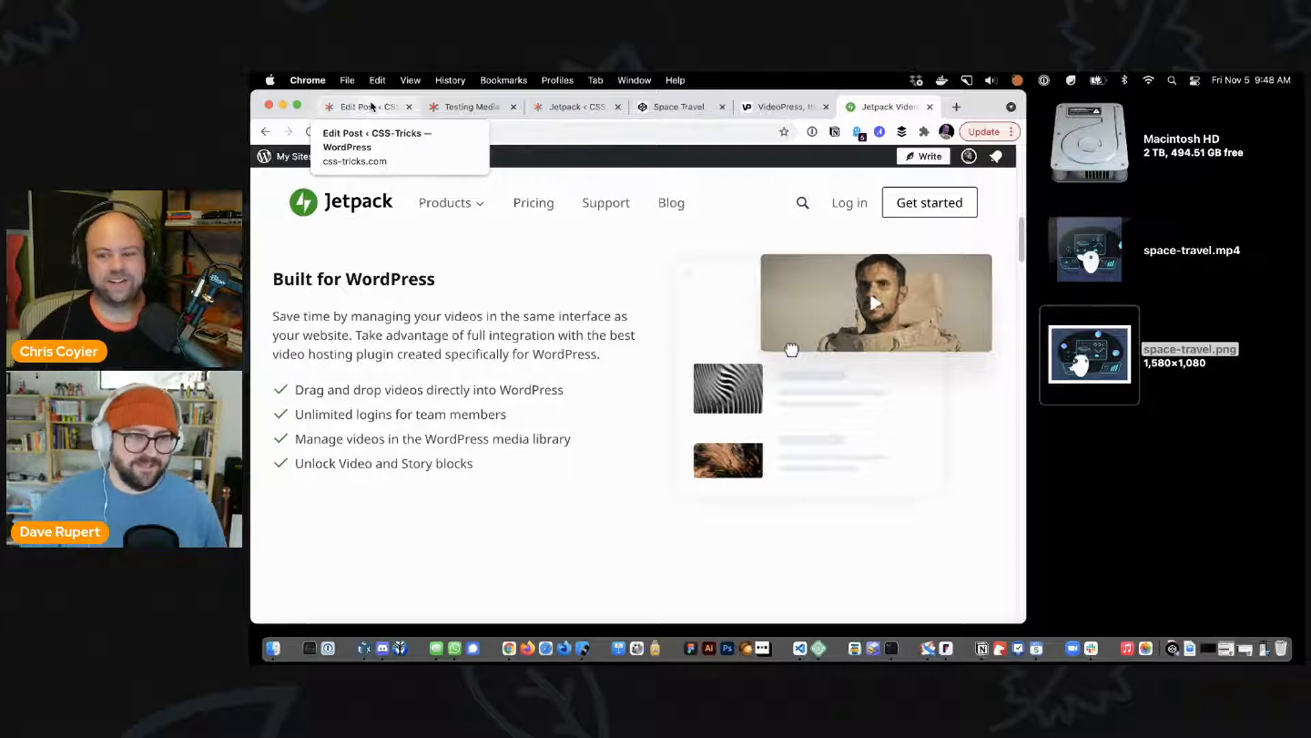
Step: Select the image block in the test post, then switch to Jetpack's Performance settings
click(367, 107)
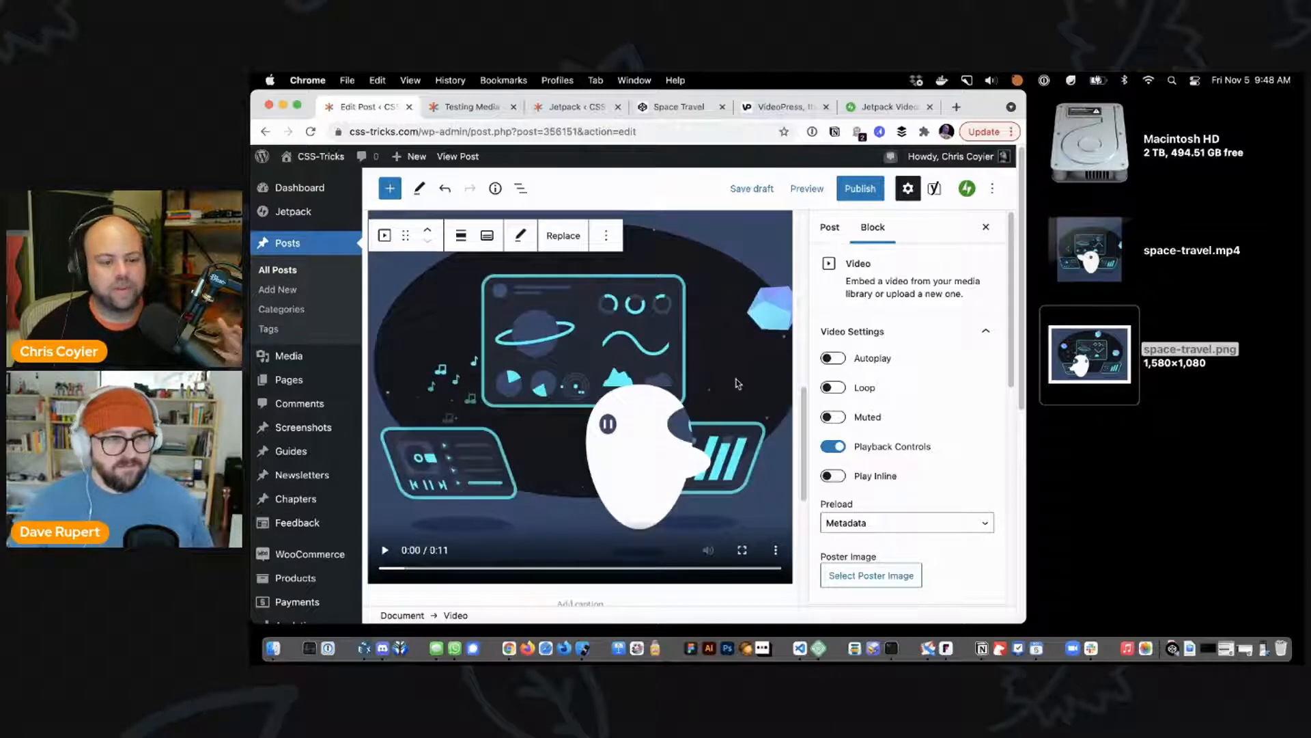
click(605, 235)
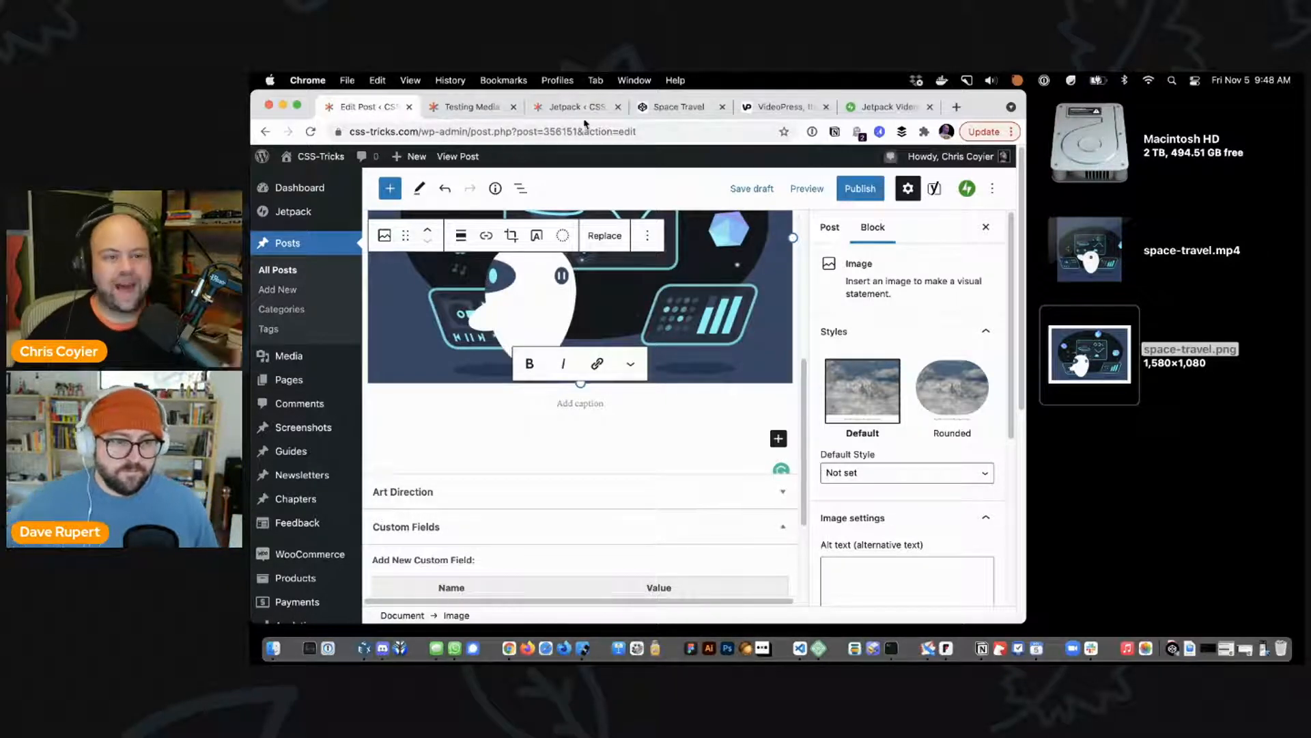
click(575, 106)
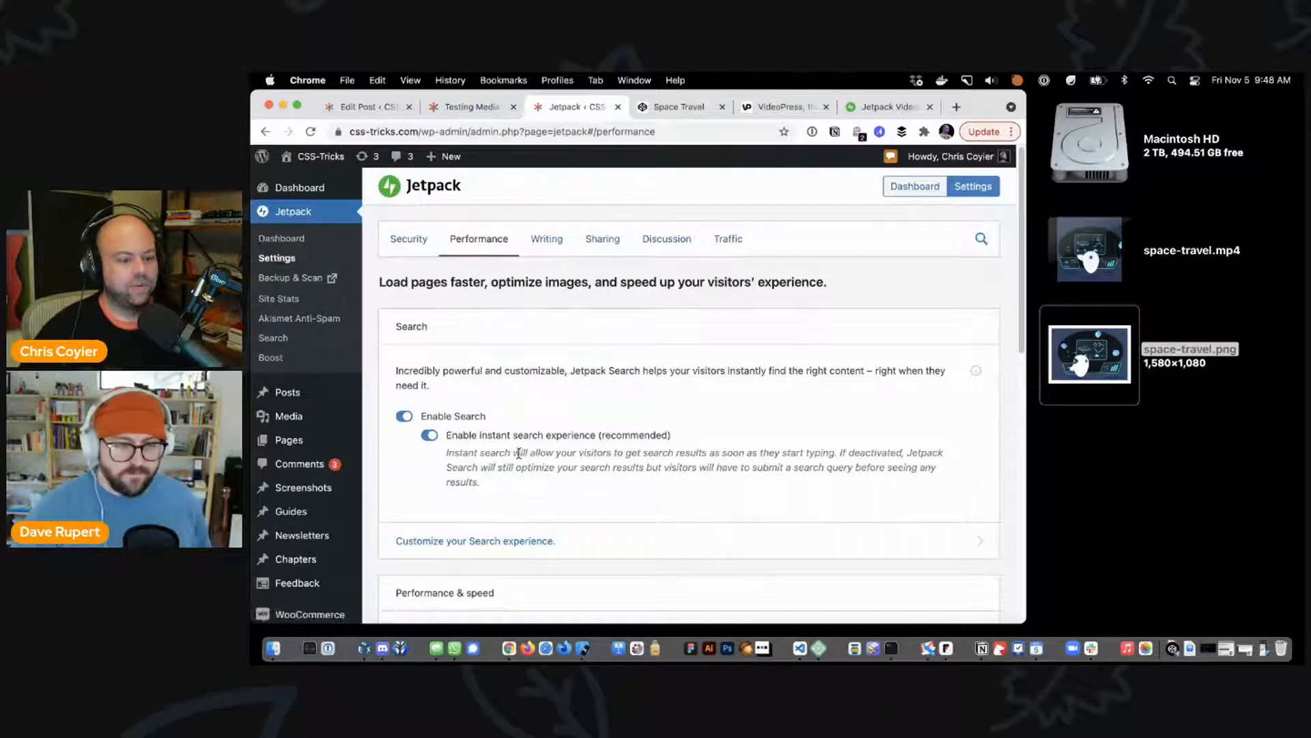
Step: Scroll to the Media section and switch Enable VideoPress on
scroll(down, 3)
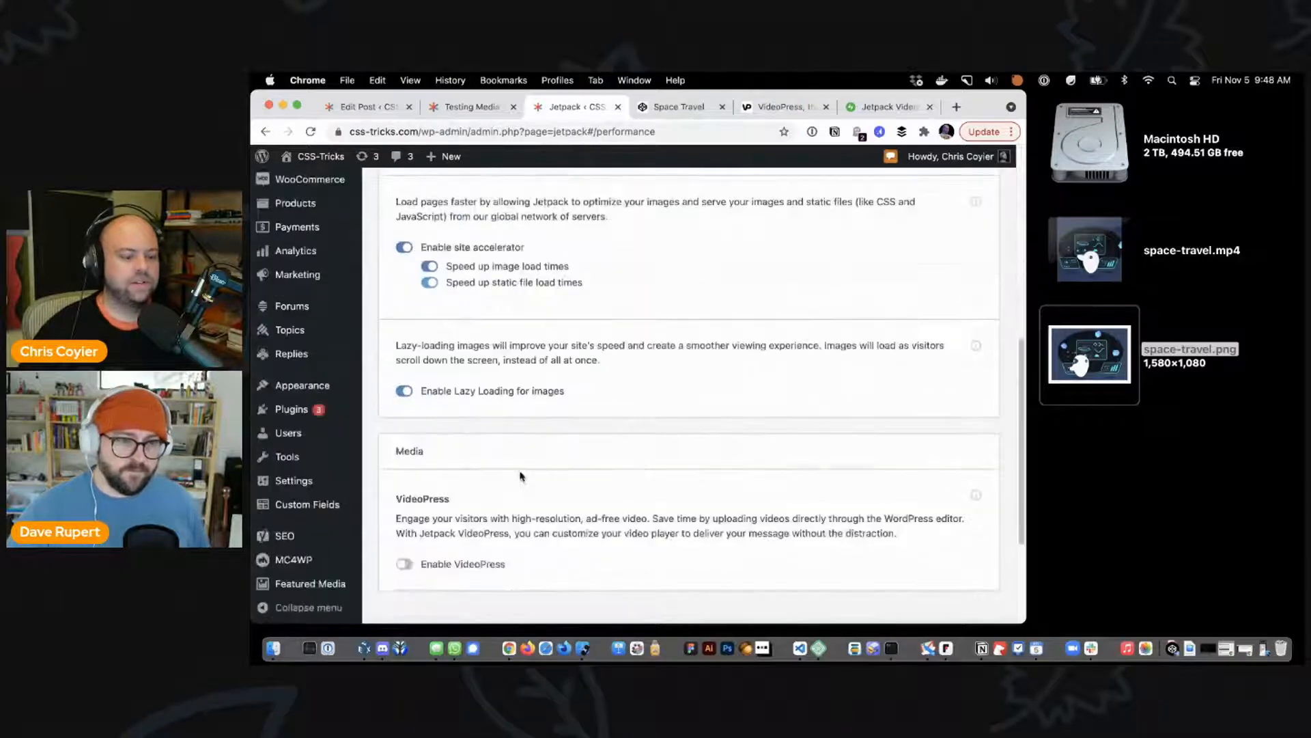
scroll(down, 3)
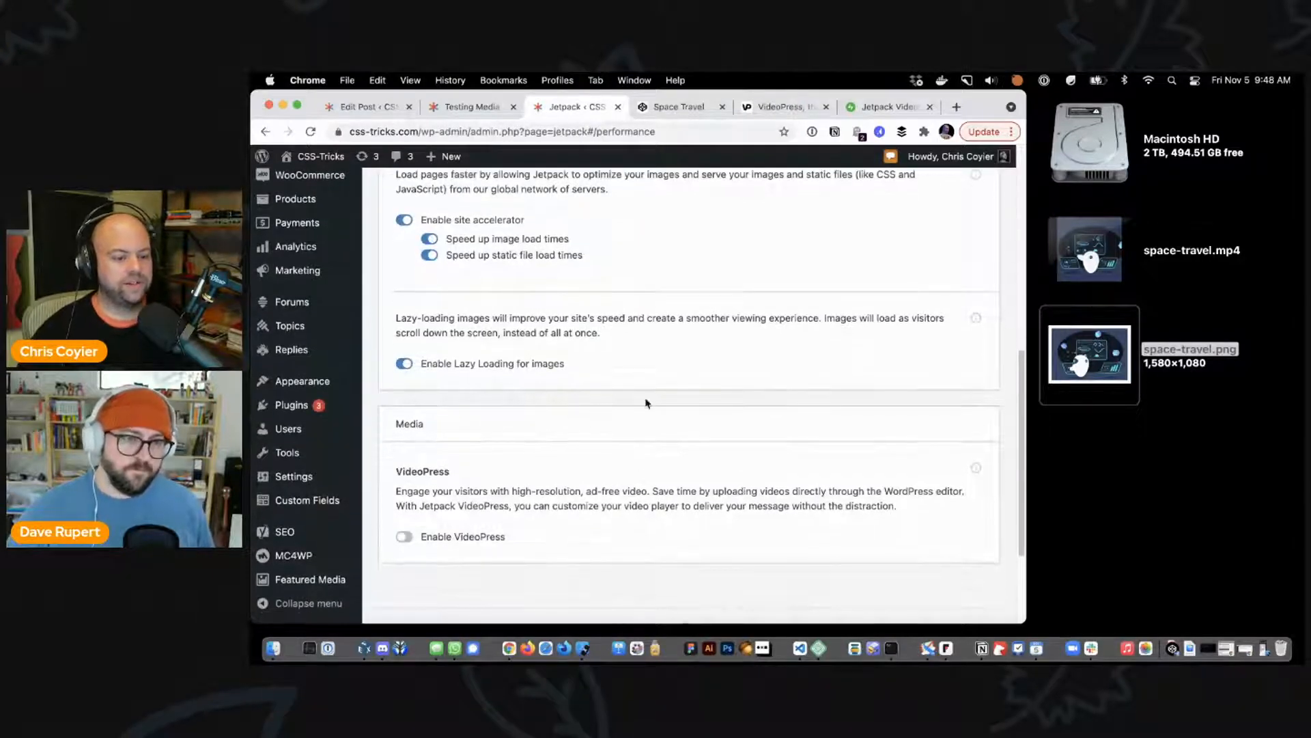
scroll(down, 3)
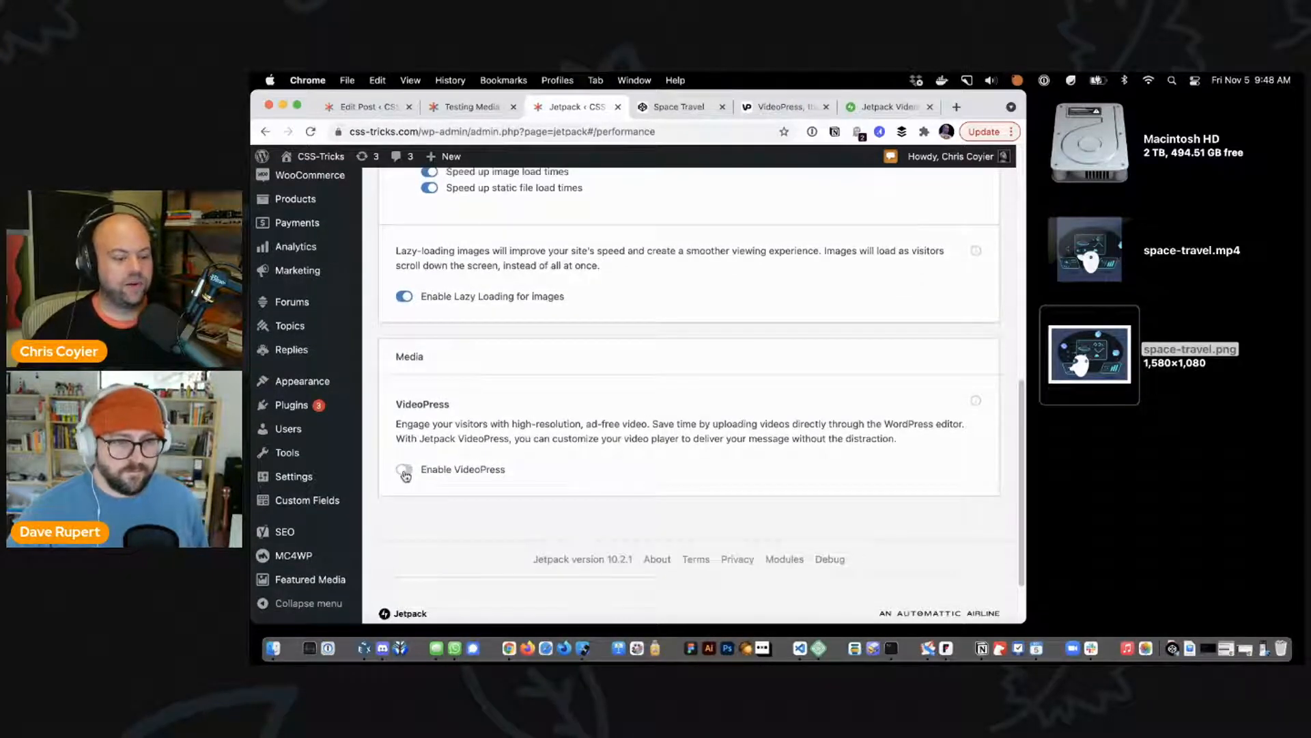
click(404, 469)
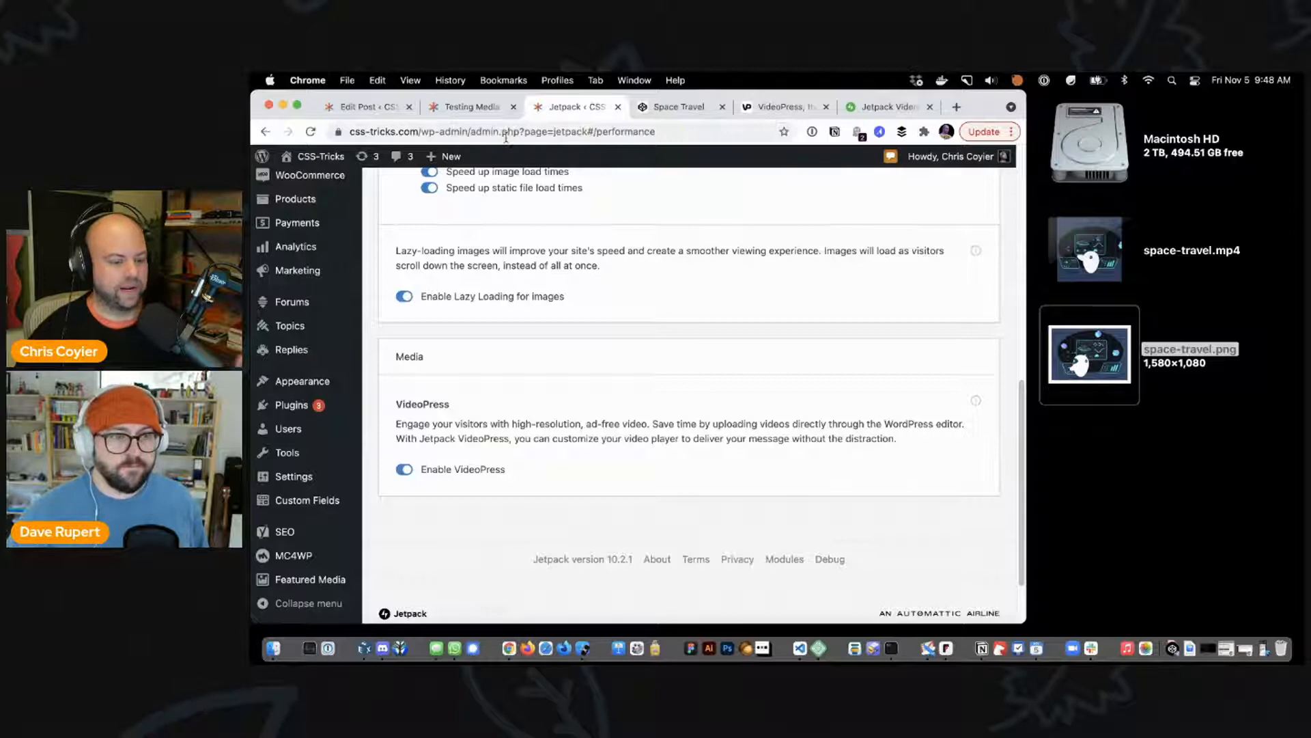
mouse_move(364, 107)
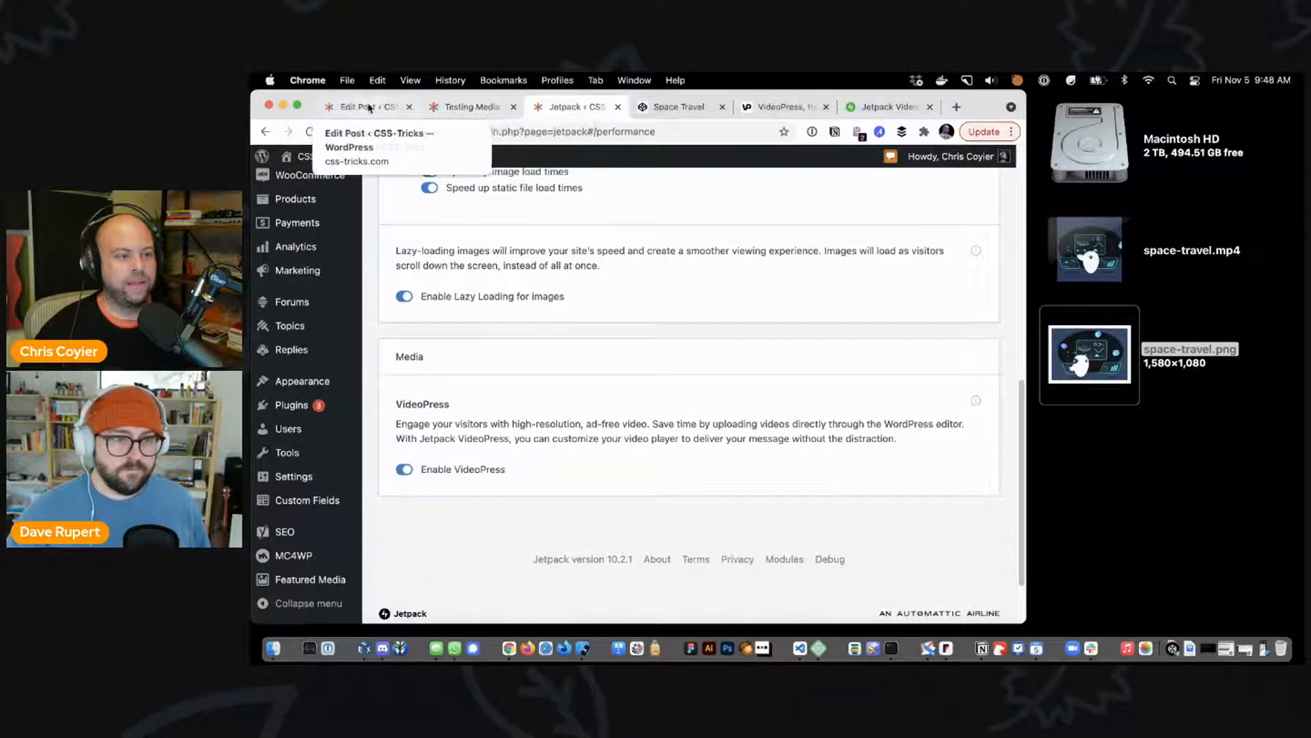
Step: Reload the test post in the editor so space-travel.mp4 can be dropped in as a video block
click(366, 106)
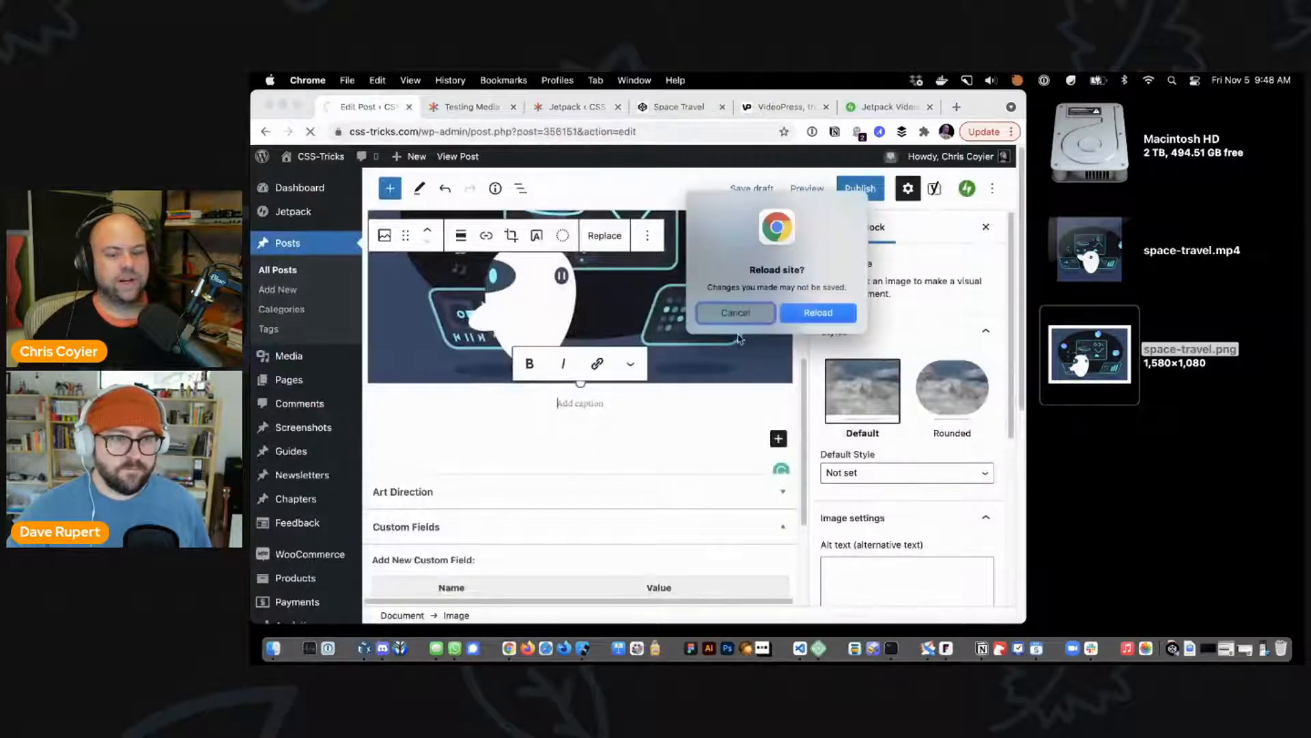
click(817, 312)
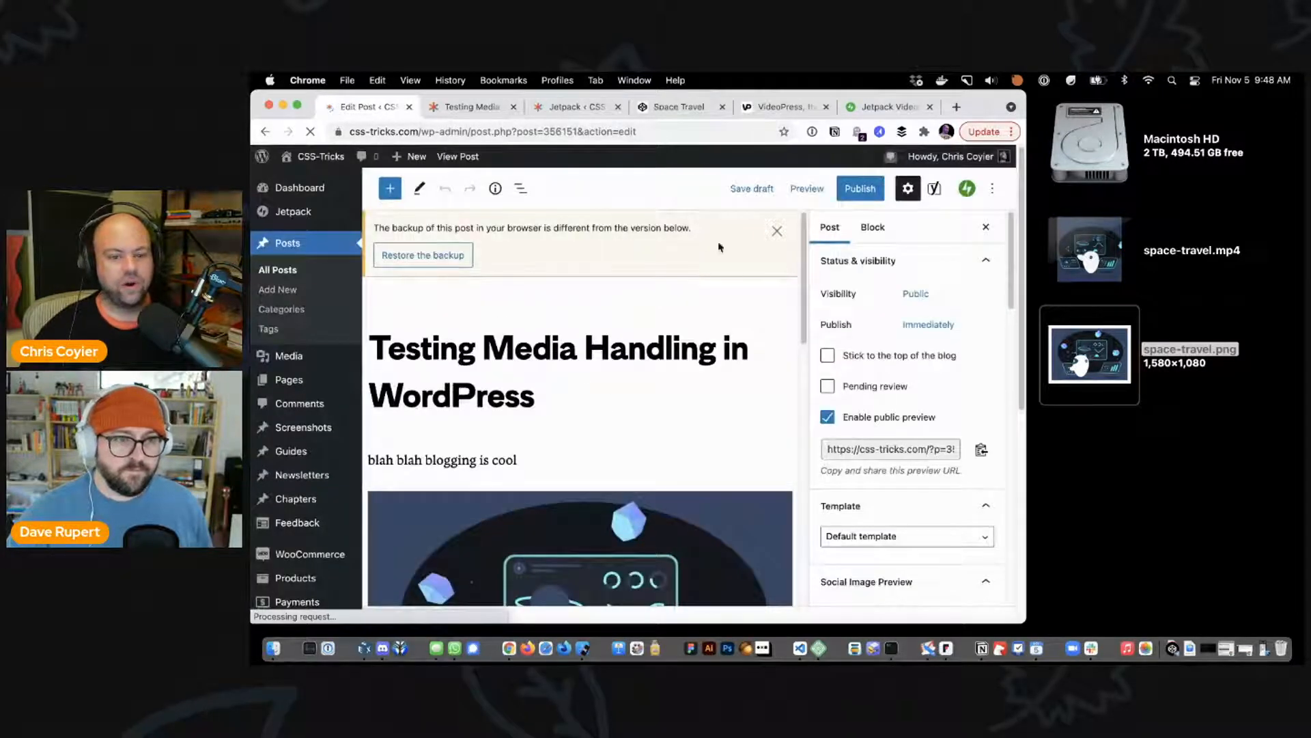
scroll(down, 3)
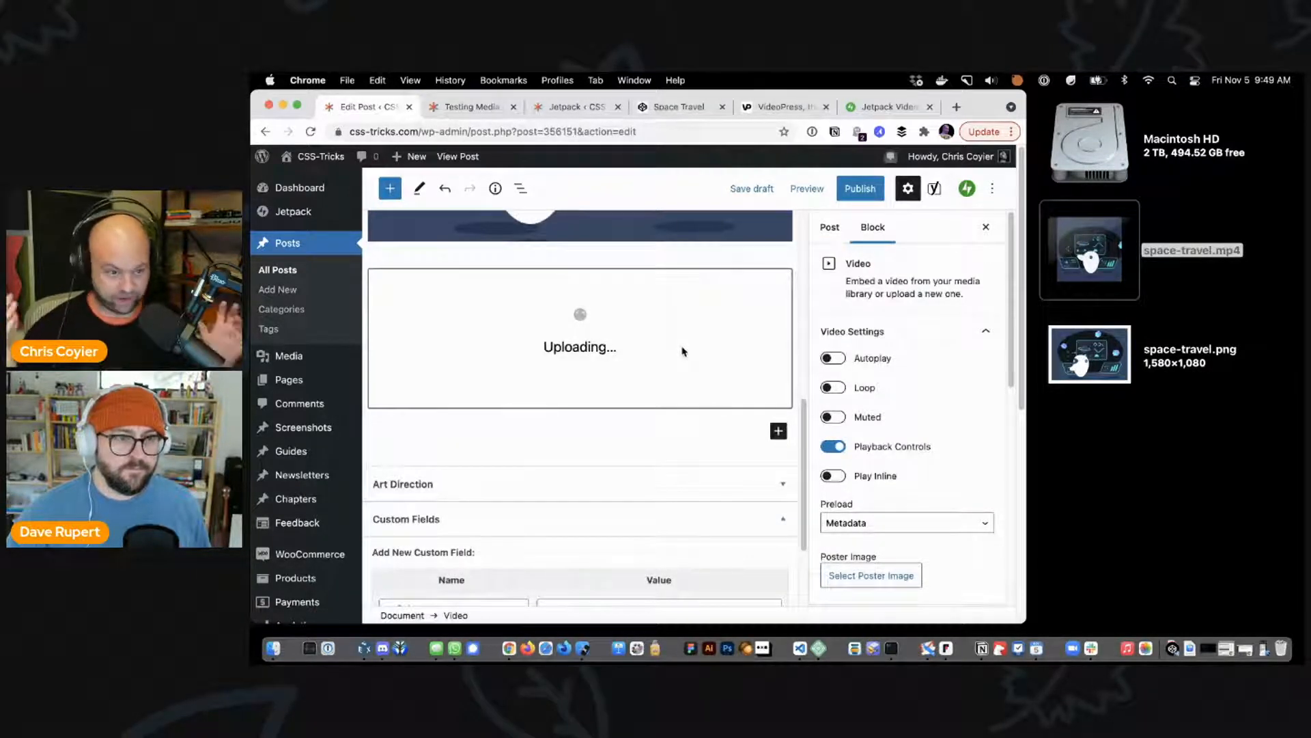
mouse_move(750, 304)
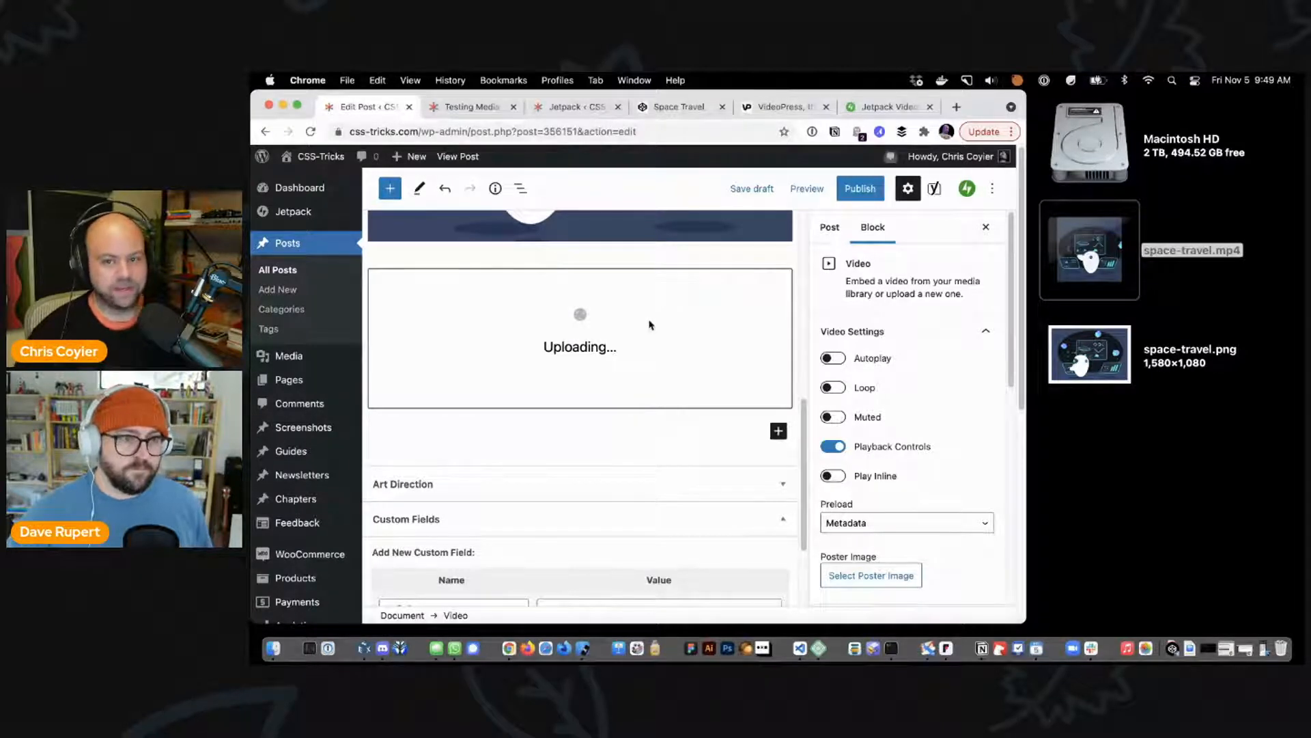
mouse_move(658, 372)
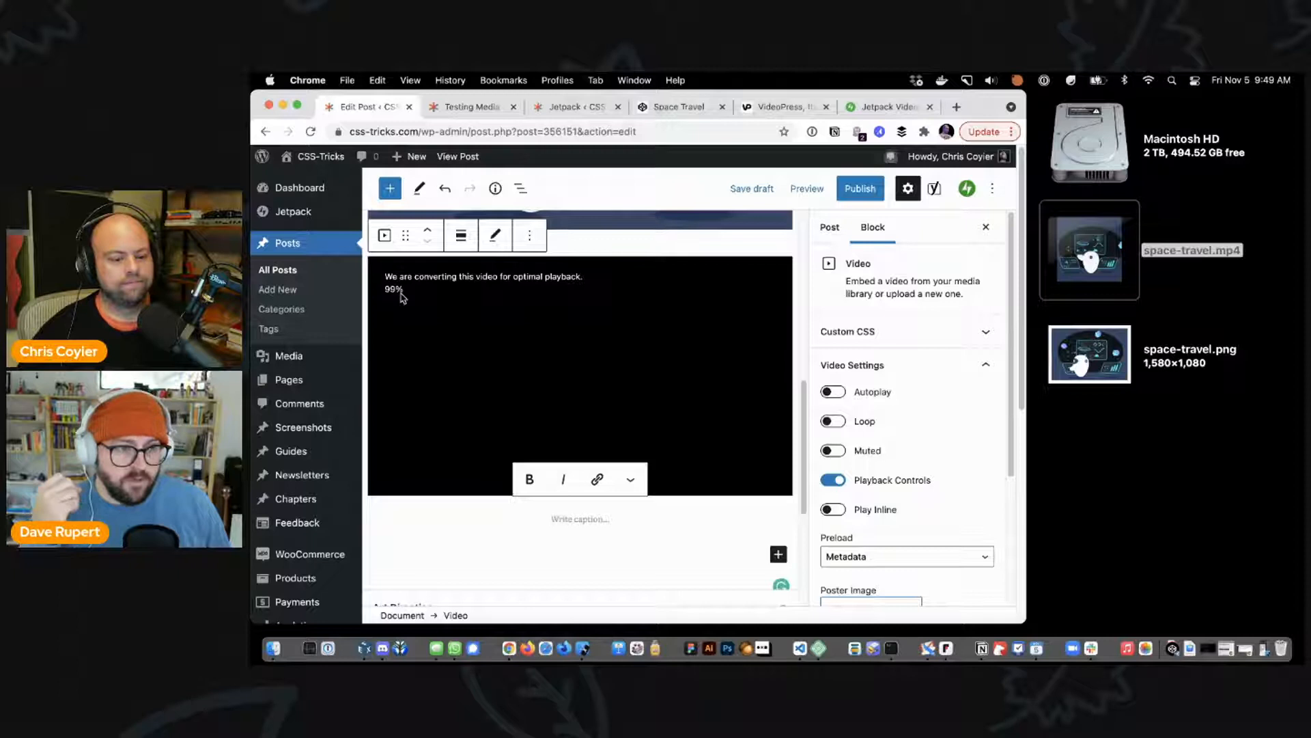
mouse_move(431, 366)
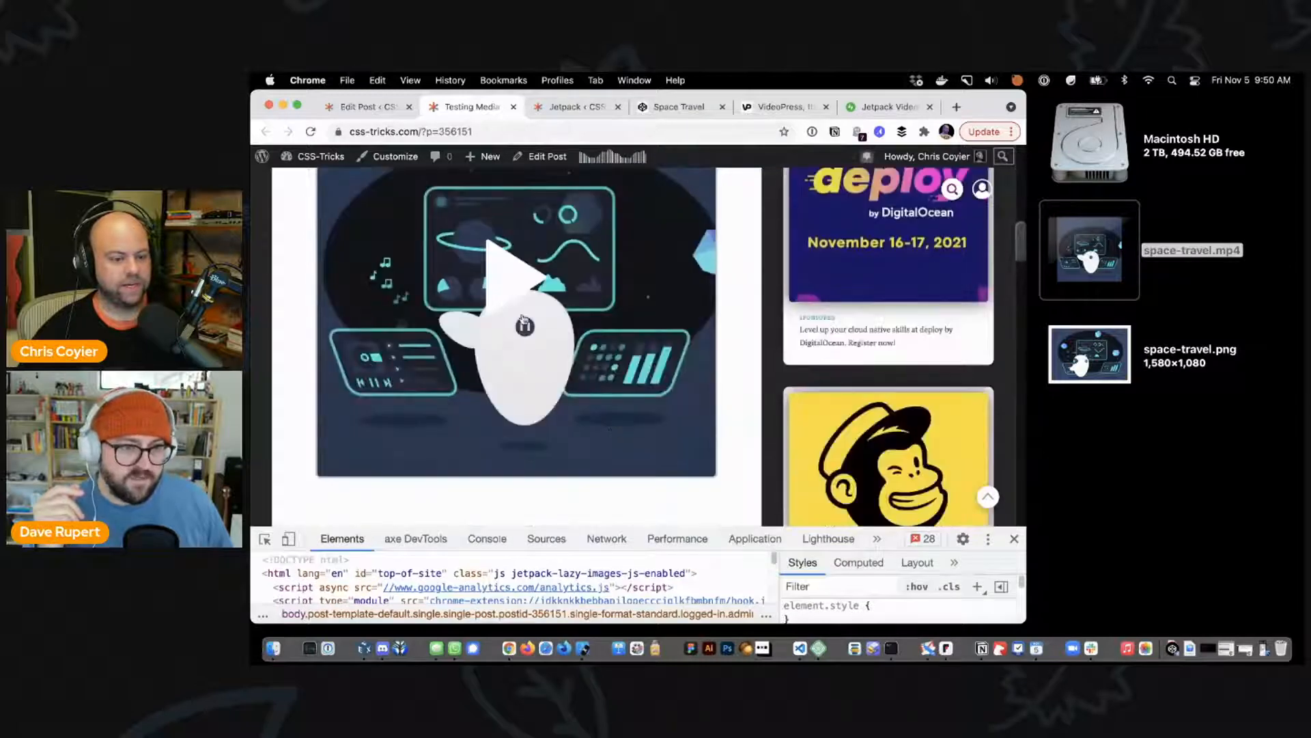
Step: Play and restart the embedded video, then choose a playback resolution from its 1080p–224p quality menu
click(516, 325)
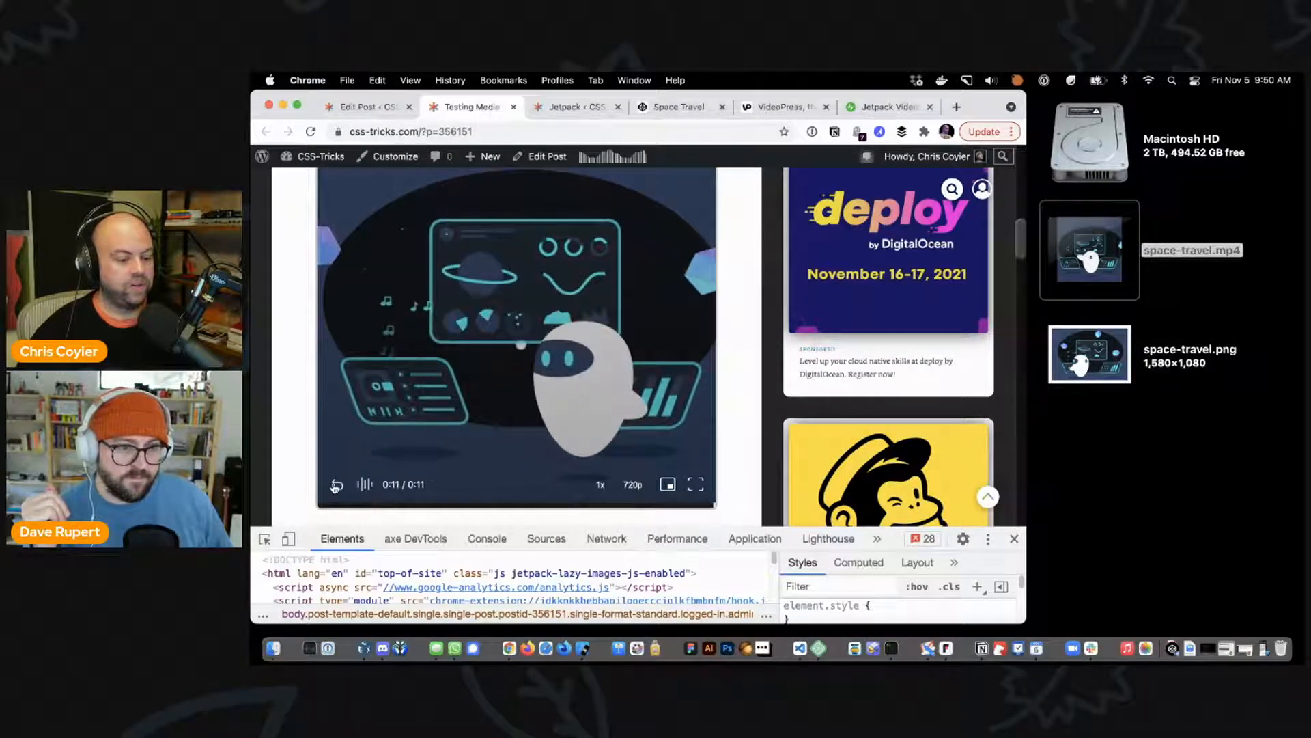
click(336, 483)
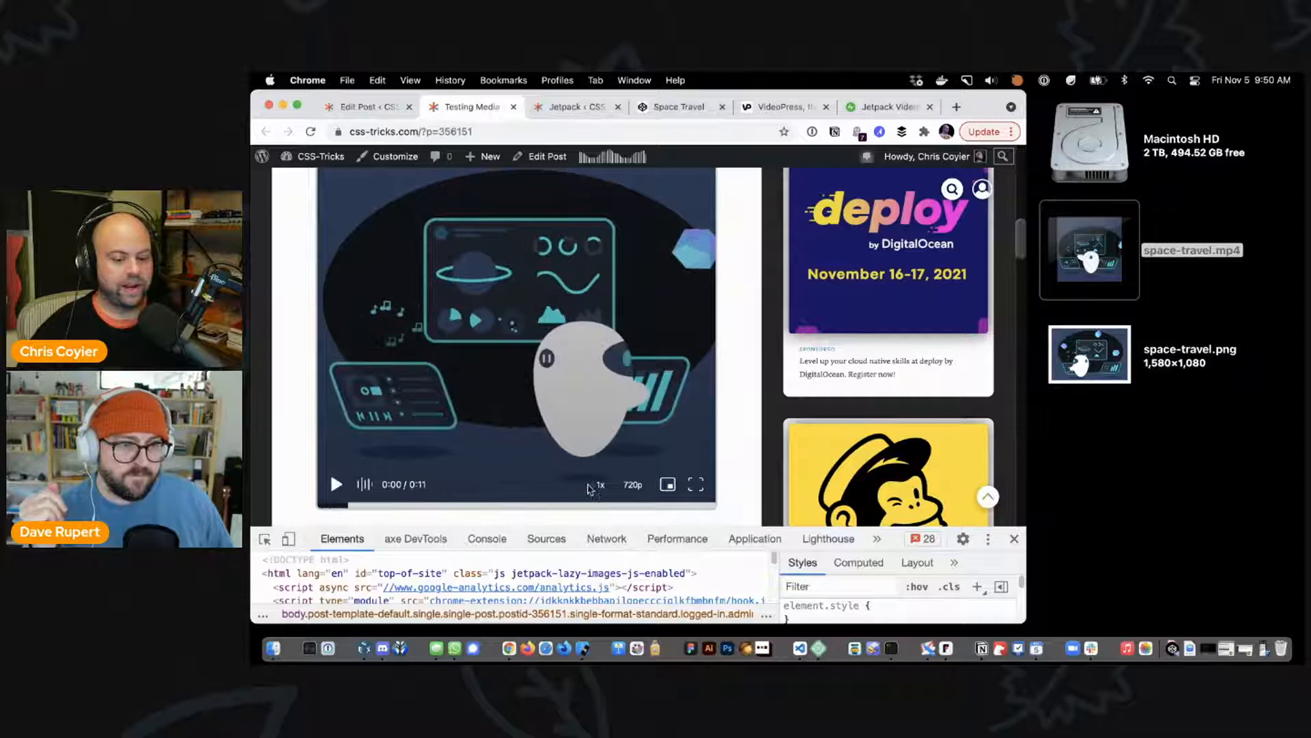
click(632, 485)
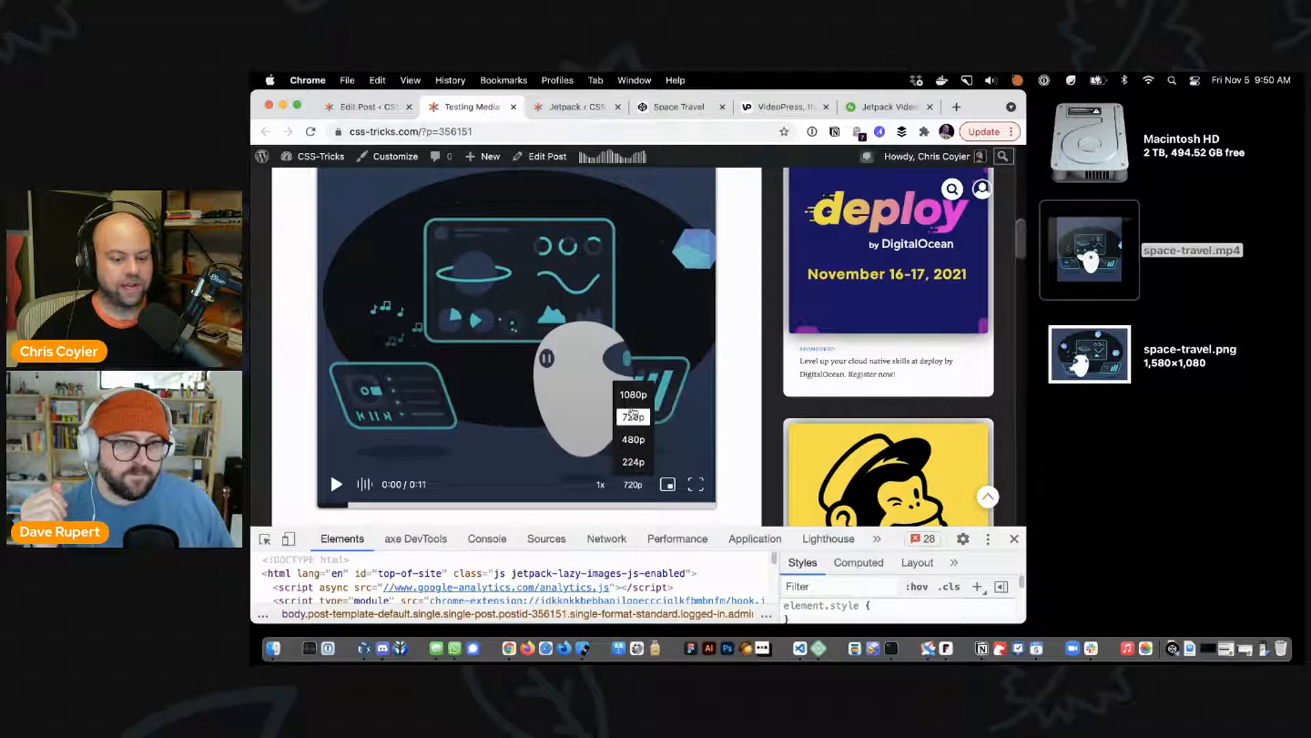
click(632, 394)
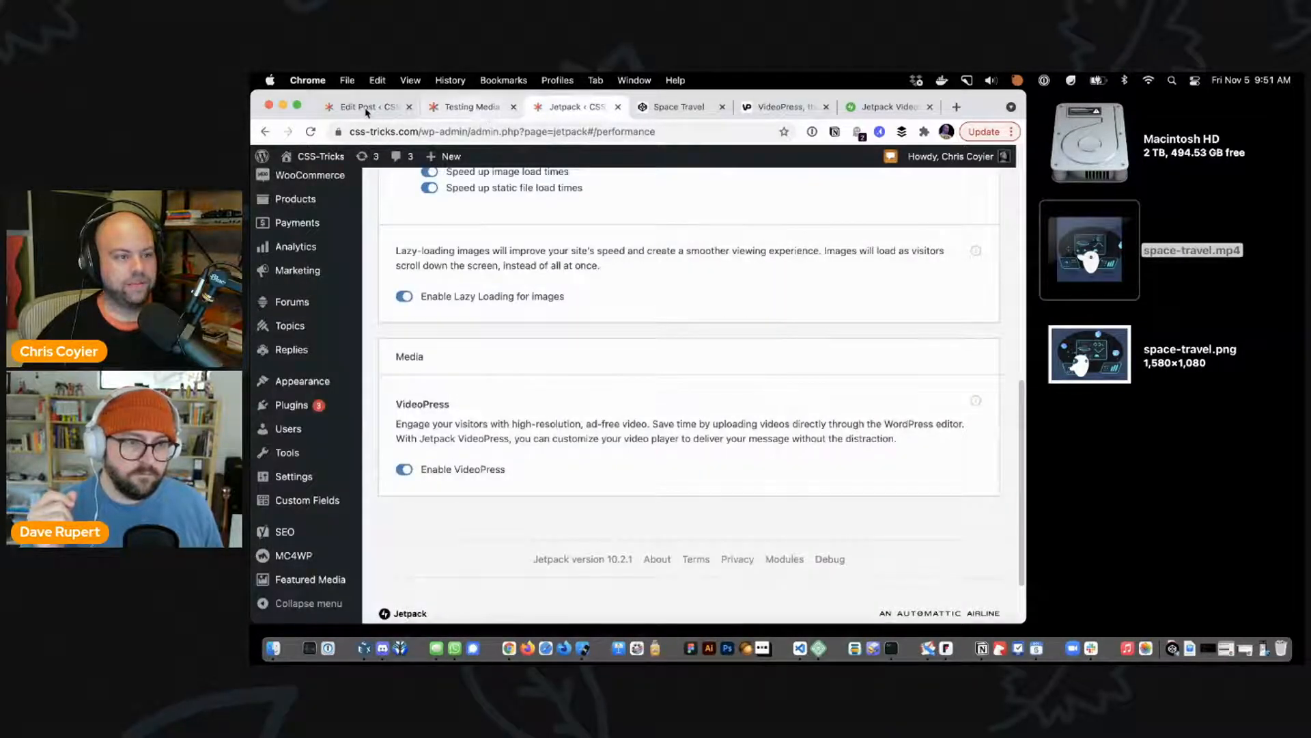
Step: In the editor's Post settings, copy the draft's public preview URL via the context menu
click(363, 106)
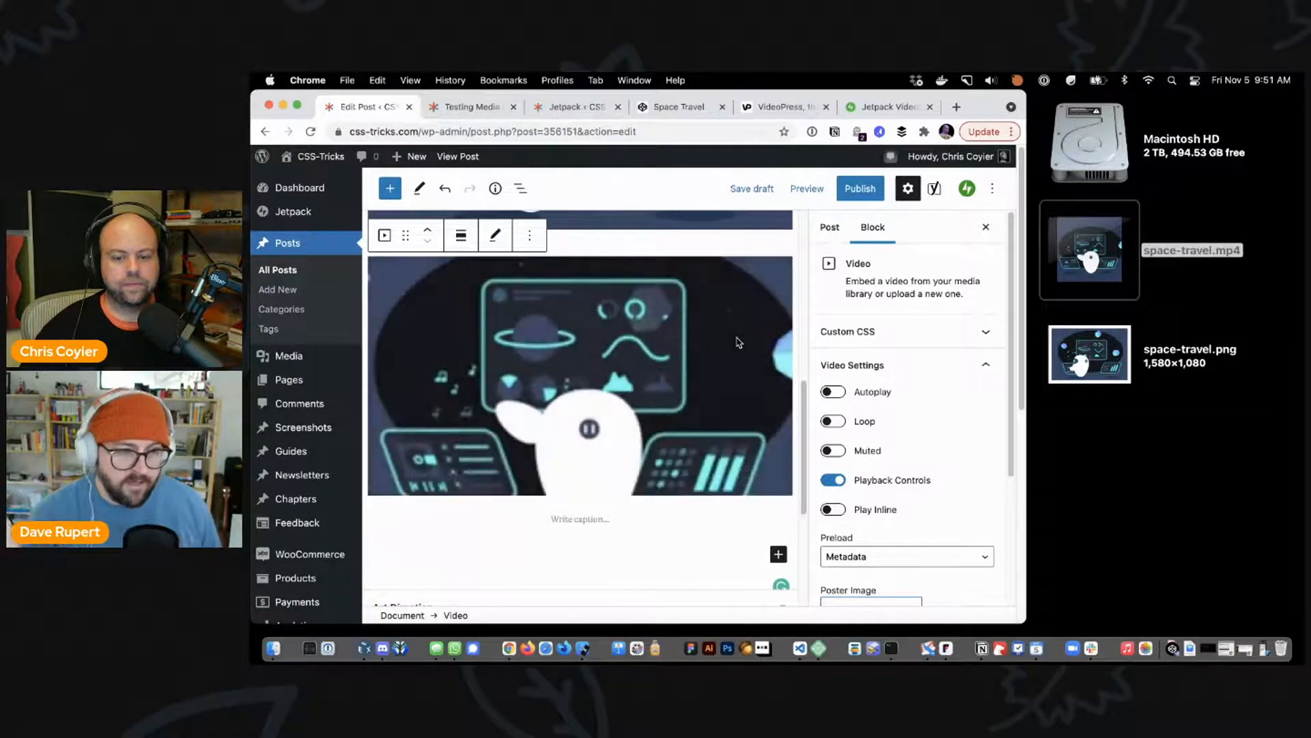
click(827, 227)
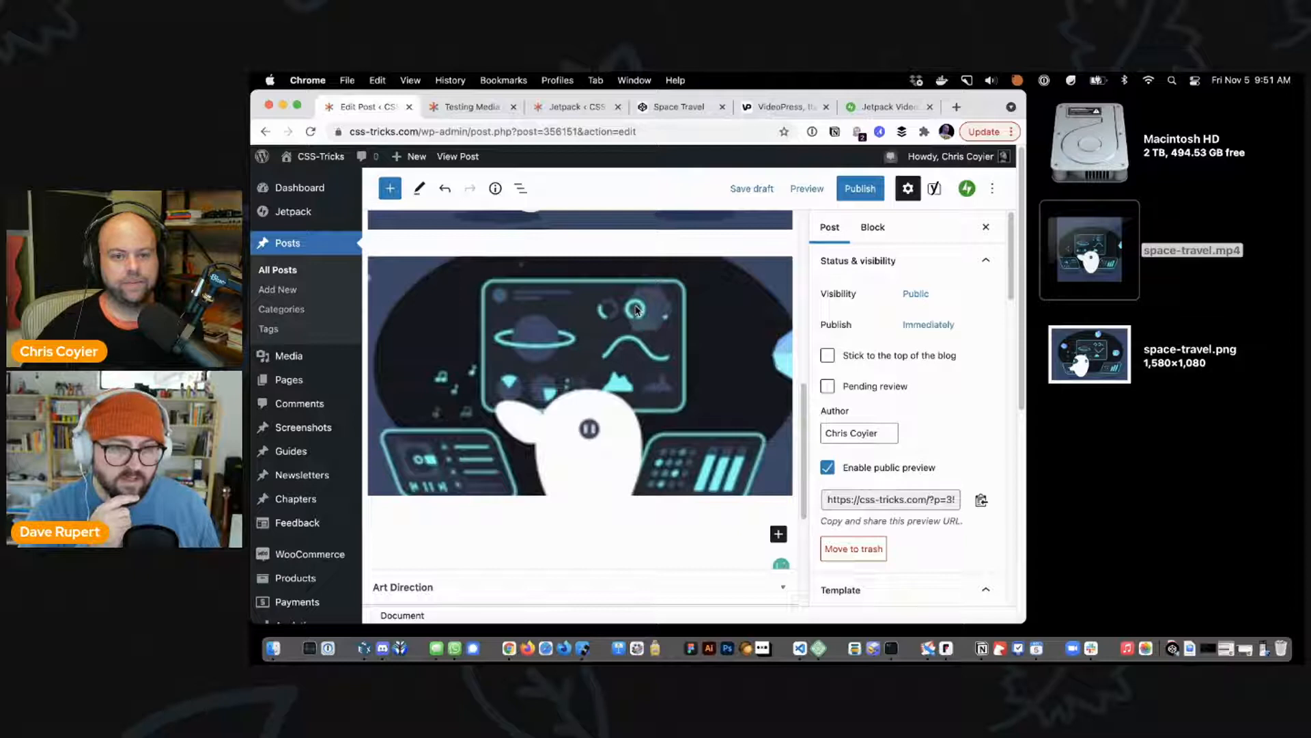
mouse_move(457, 155)
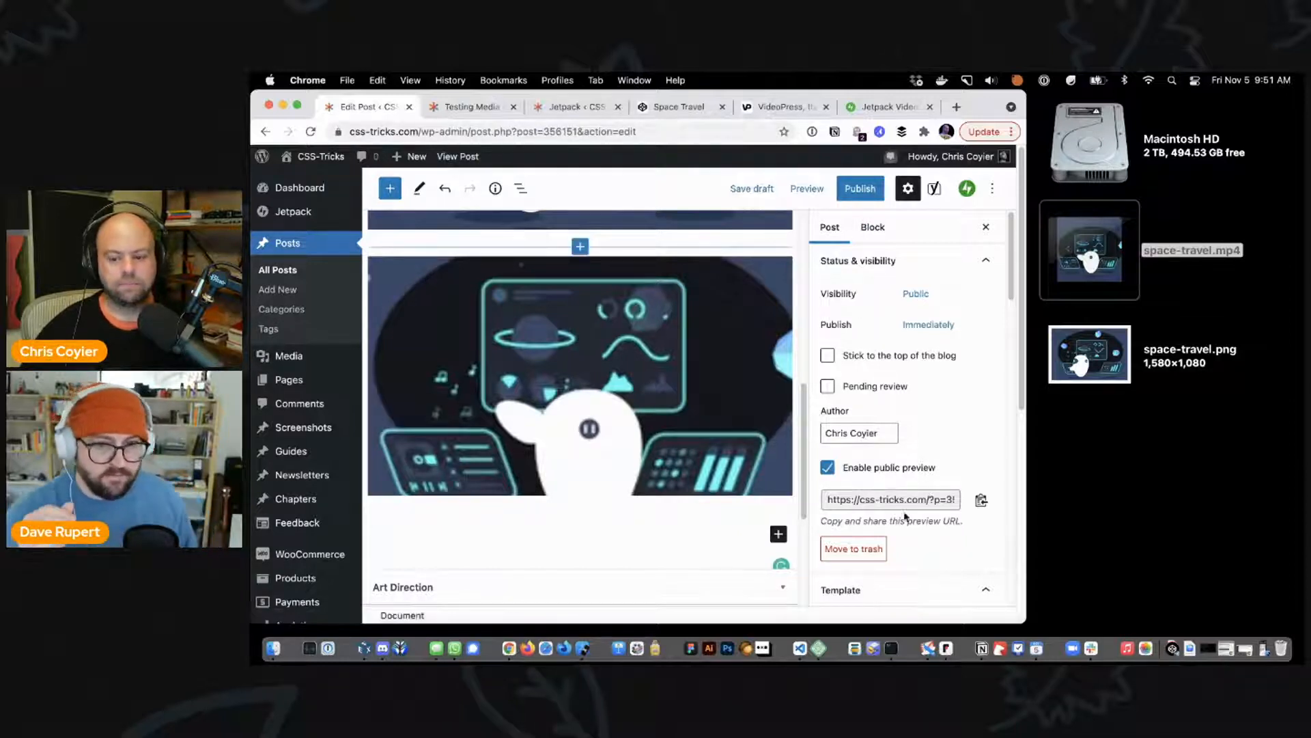
scroll(down, 3)
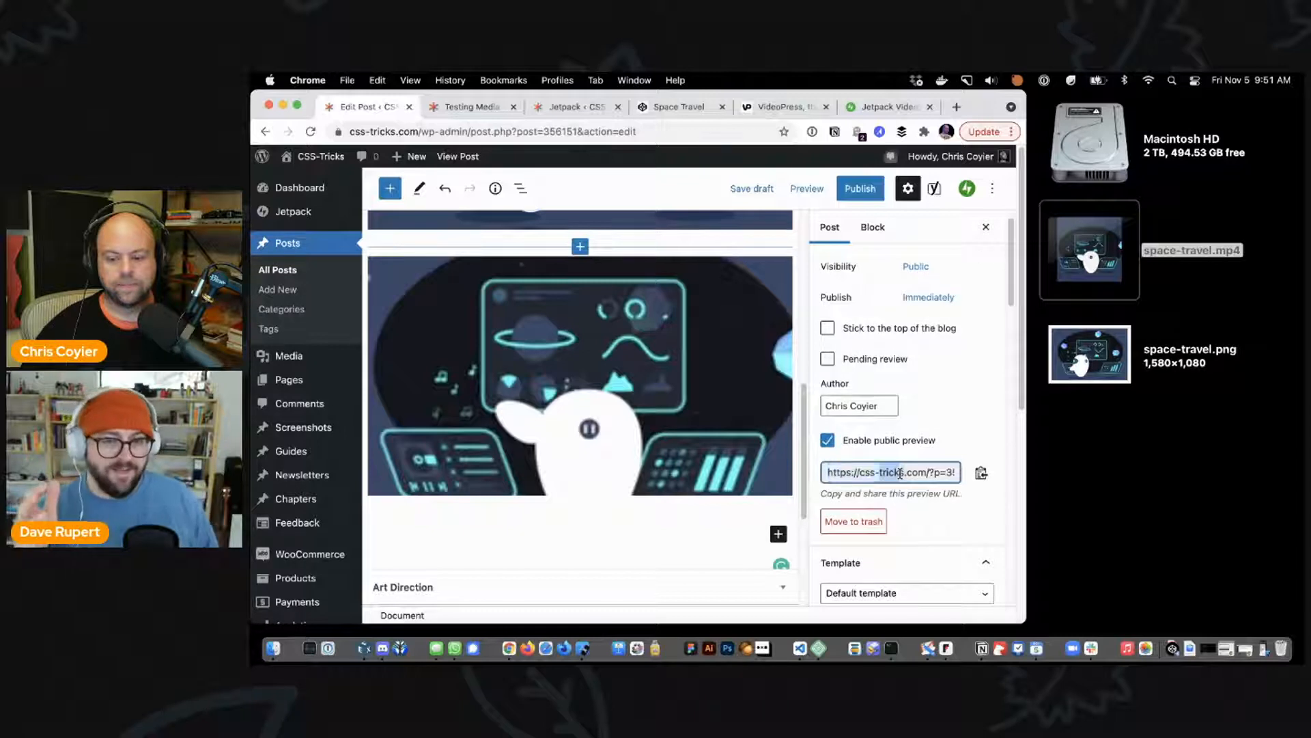
right_click(889, 471)
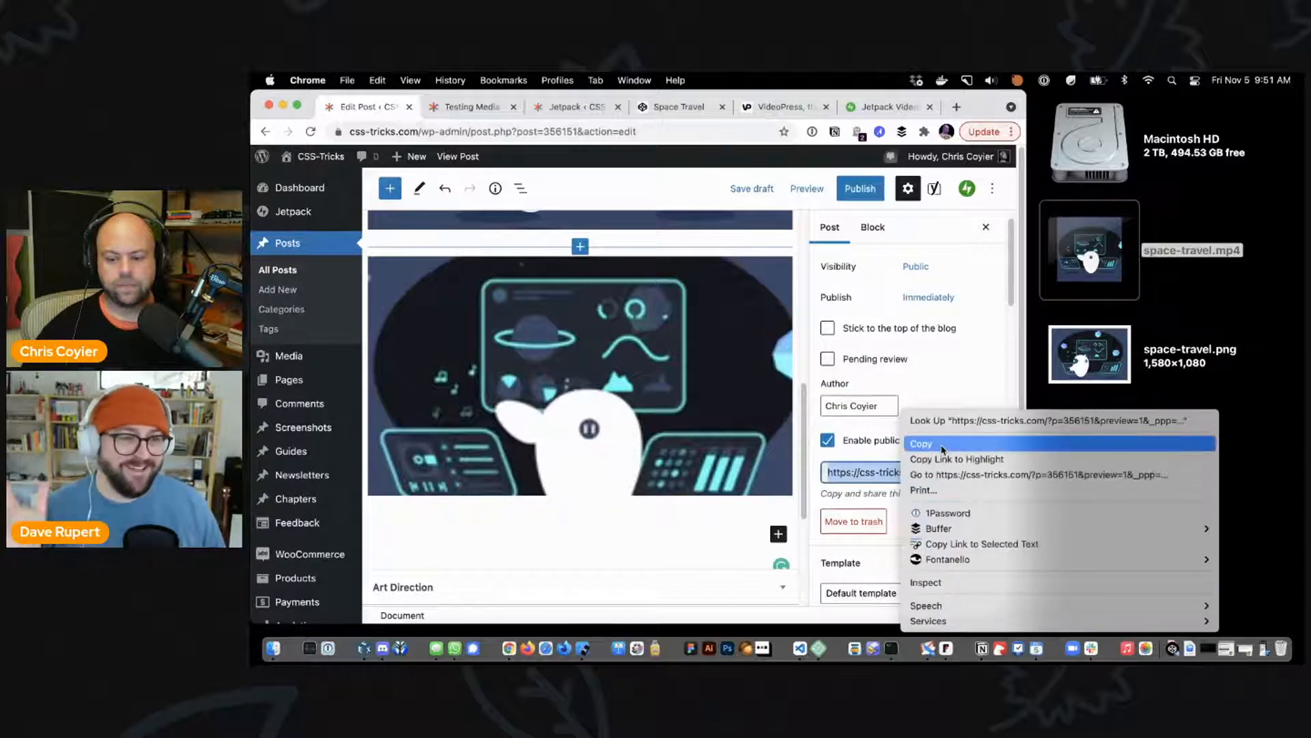
click(920, 442)
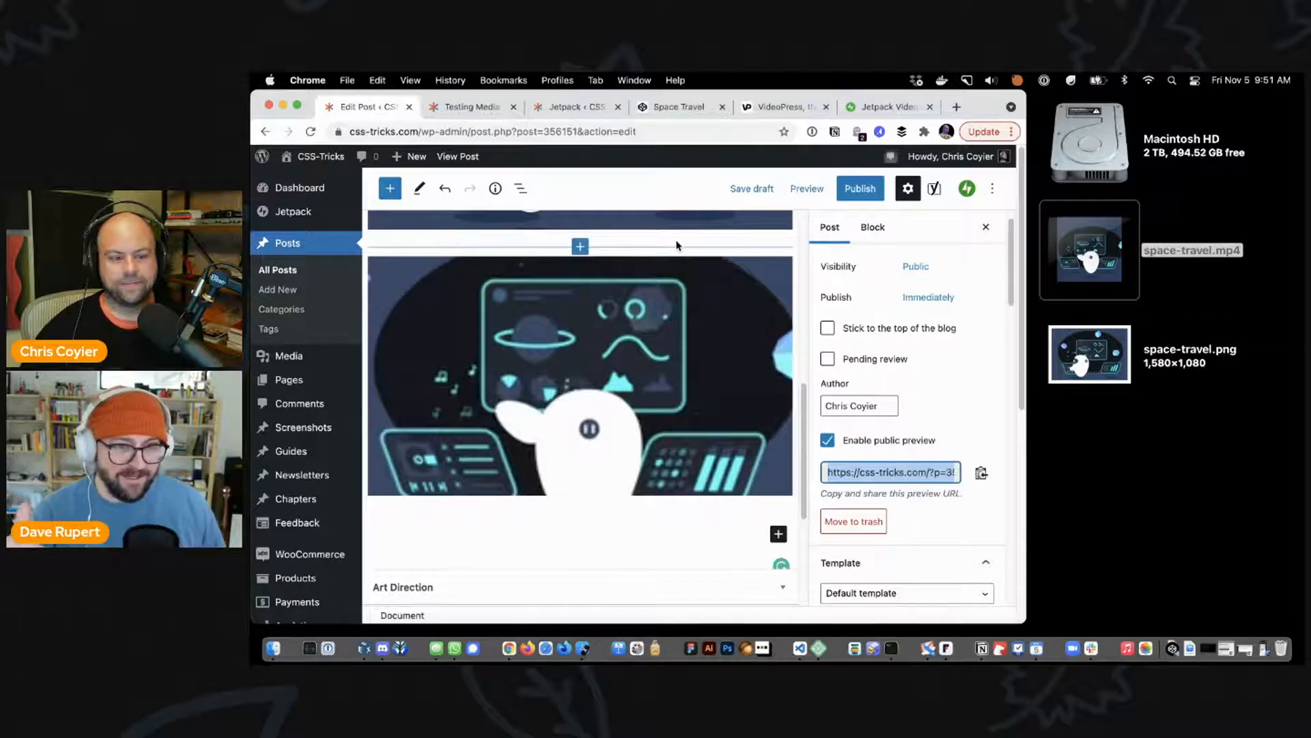
mouse_move(748, 325)
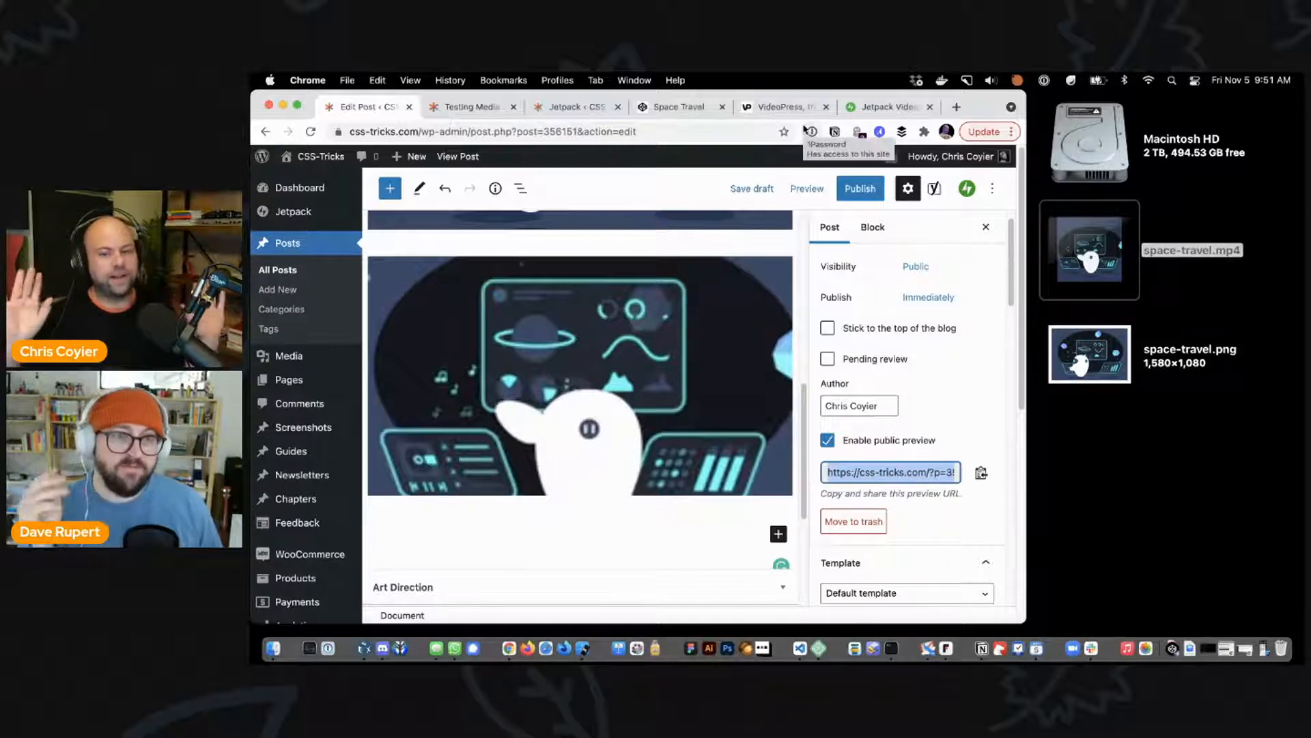
mouse_move(694, 407)
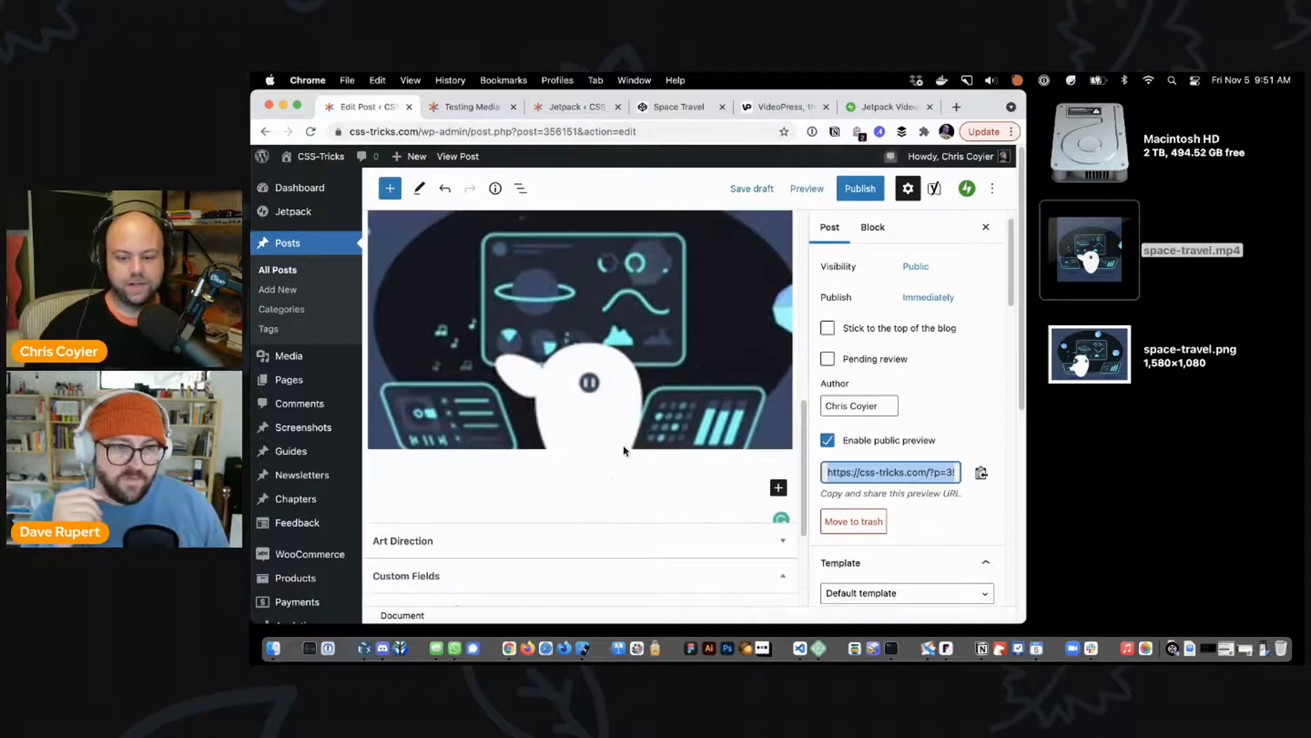
mouse_move(872, 647)
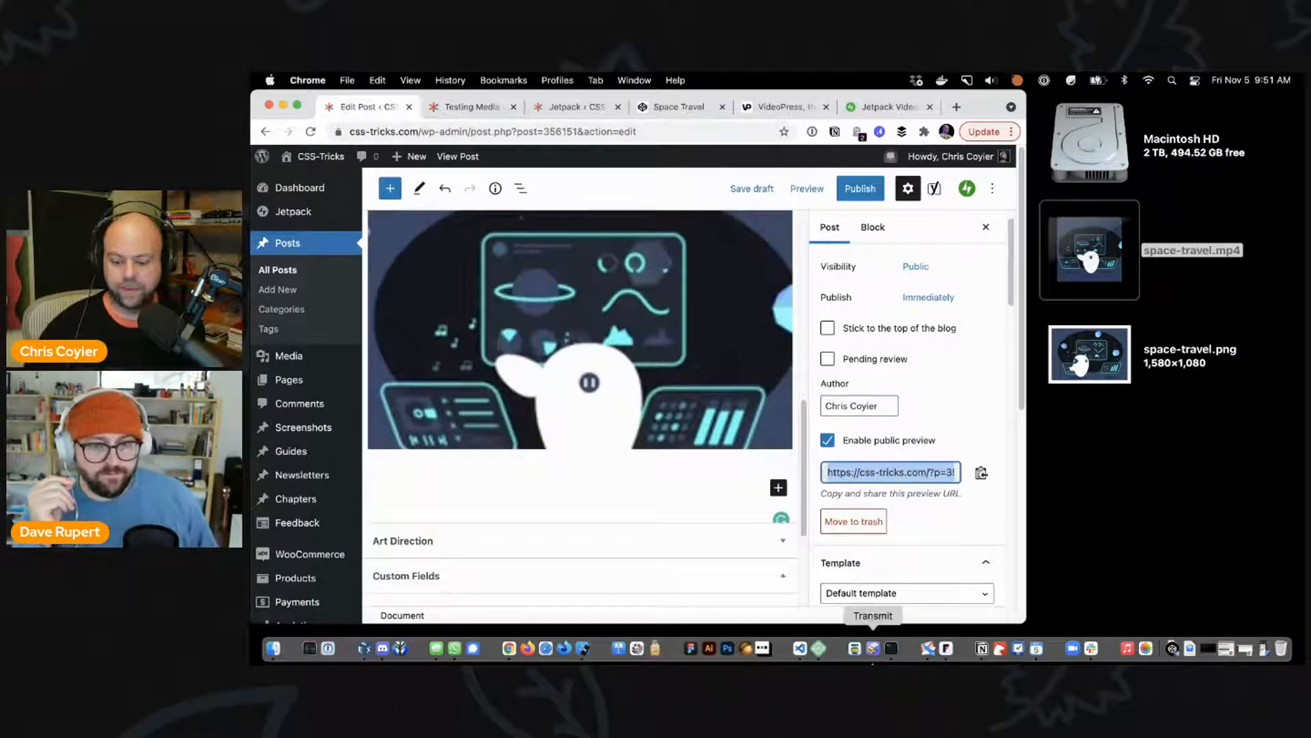
mouse_move(1071, 647)
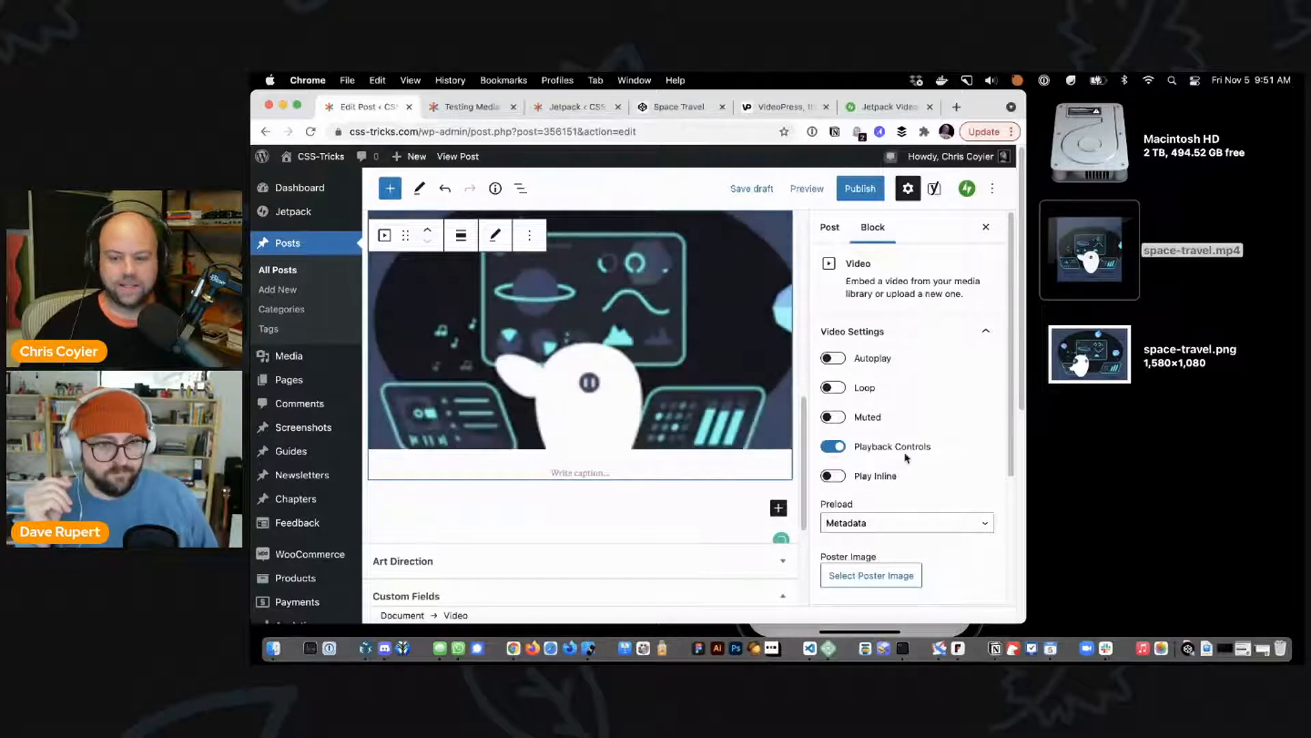
Step: Scroll the video block settings to show playback controls on and the G rating
scroll(down, 3)
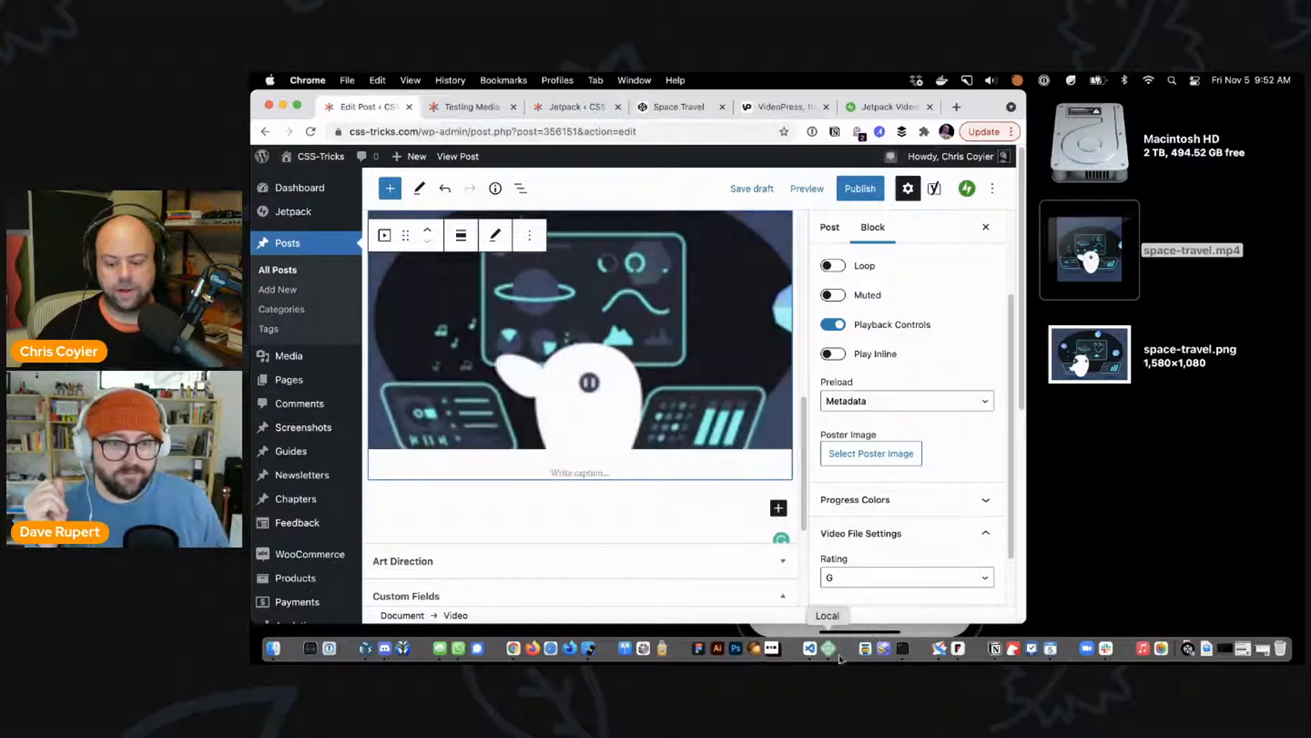
mouse_move(996, 648)
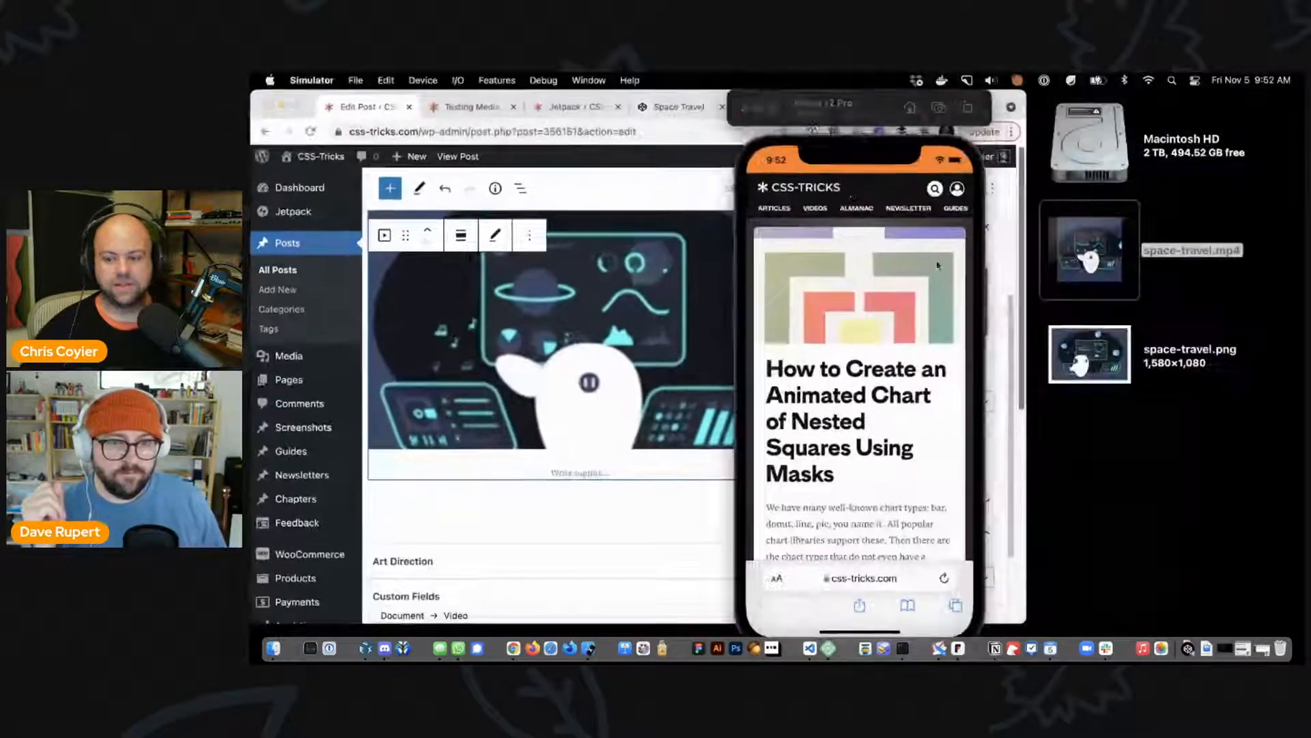
Step: Load the preview URL in the iPhone's Safari, scroll to the space-travel video and tap it to play full screen
click(844, 578)
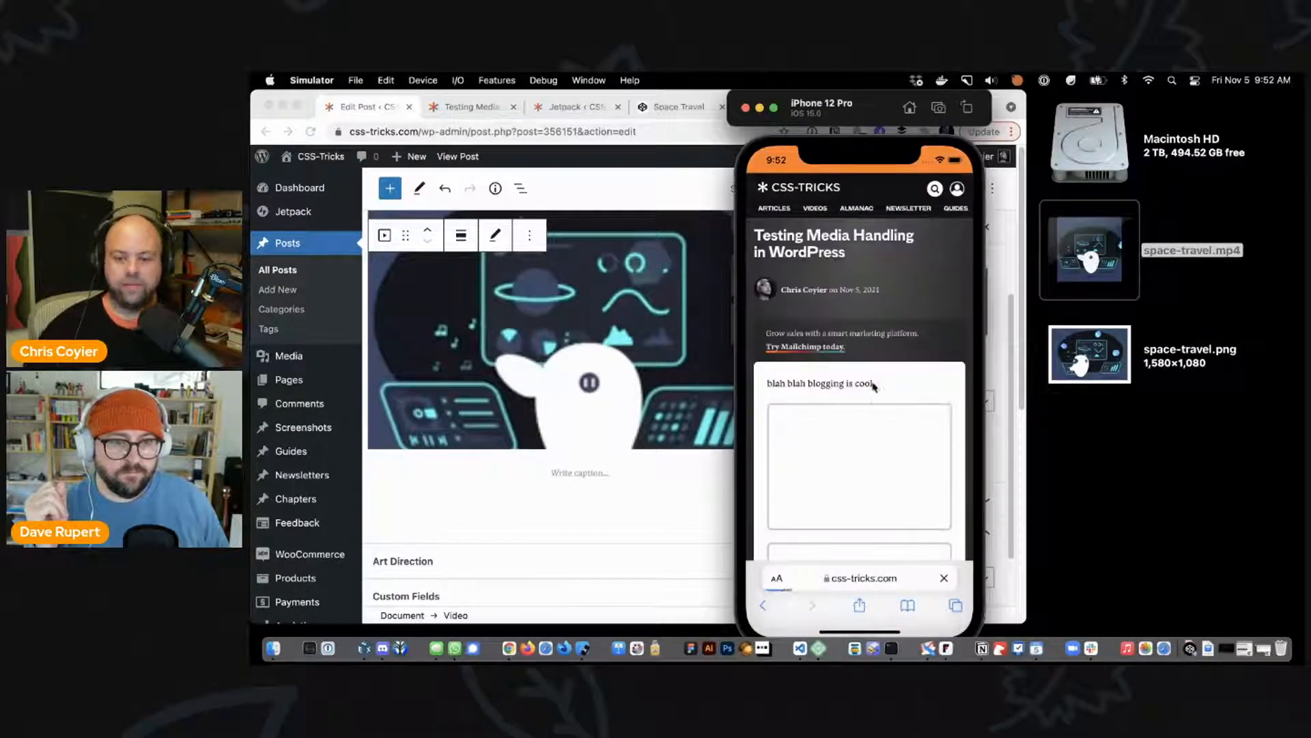
scroll(down, 3)
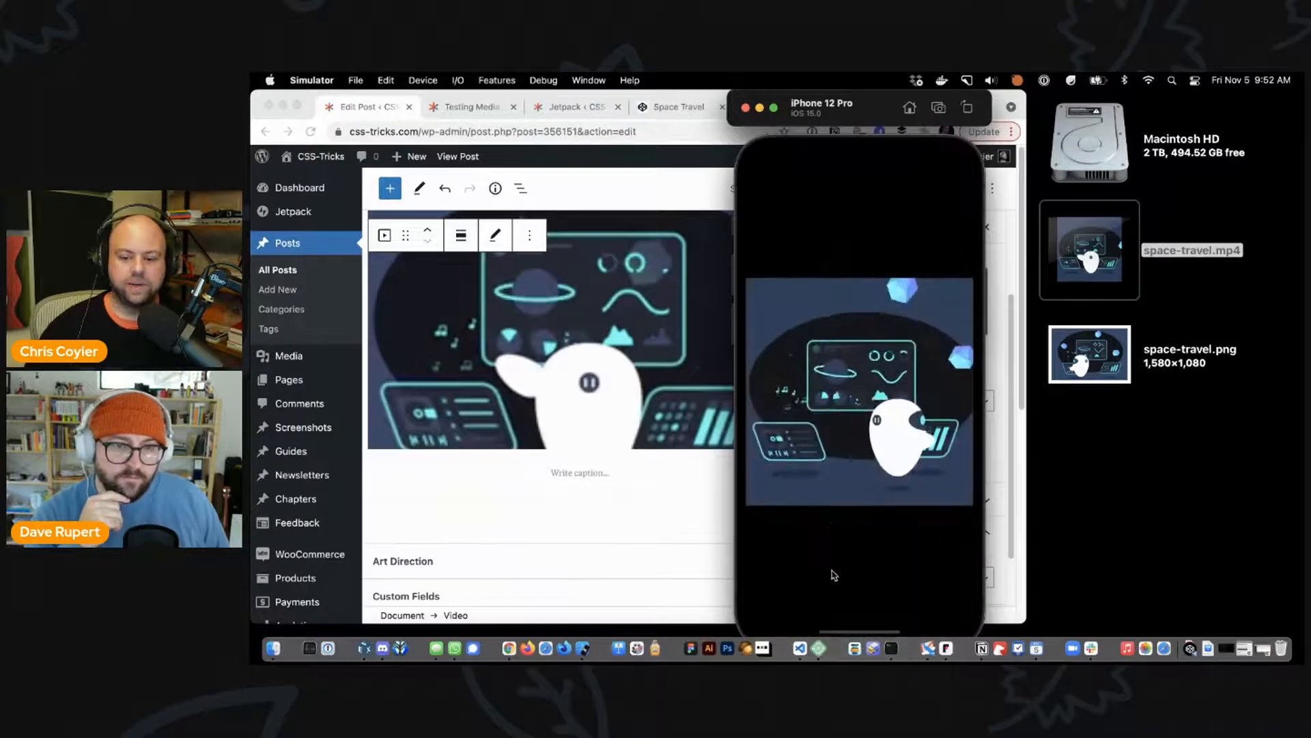
click(857, 390)
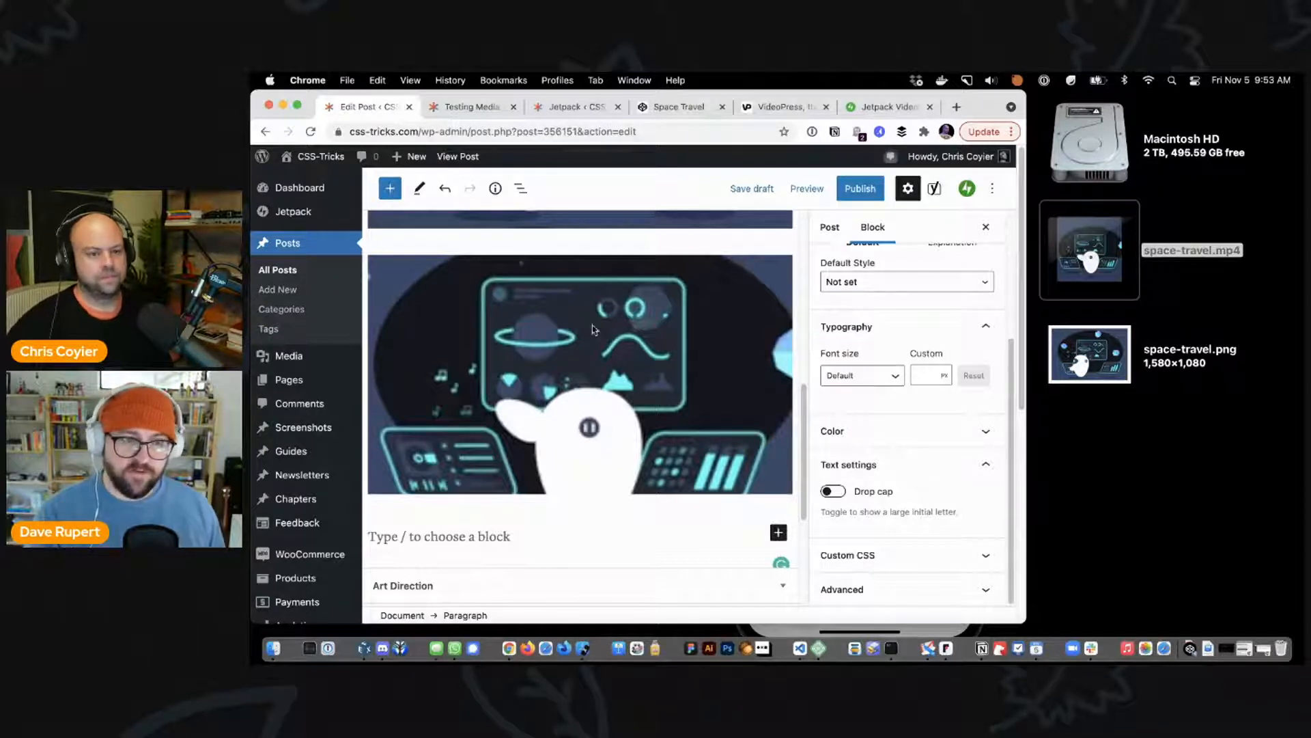
mouse_move(495, 187)
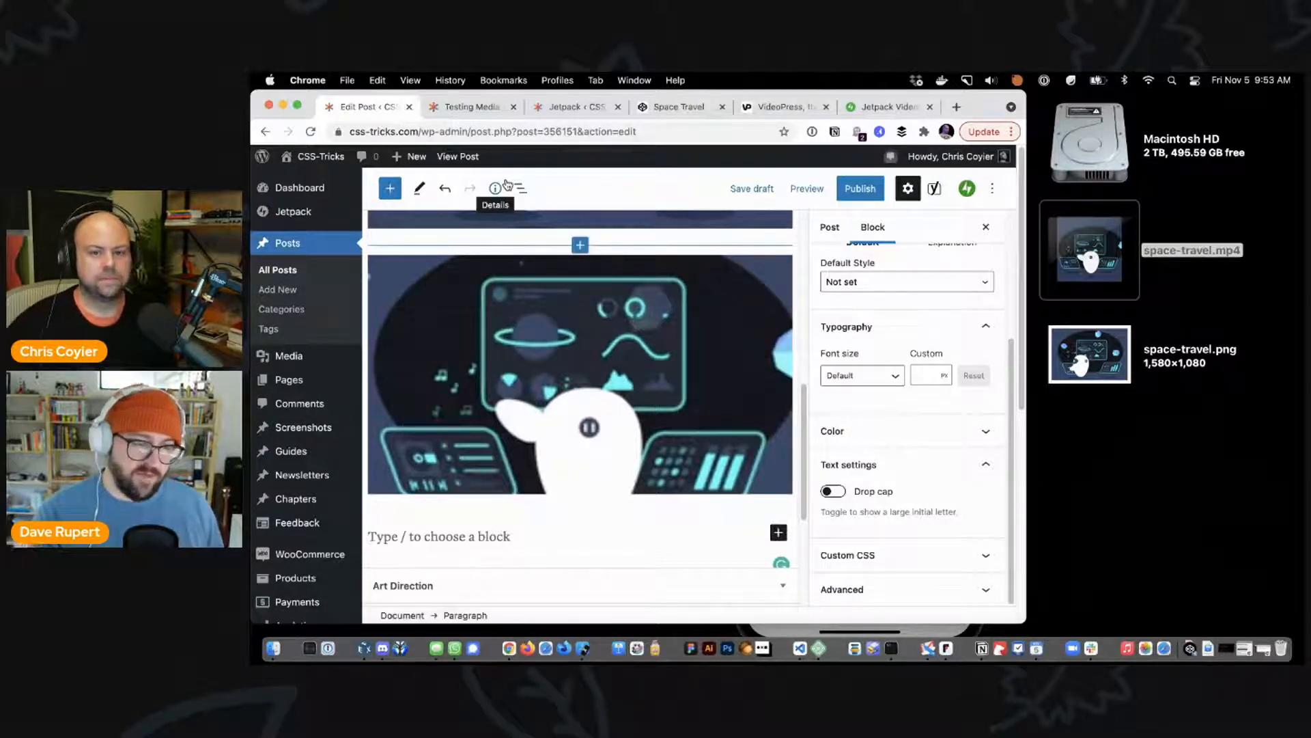
Step: Glance at the live Testing Media post tab, then switch to the VideoPress homepage
click(468, 106)
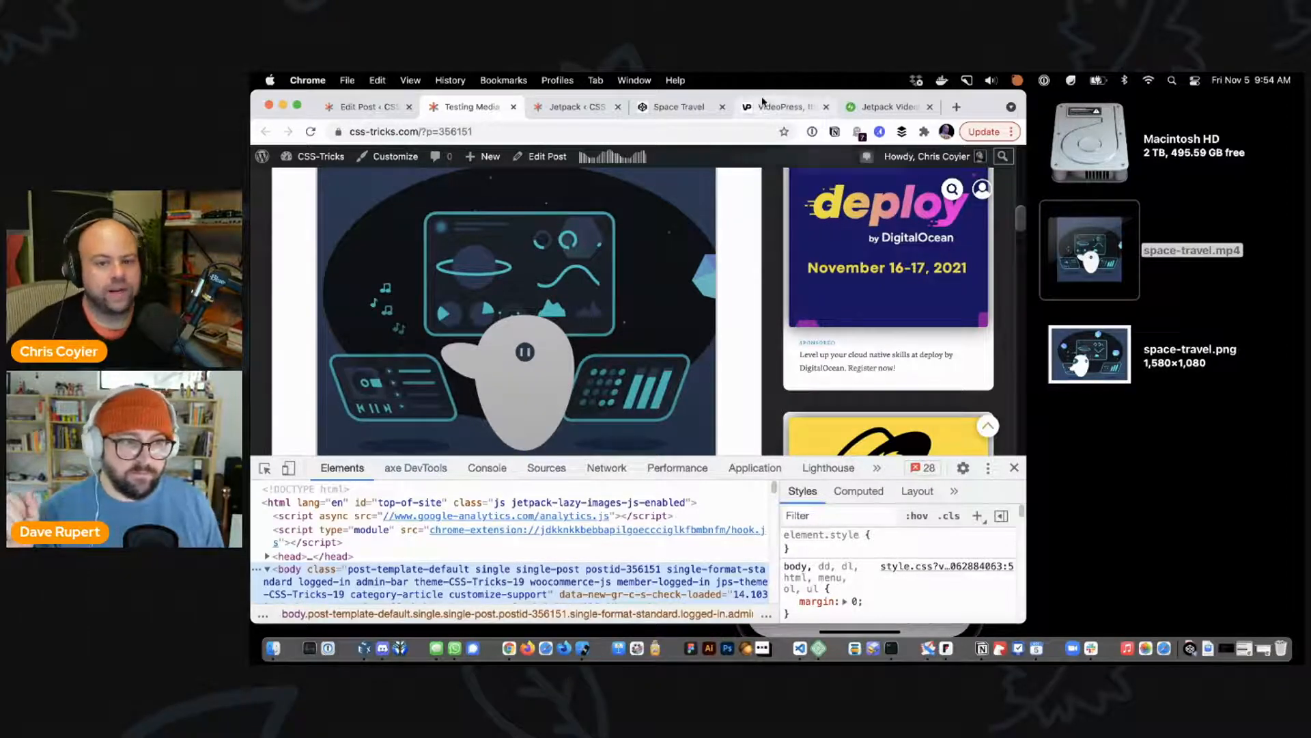
click(781, 107)
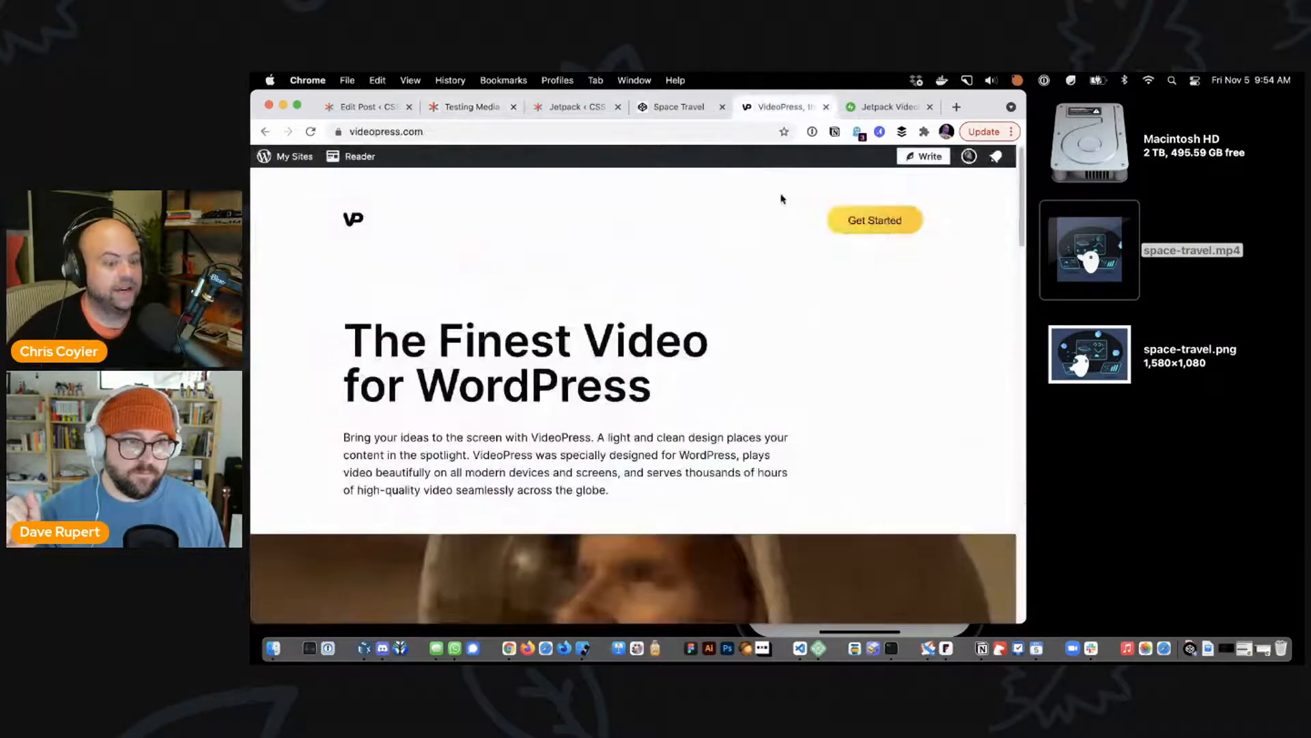
Step: Scroll to the VideoPress player feature list, then return to the test post editor
scroll(down, 3)
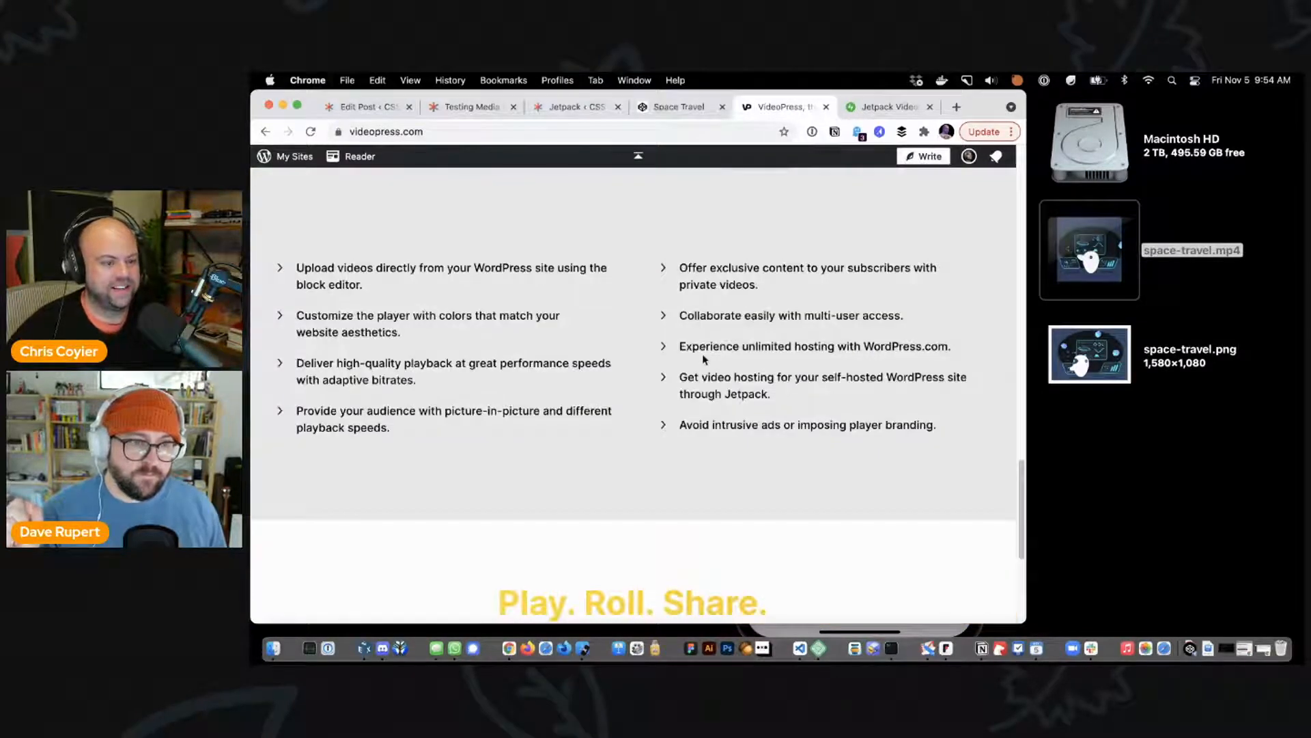
mouse_move(777, 458)
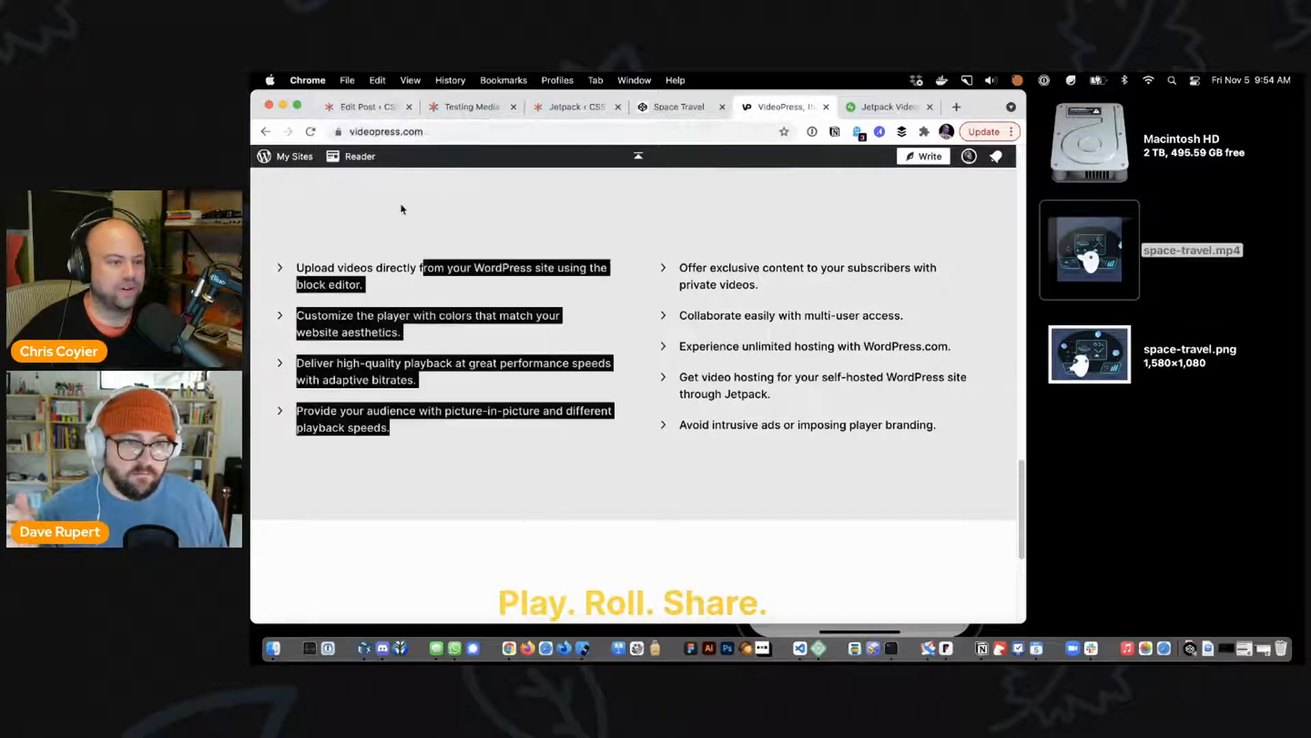
click(363, 107)
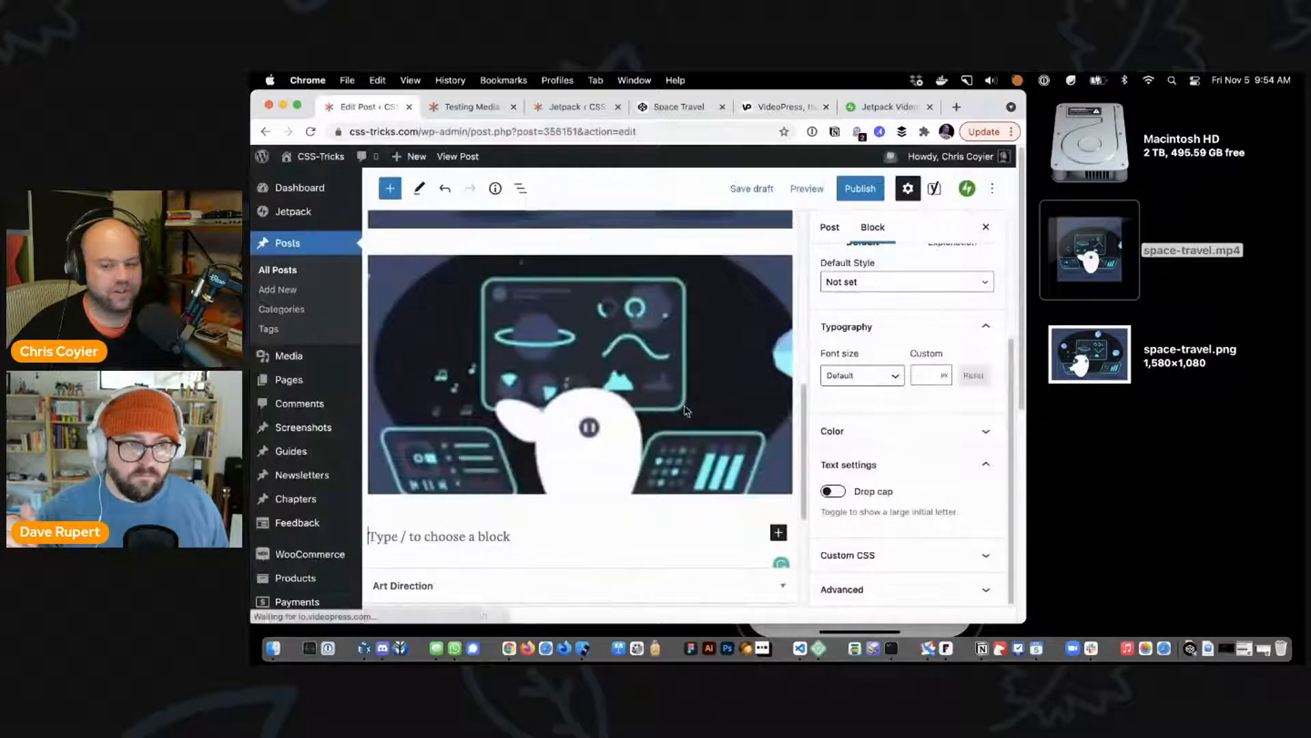
Step: Turn on Autoplay, Muted and Play Inline for the video block and save the draft
scroll(down, 3)
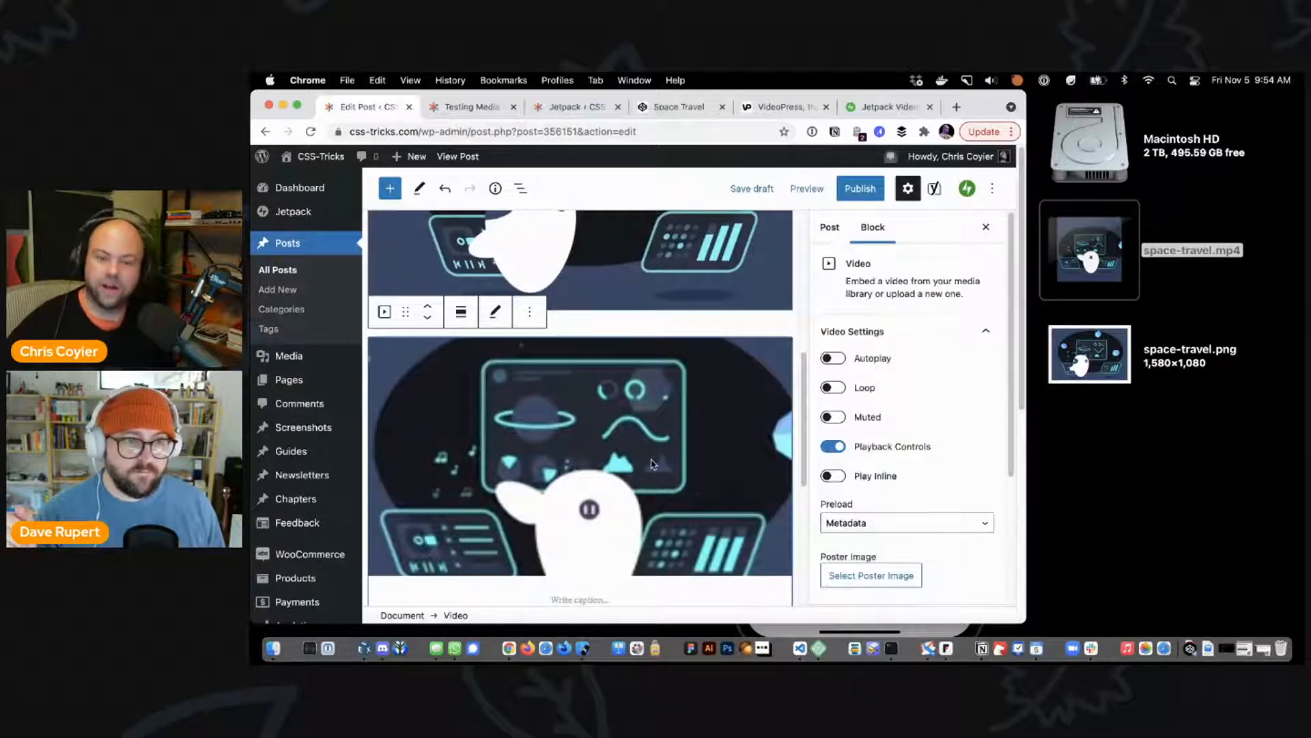
click(832, 392)
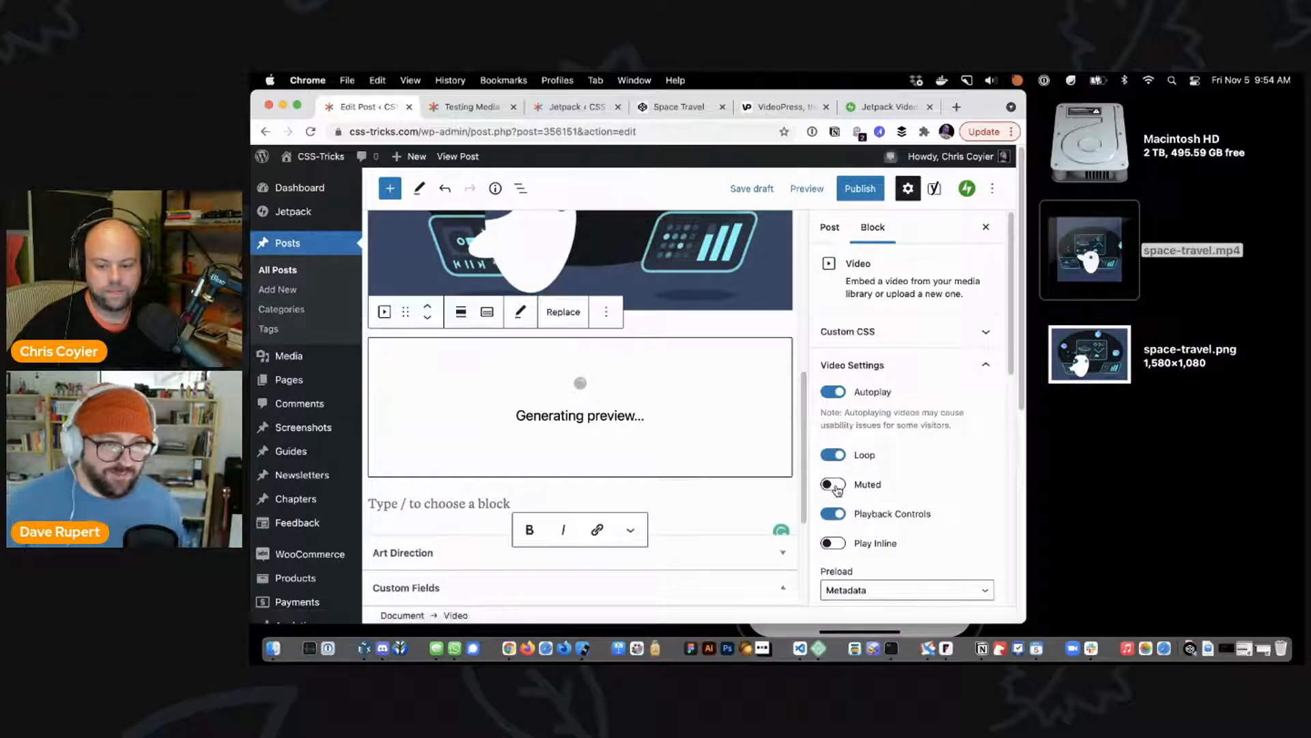
click(833, 483)
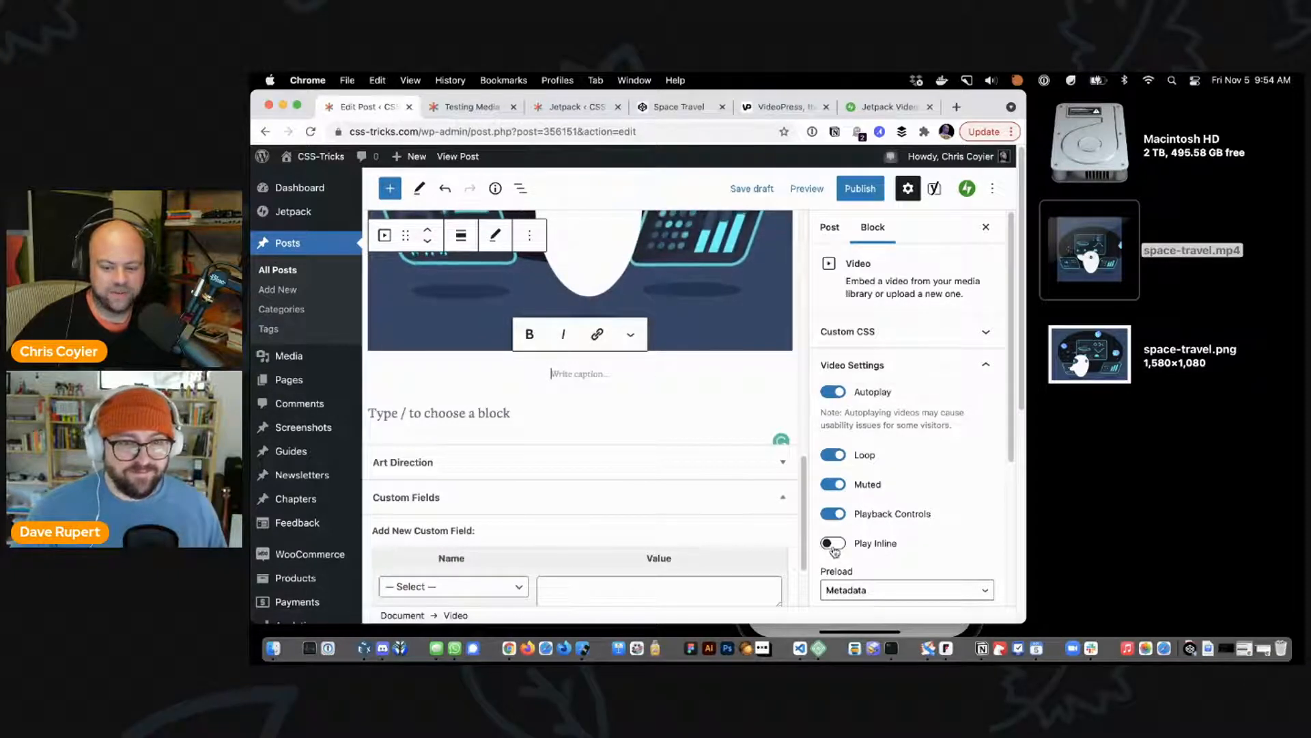
click(834, 542)
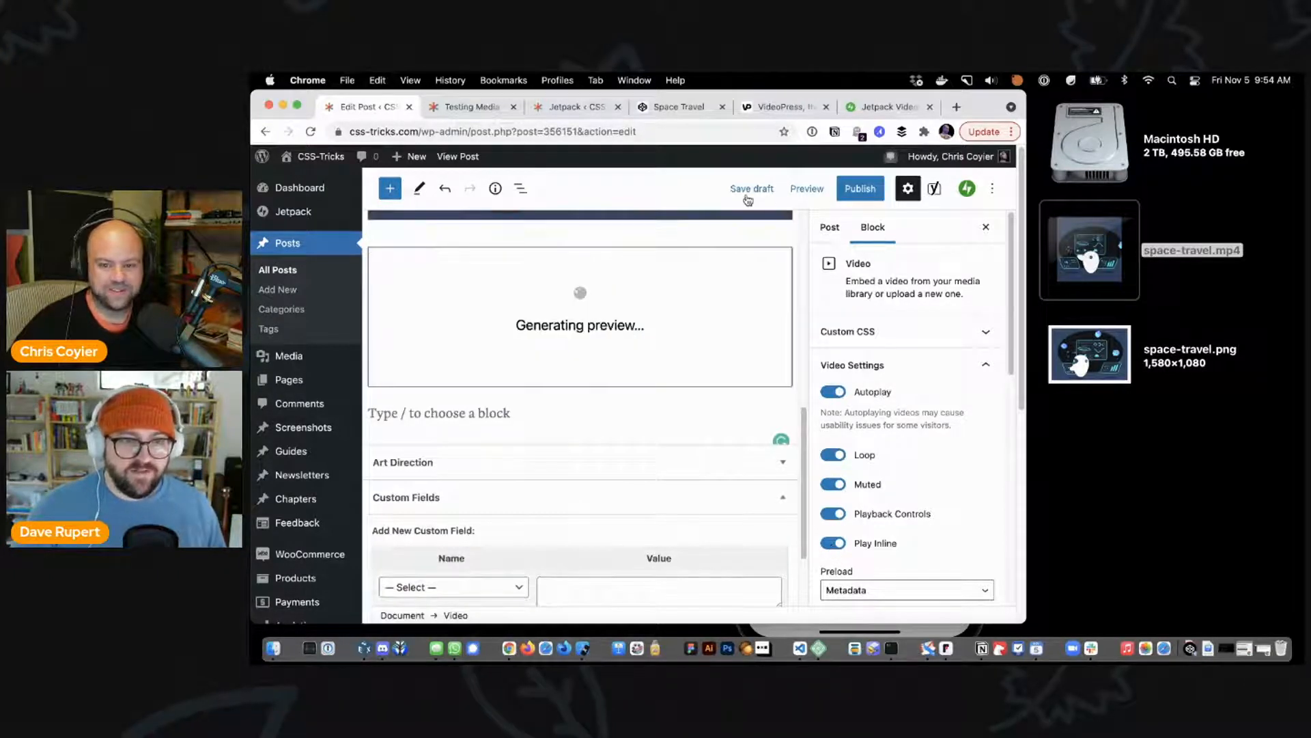
click(752, 189)
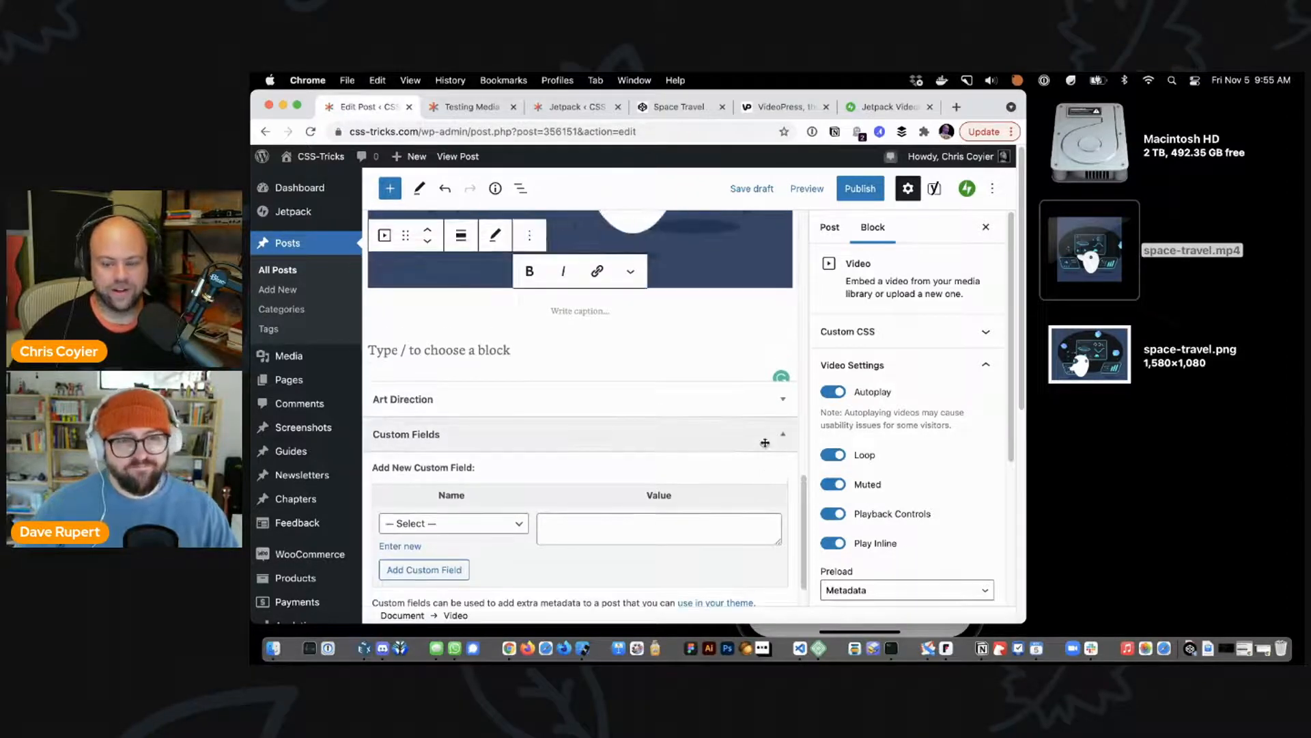
mouse_move(866, 654)
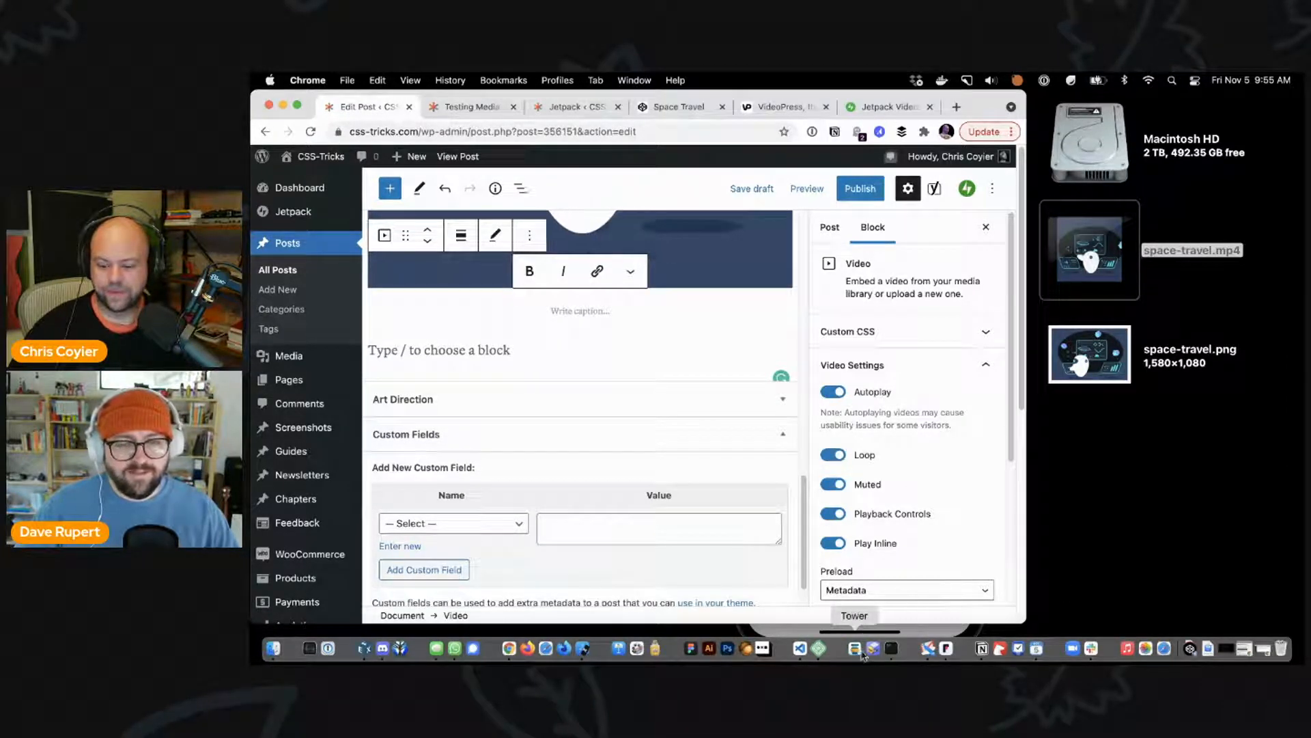
mouse_move(872, 639)
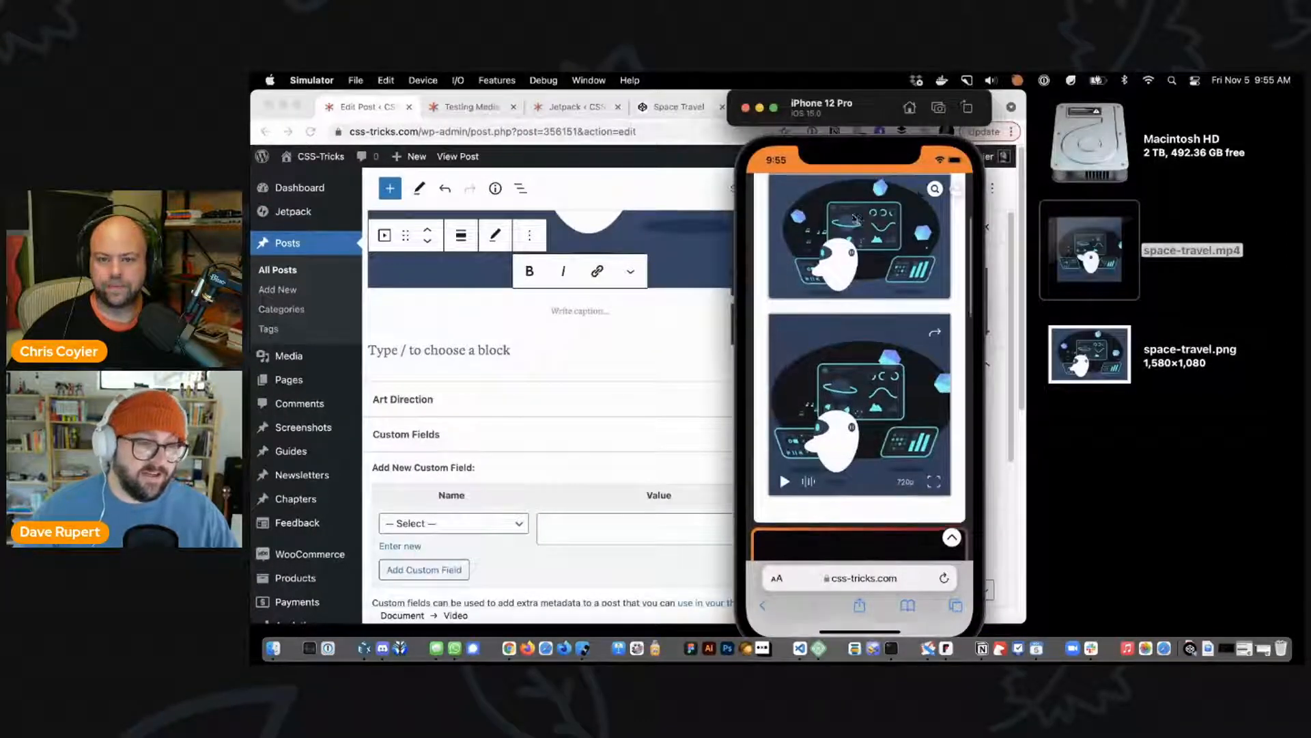
Step: Scroll the reloaded post on the simulated iPhone to watch the video autoplay inline
scroll(down, 3)
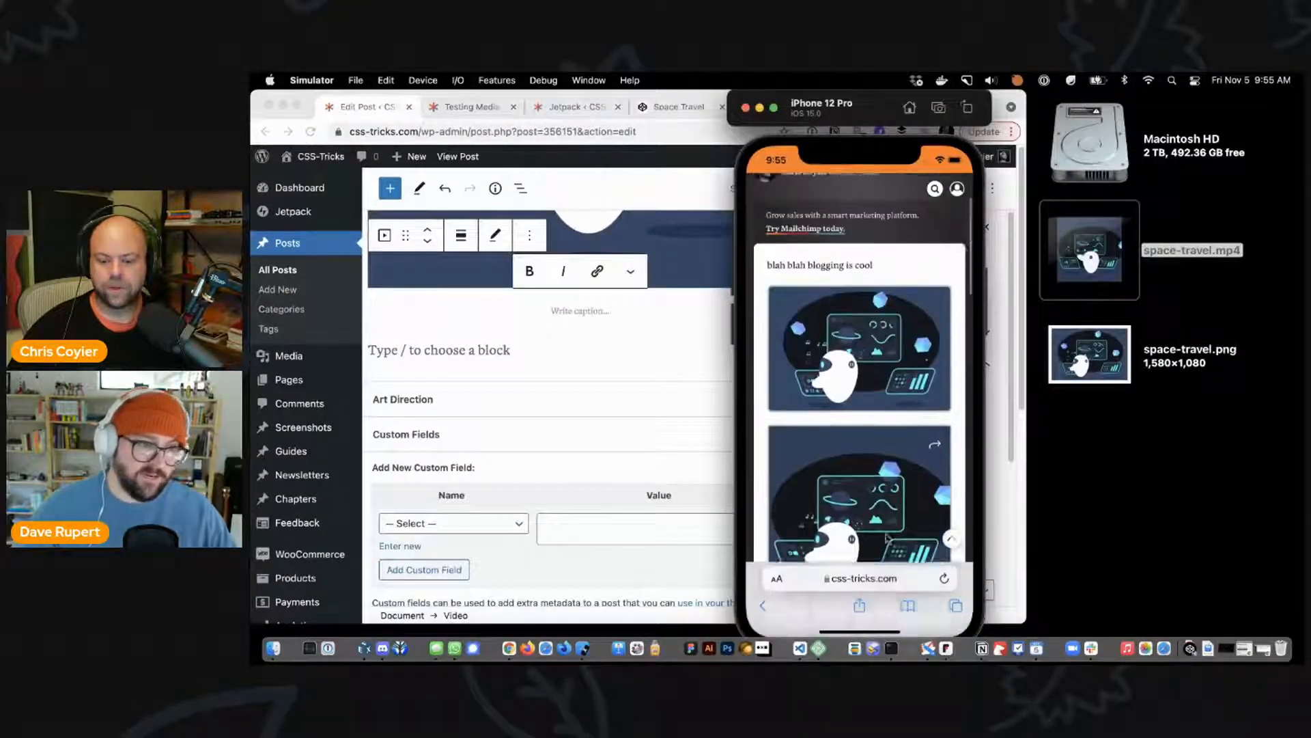
scroll(up, 3)
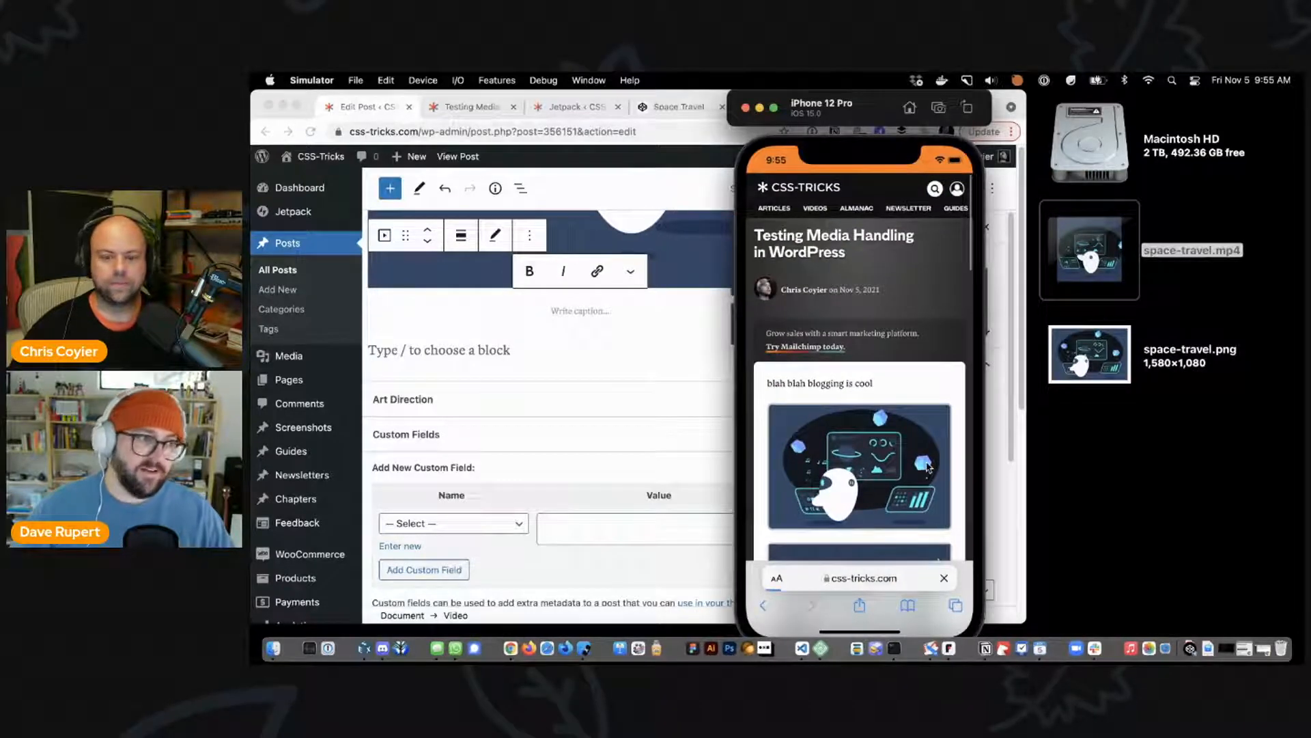
scroll(down, 3)
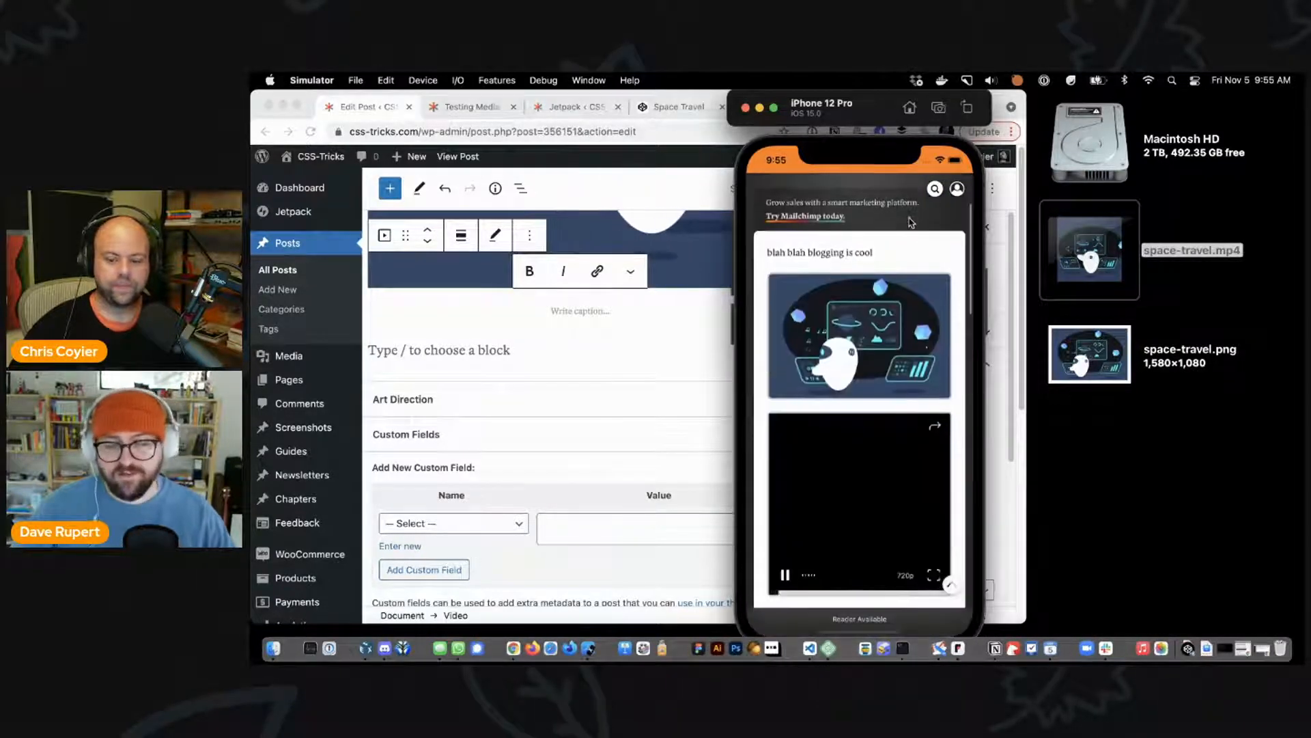
scroll(down, 3)
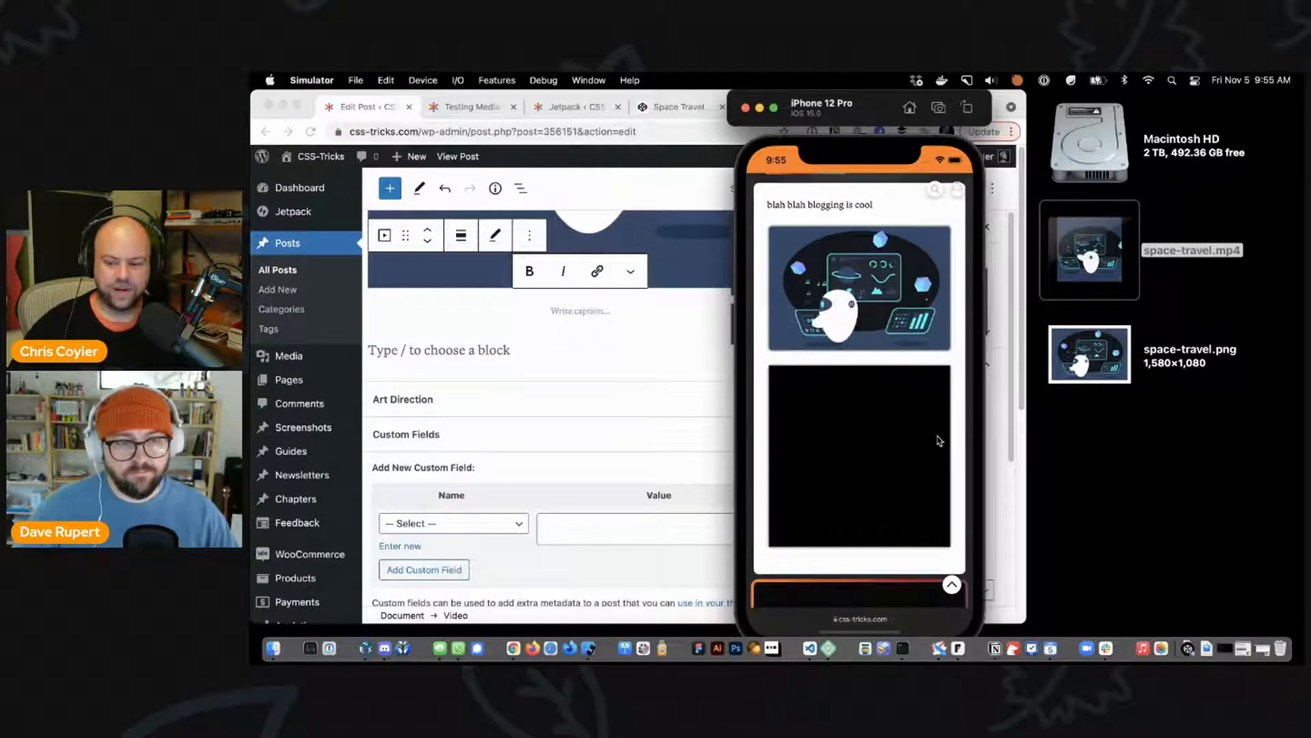
scroll(down, 3)
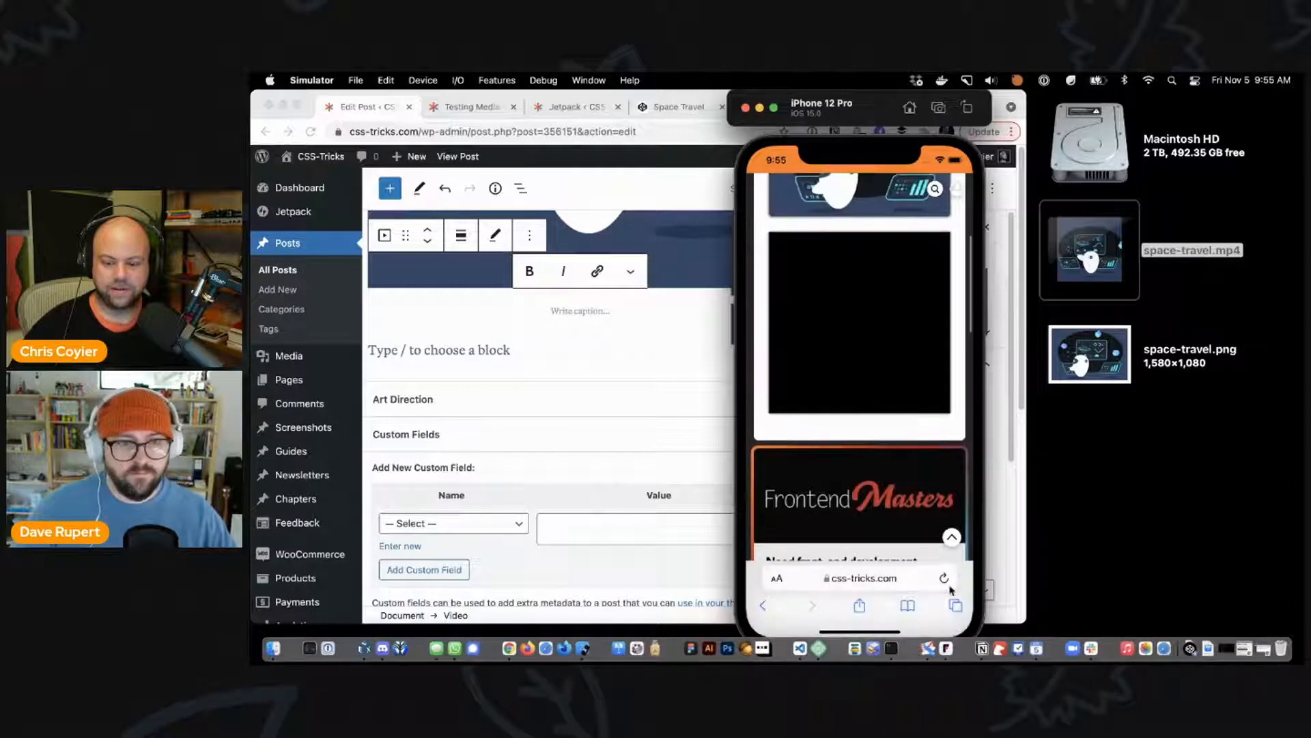
scroll(up, 3)
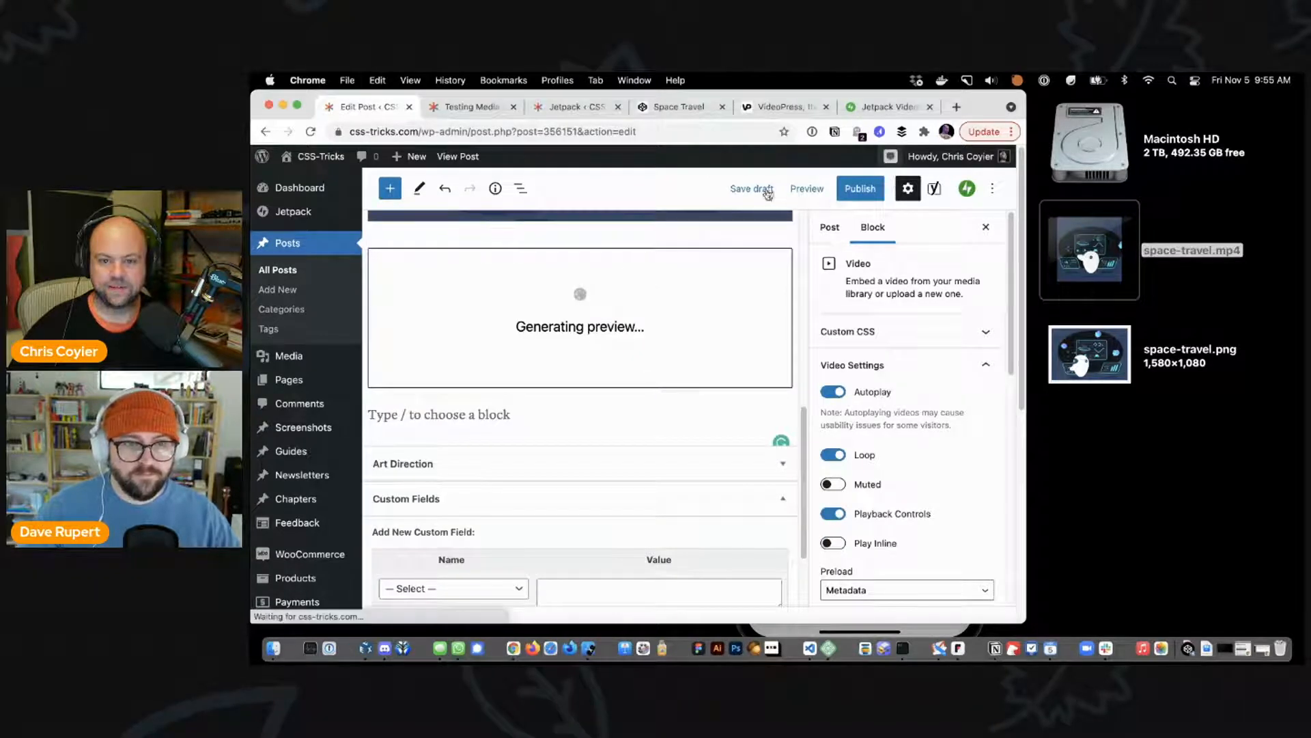
Step: Save the draft with Muted and Play Inline off, then switch to the iPhone simulator
click(748, 189)
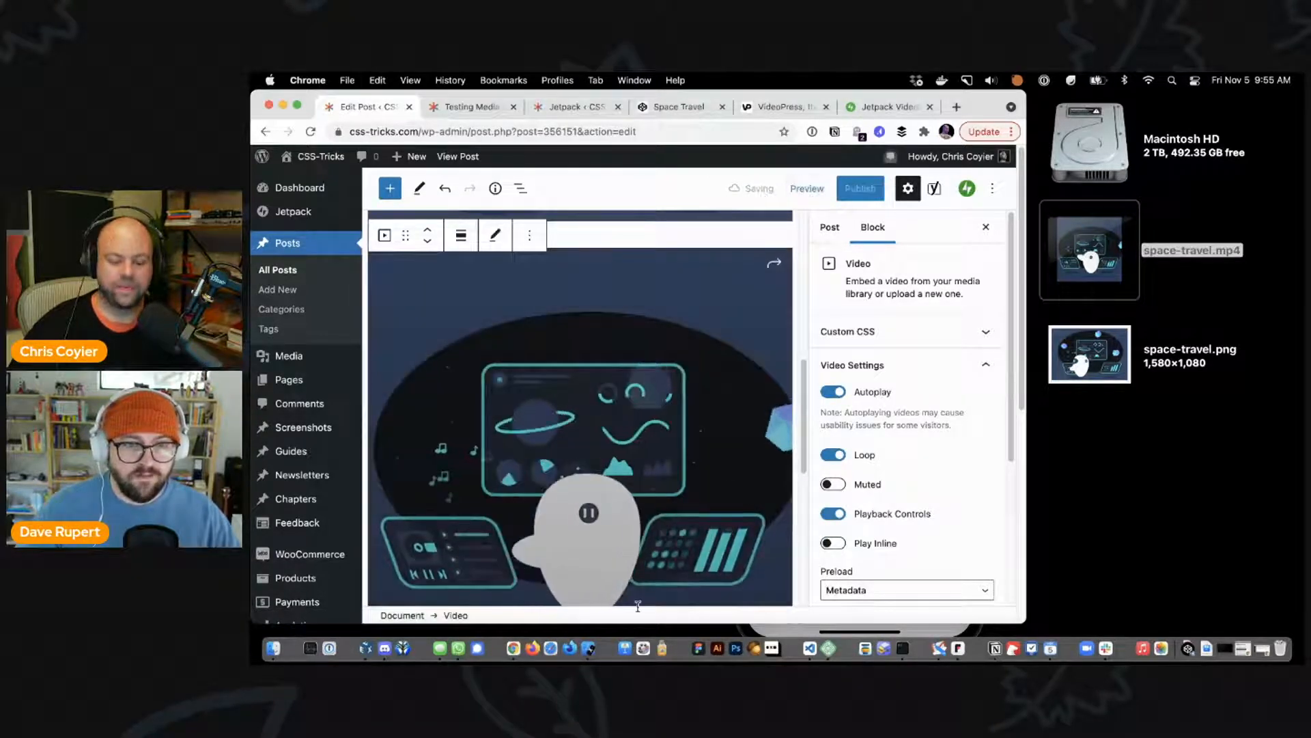
mouse_move(573, 647)
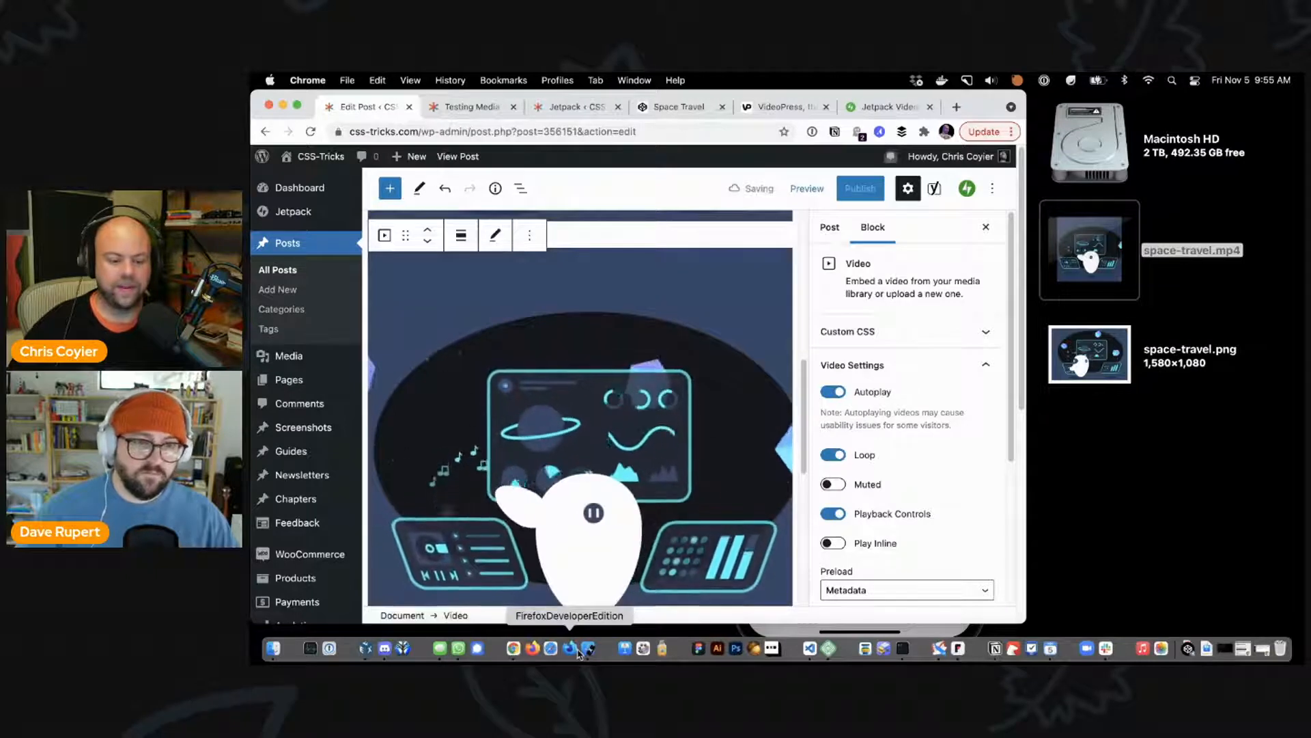
mouse_move(590, 647)
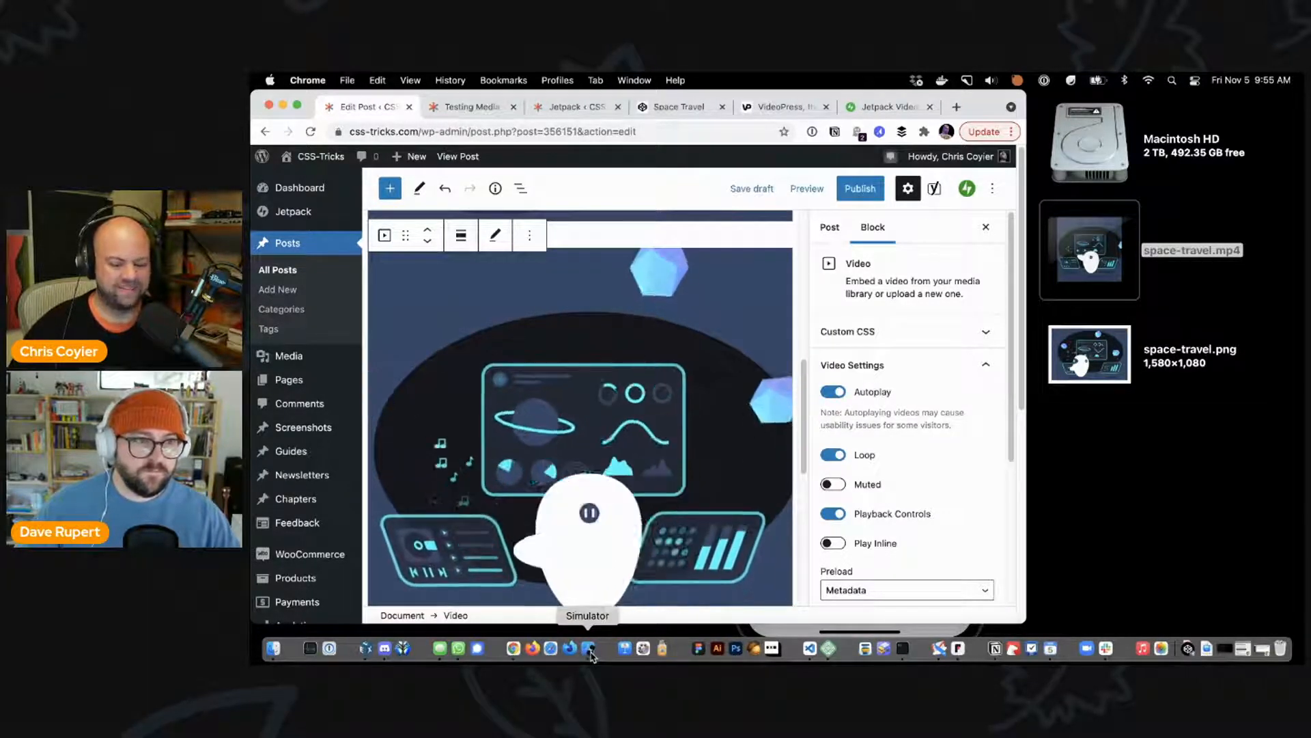
click(590, 648)
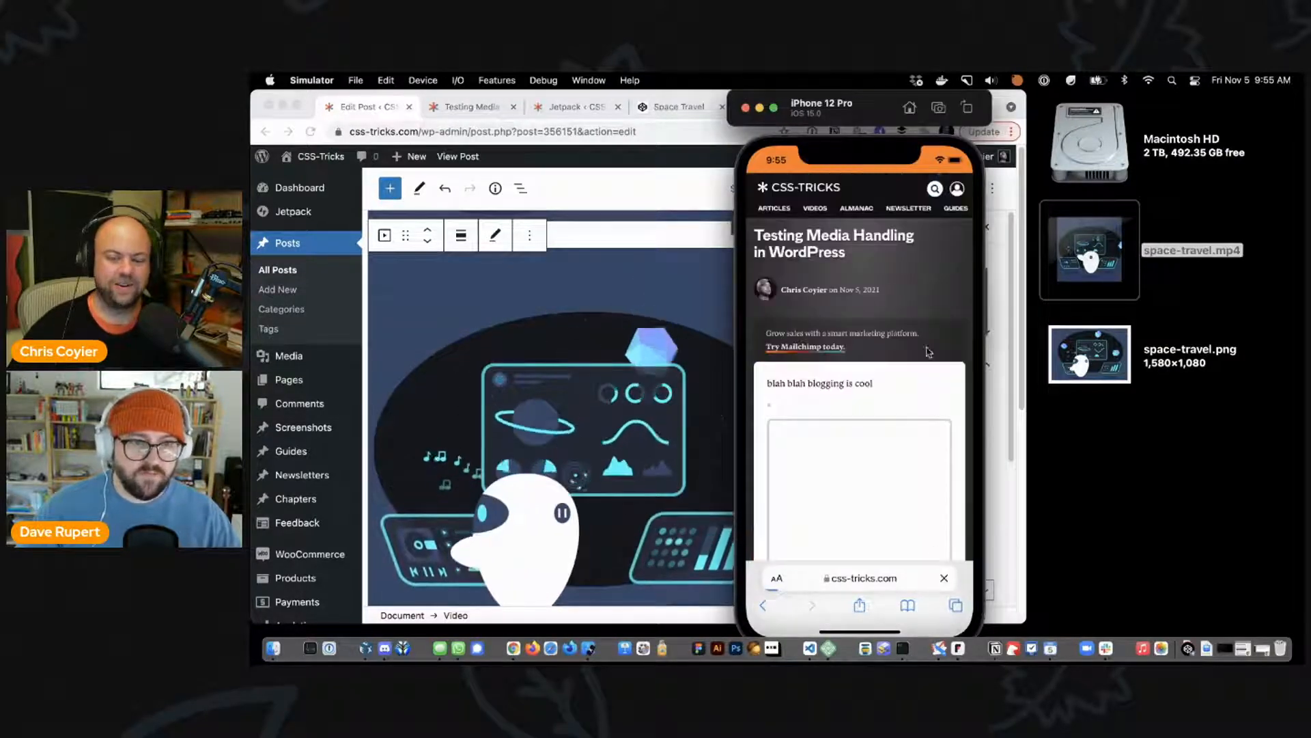
Step: Scroll to the video on the iPhone and start it manually since it no longer autoplays
scroll(down, 3)
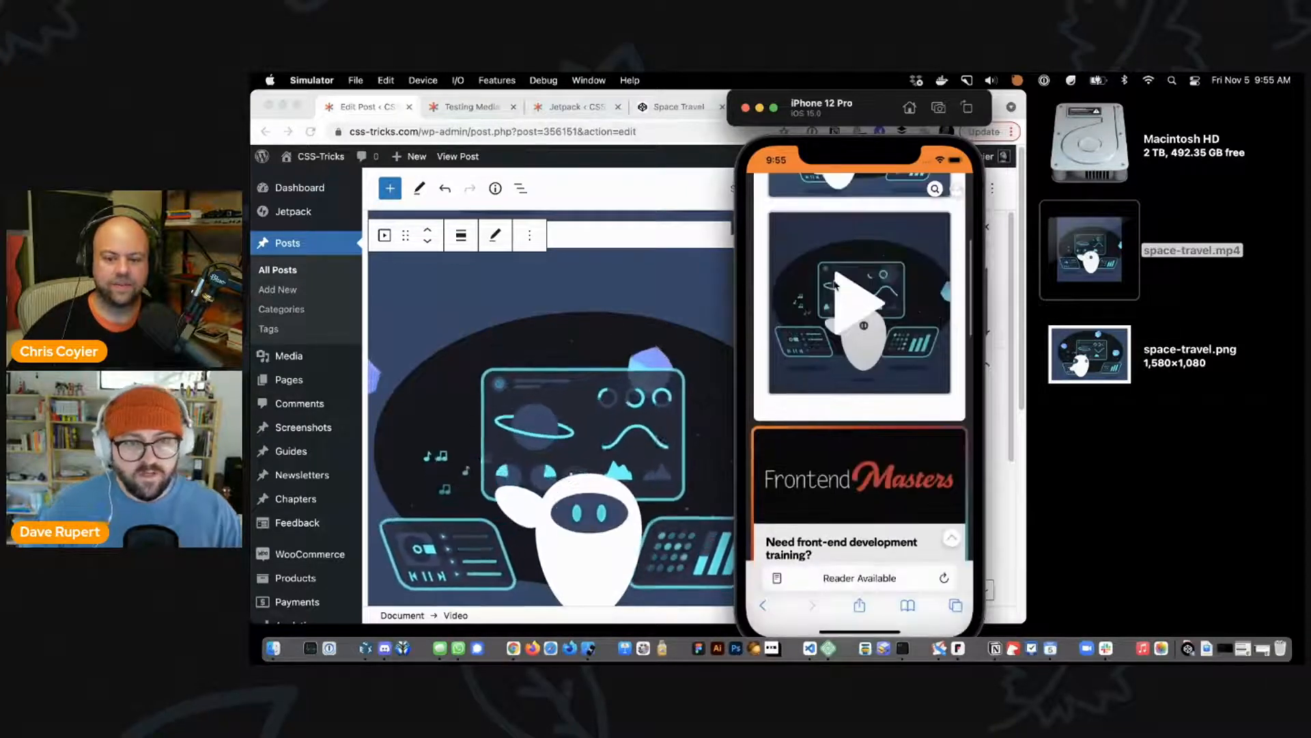
click(851, 305)
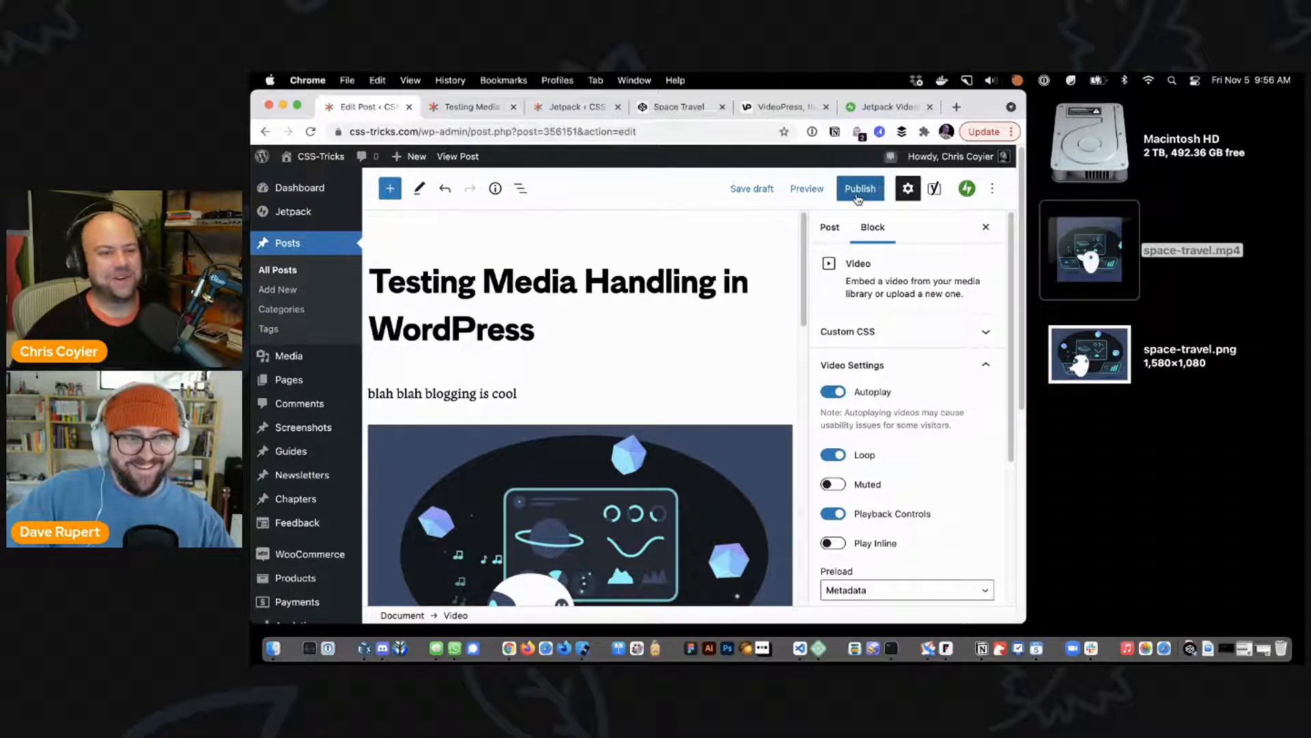
mouse_move(659, 383)
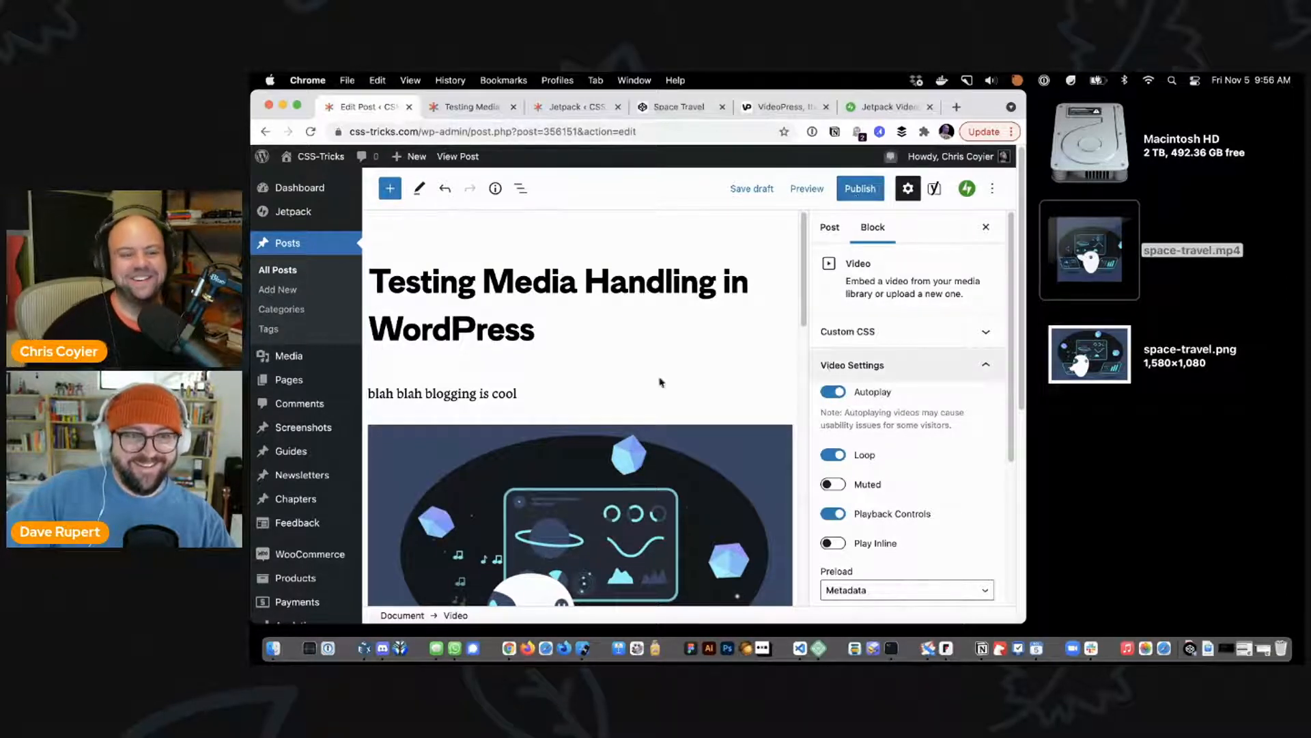
mouse_move(690, 478)
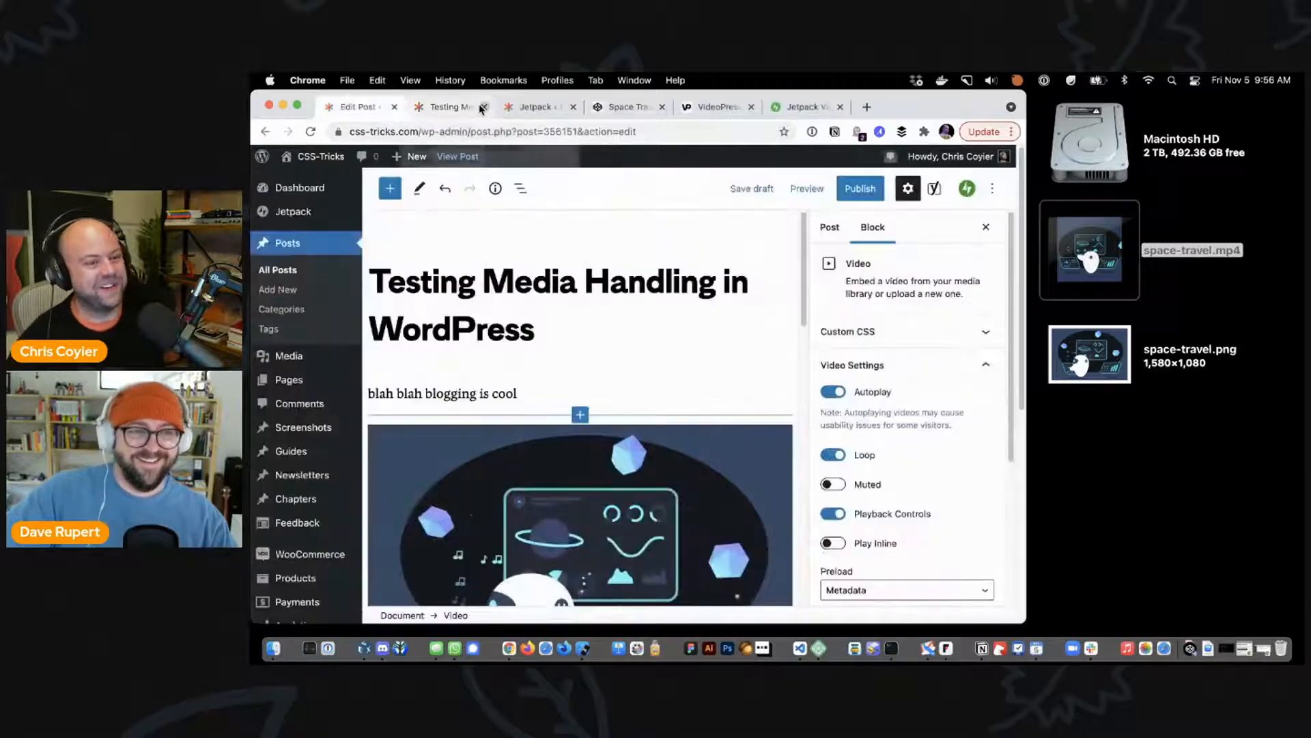
Step: Close the live Testing Media post tab and scroll down the editor to the custom fields
click(483, 106)
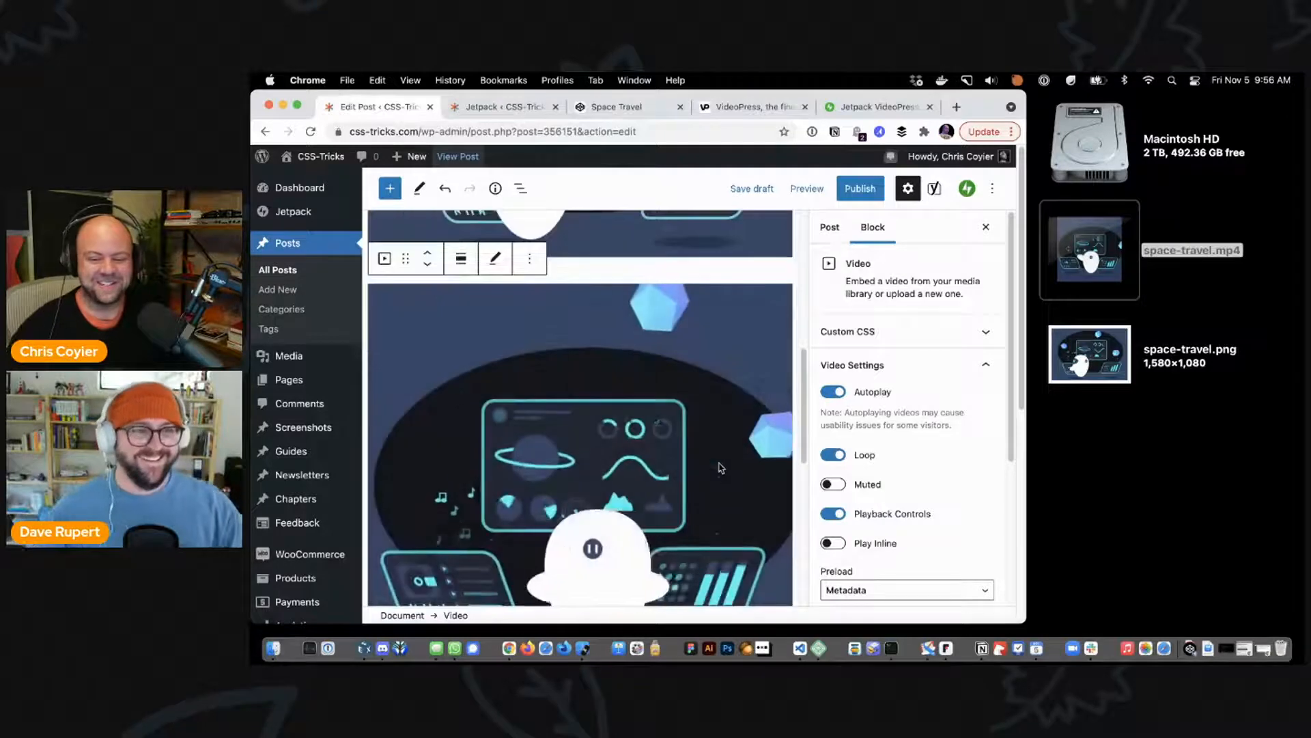
scroll(down, 3)
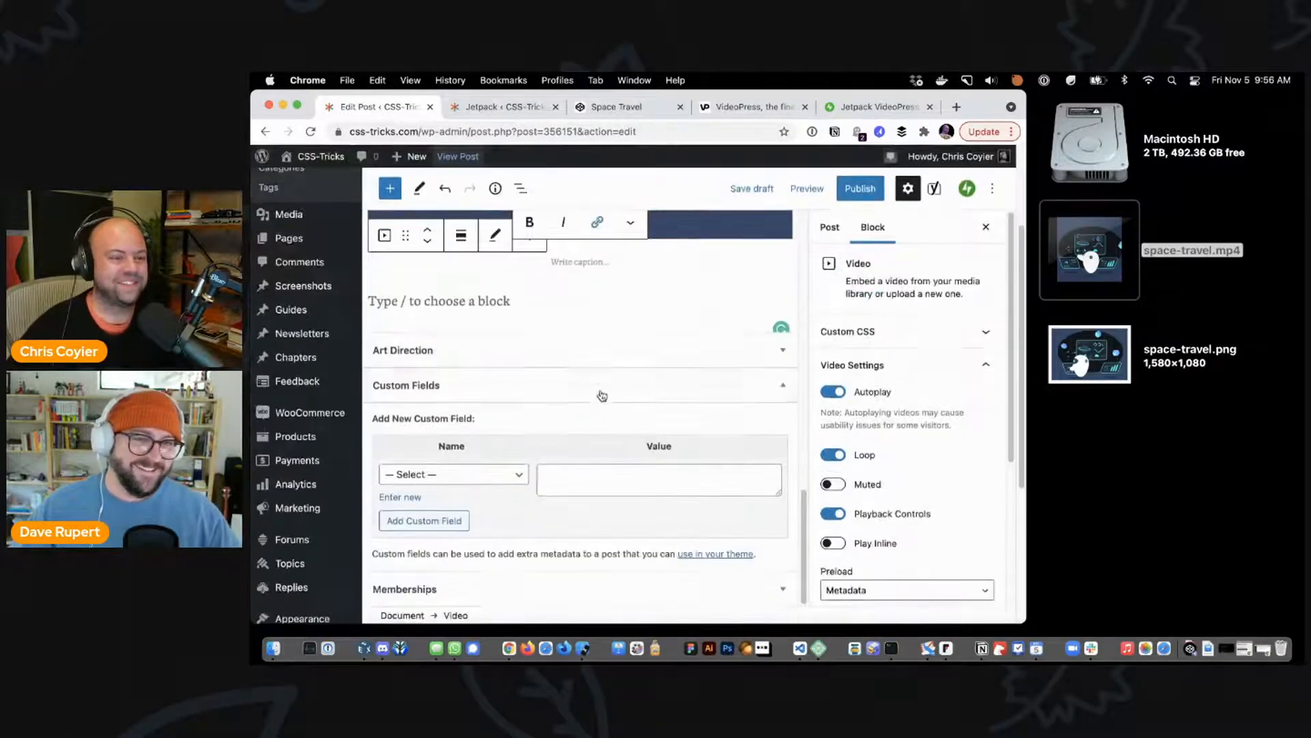
mouse_move(536, 247)
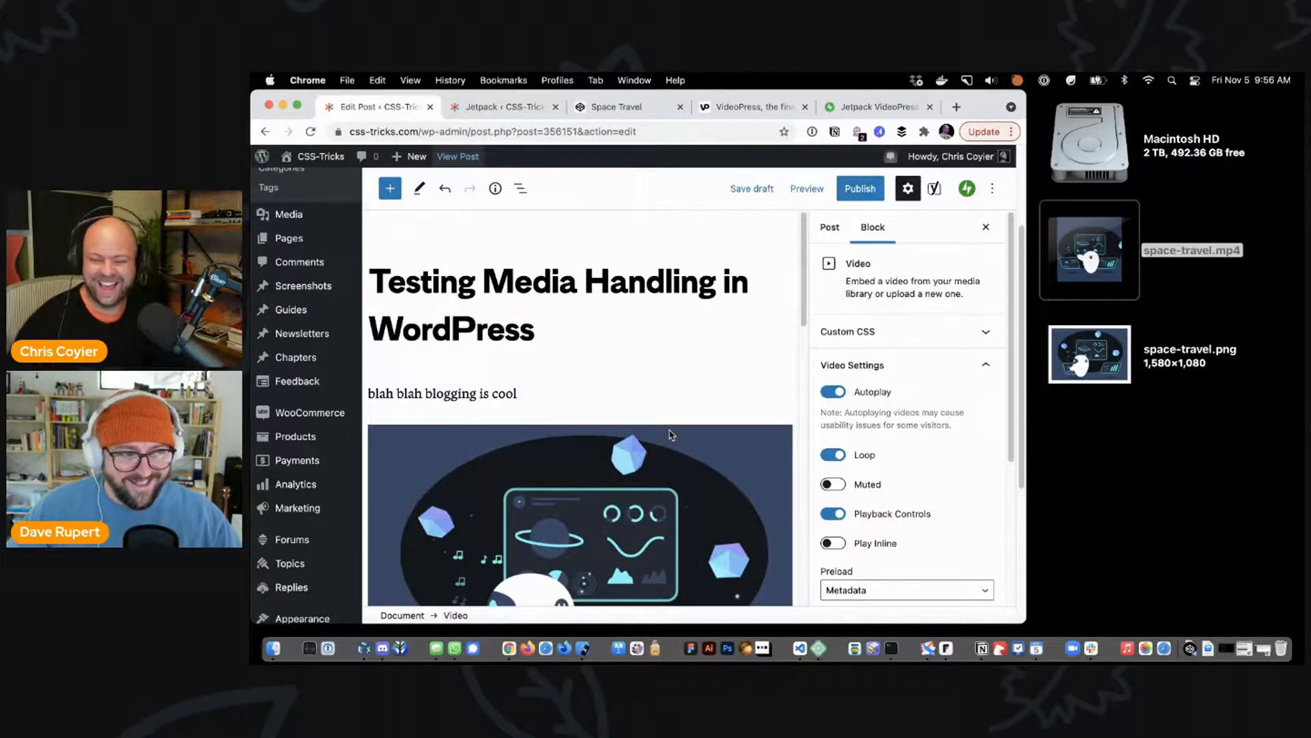
mouse_move(623, 107)
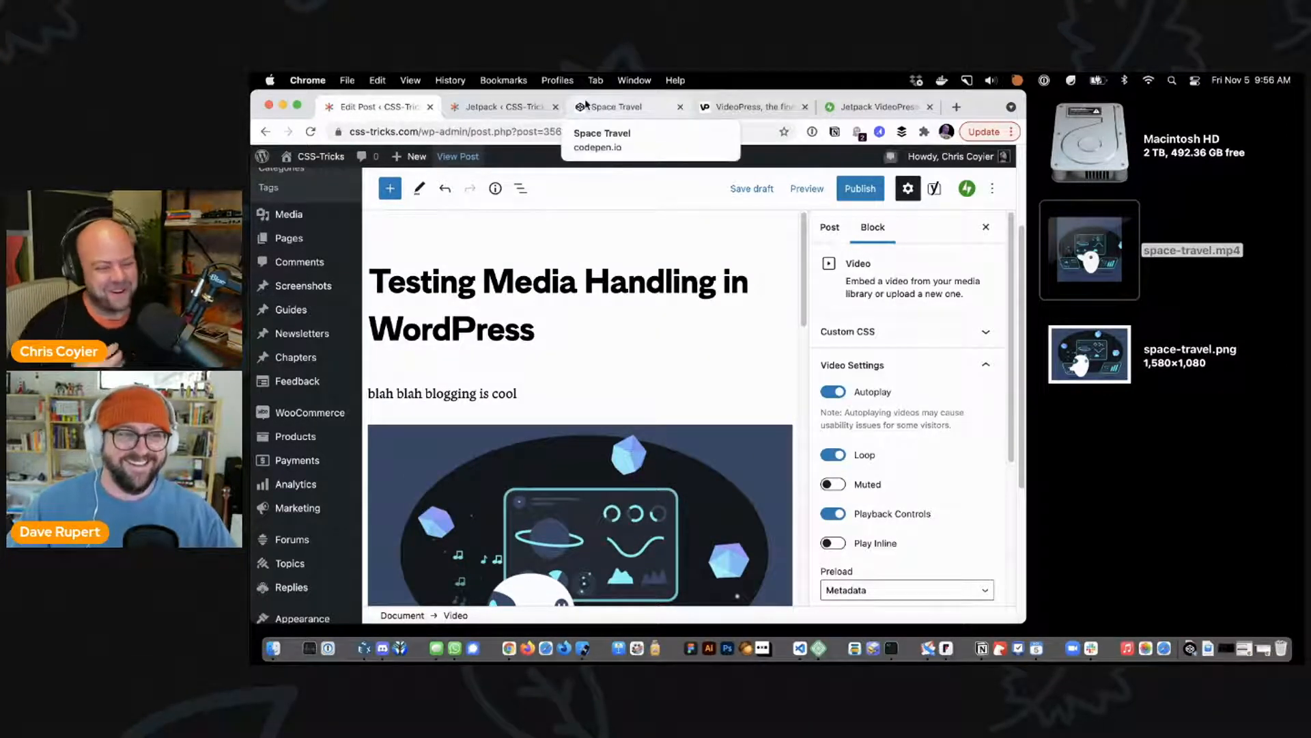